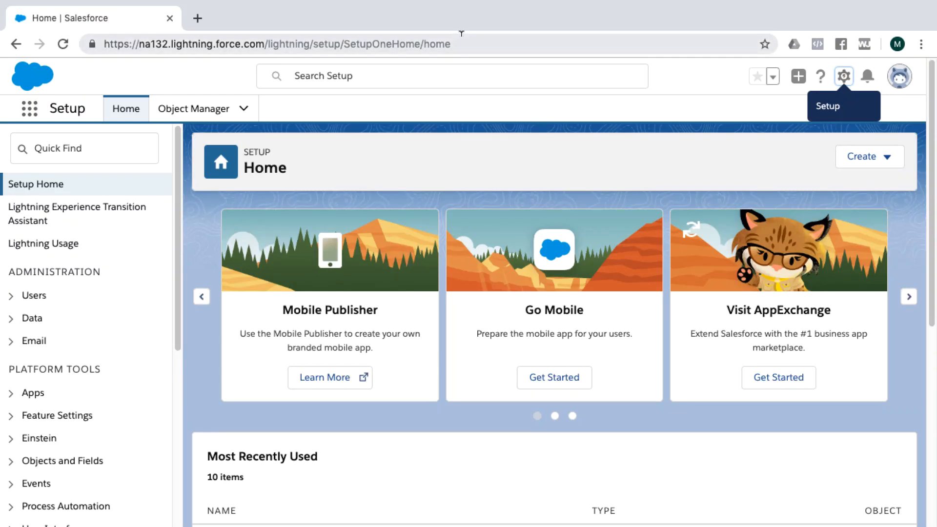
pyautogui.moveTo(462, 38)
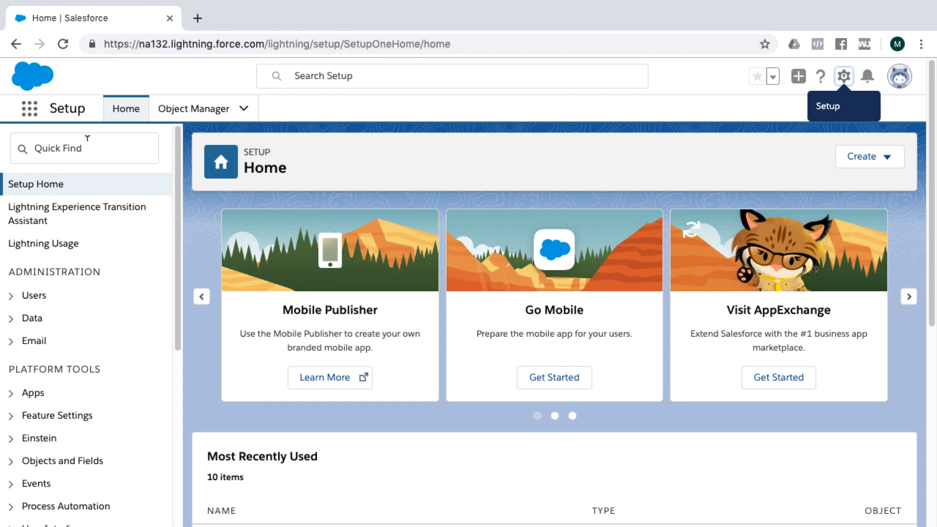
pyautogui.moveTo(800, 88)
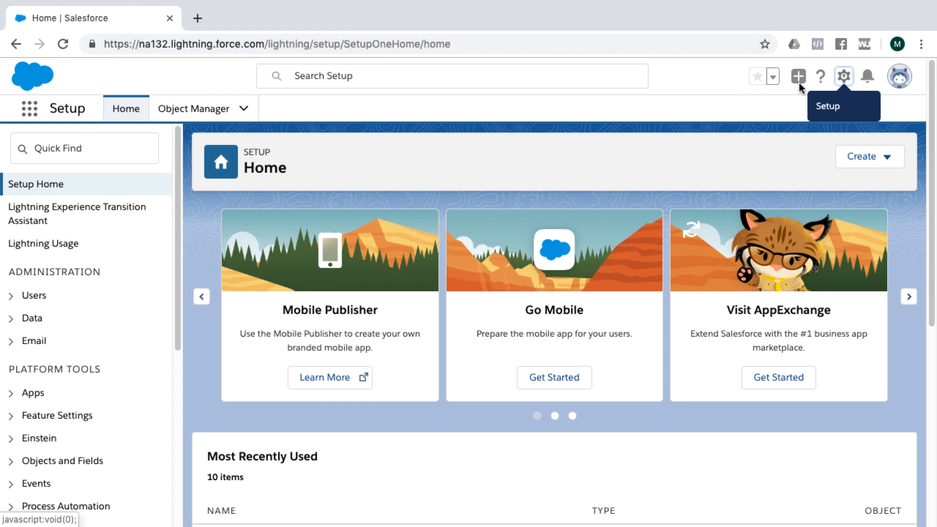
# Step: Show the gear menu listing Setup, Service Setup and Developer Console
pyautogui.click(843, 76)
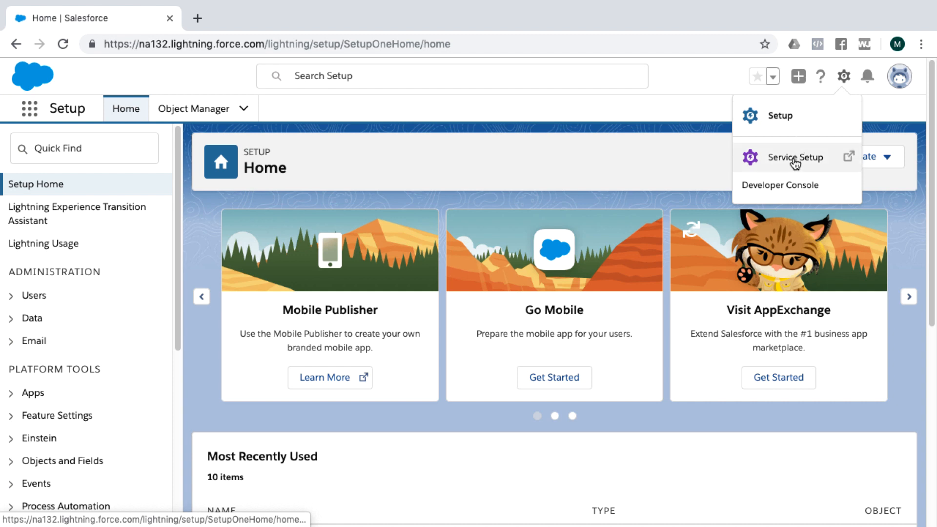
pyautogui.moveTo(795, 157)
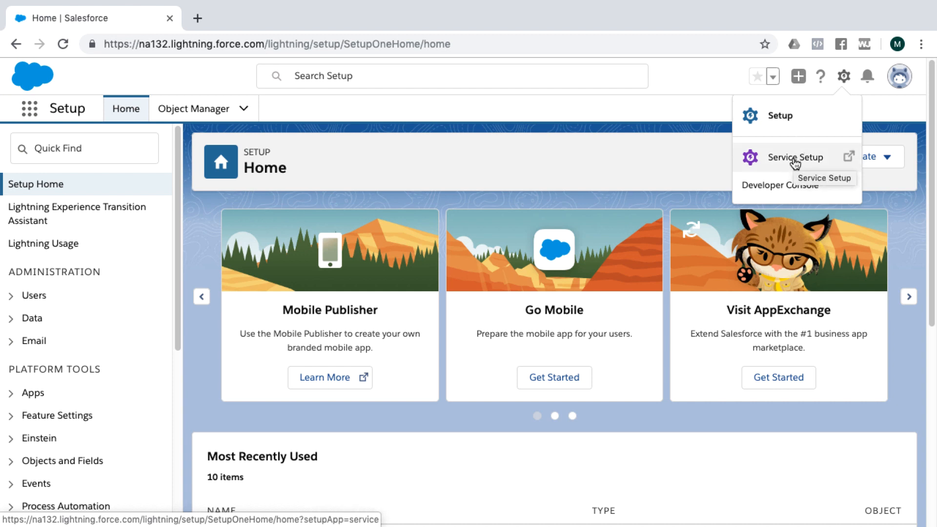
# Step: Open Service Setup Home in a new tab and browse its sidebar categories
pyautogui.click(794, 157)
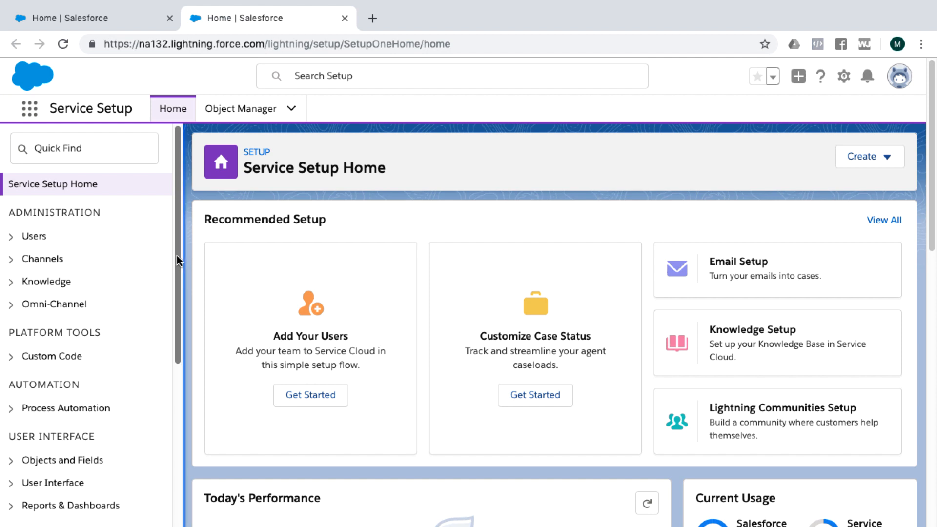
pyautogui.scroll(-3)
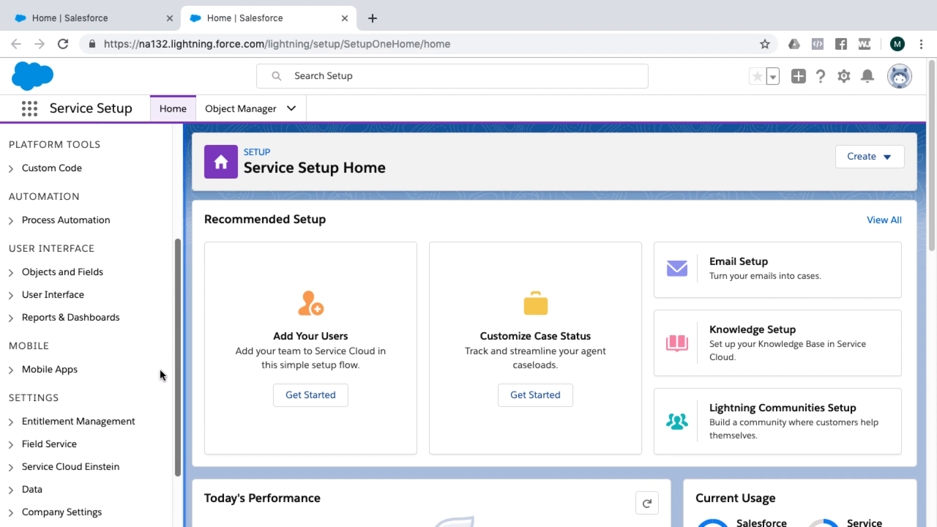
pyautogui.scroll(-3)
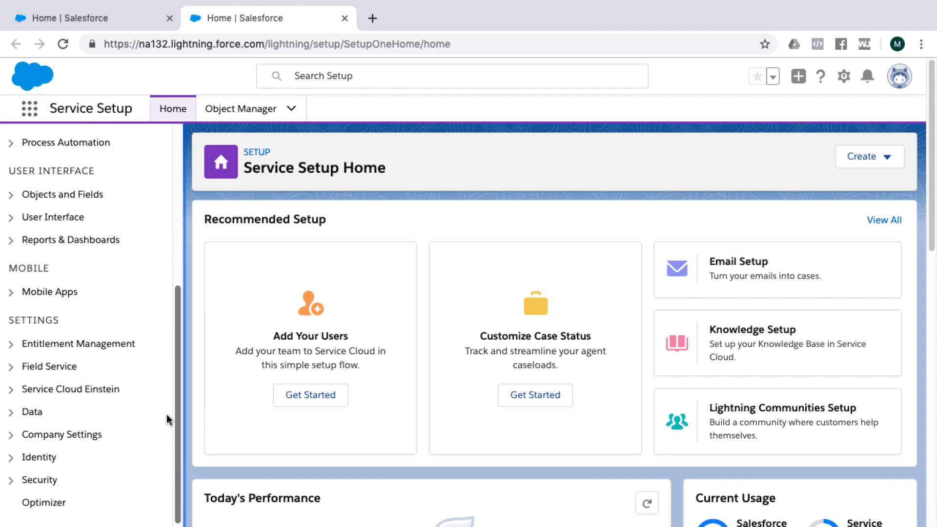
pyautogui.scroll(3)
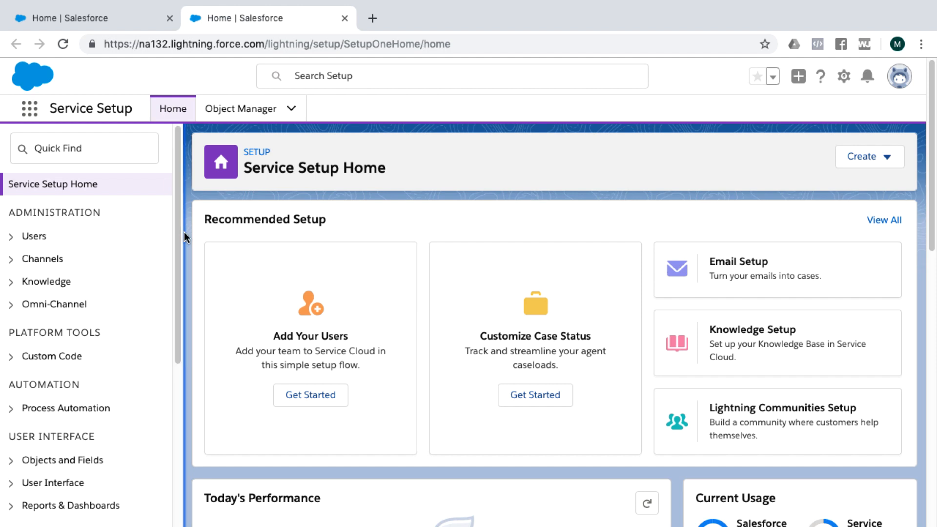
pyautogui.moveTo(39, 55)
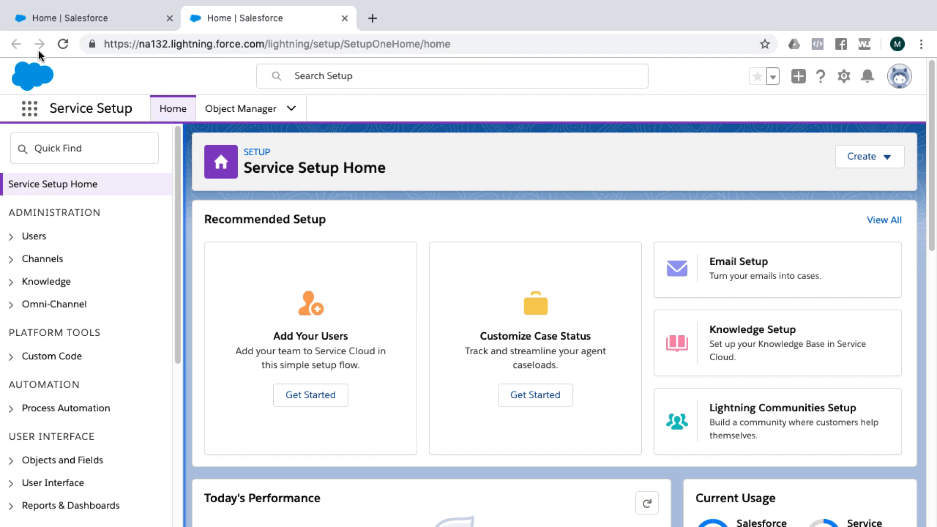
# Step: Back in full Setup, filter Quick Find by 'app' and open App Manager
pyautogui.click(843, 76)
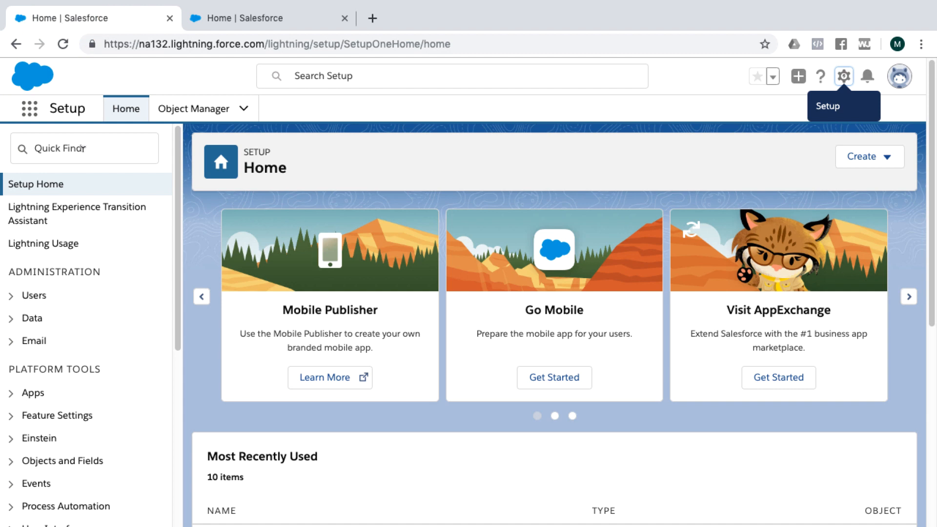
pyautogui.write('a')
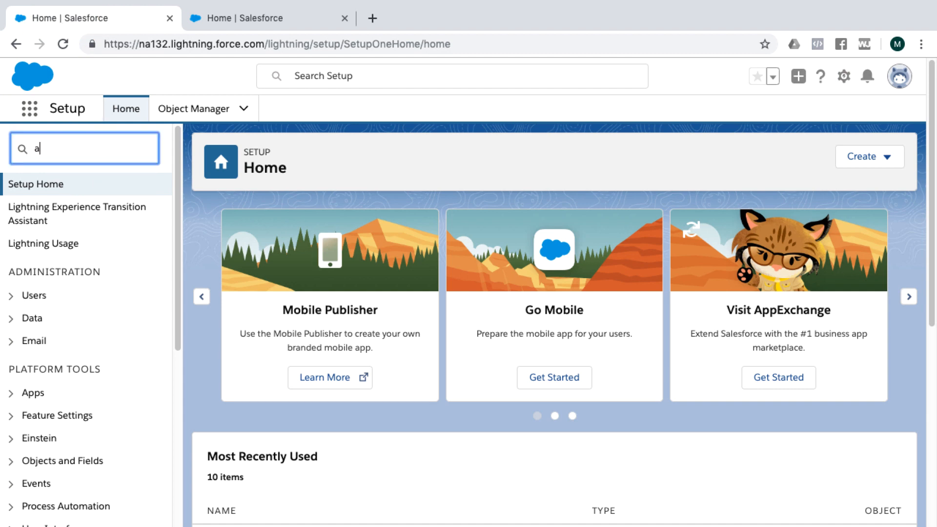
pyautogui.write('pp')
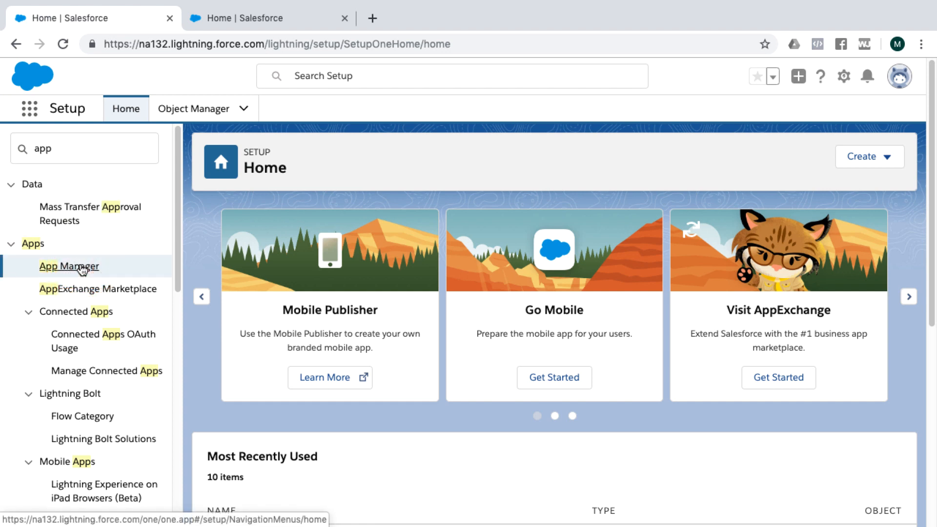
pyautogui.click(69, 266)
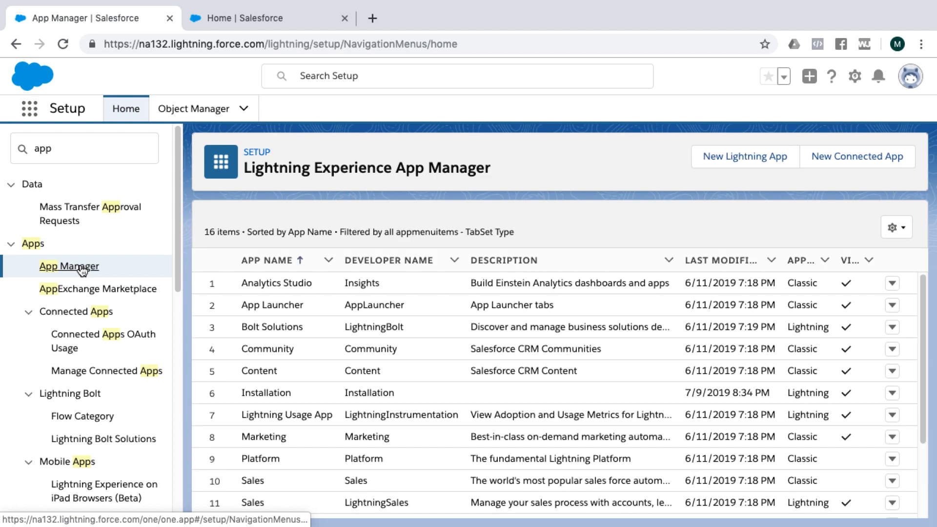
pyautogui.moveTo(743, 156)
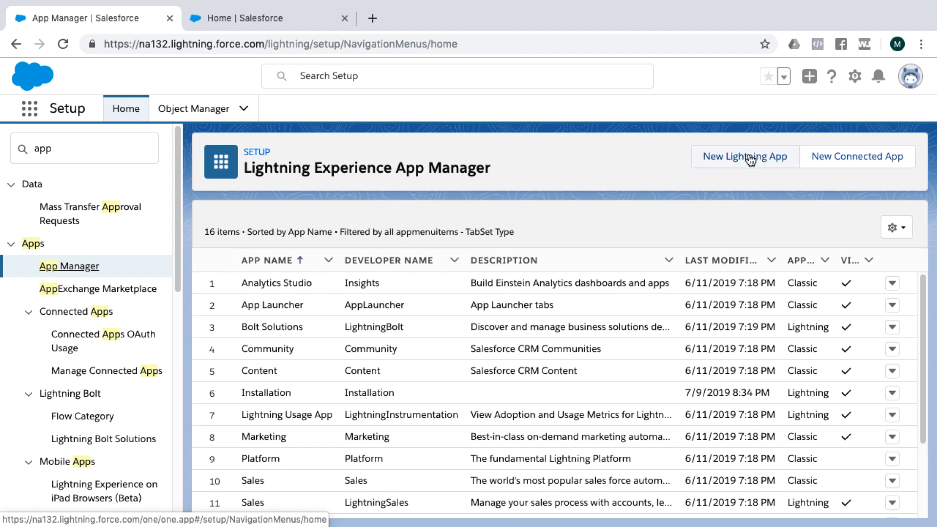
pyautogui.moveTo(743, 156)
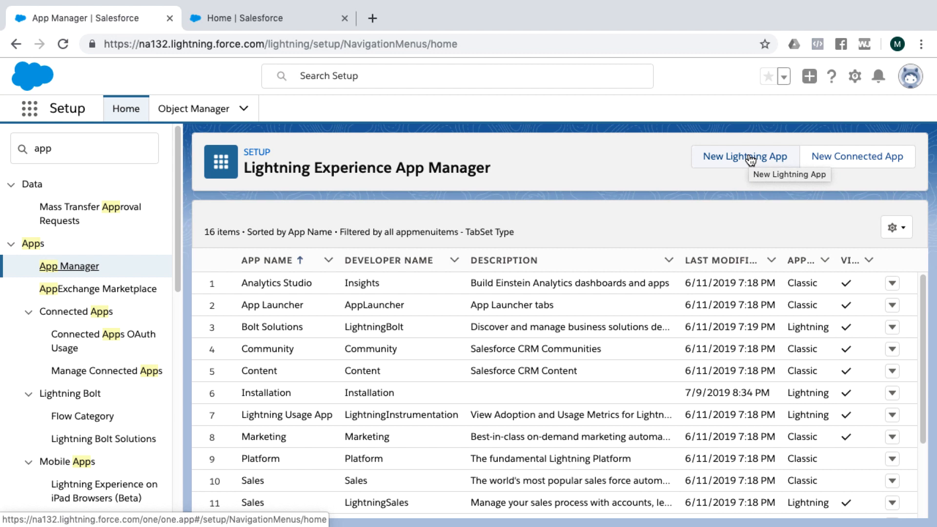
pyautogui.moveTo(743, 162)
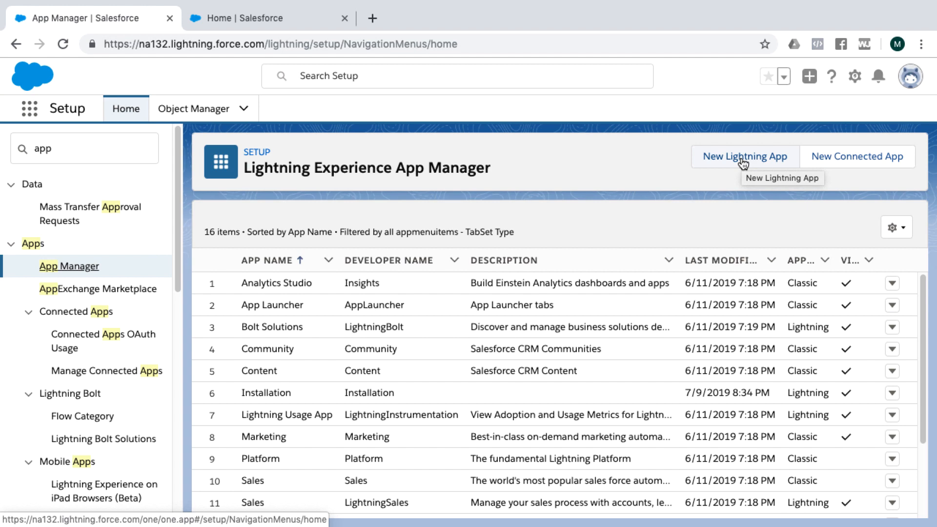
# Step: Enter 'Example' as the new Lightning app's name and advance to App Options
pyautogui.click(744, 156)
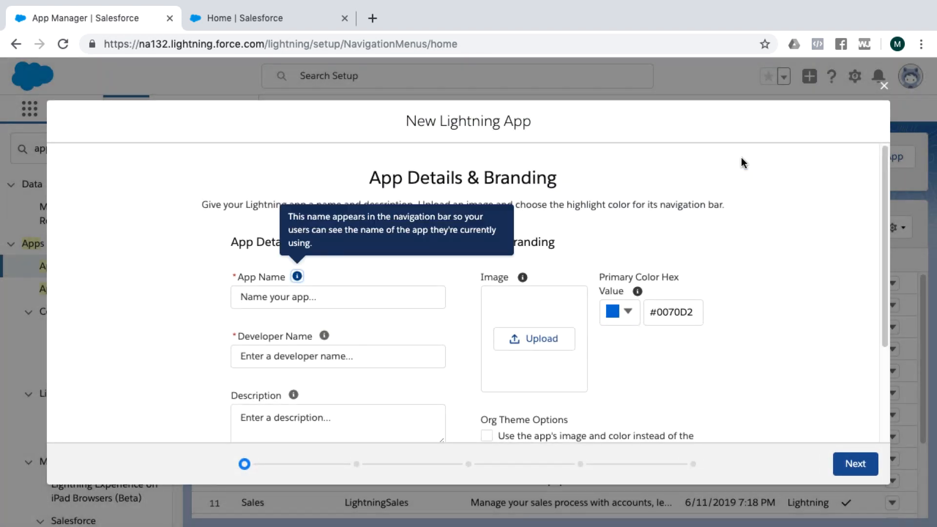
pyautogui.scroll(-3)
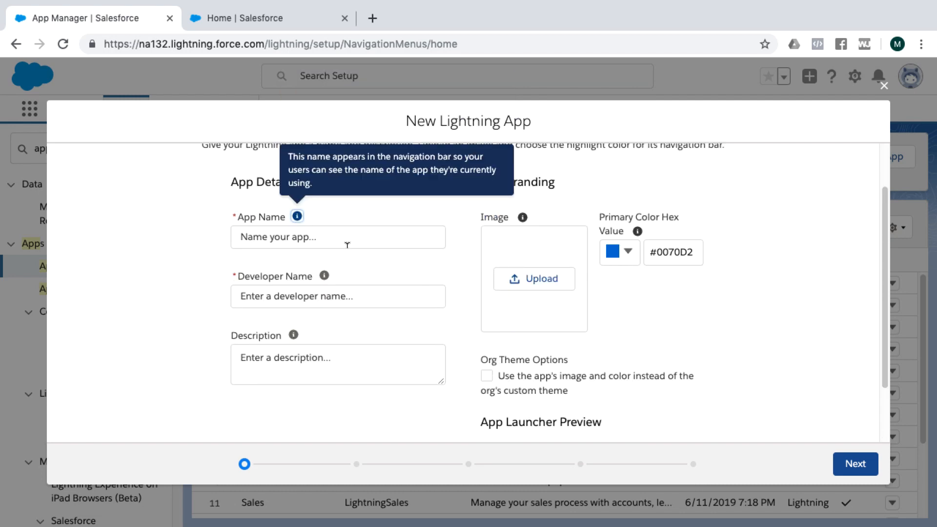
pyautogui.write('o')
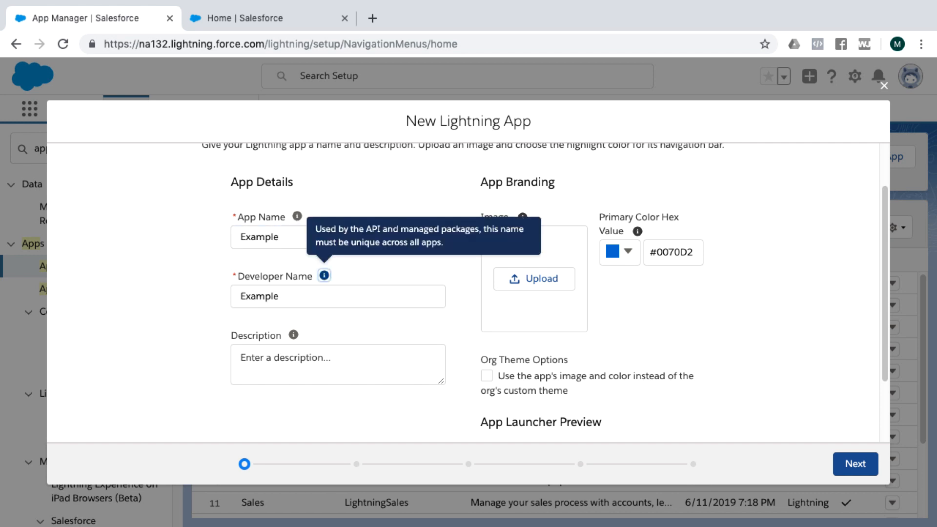
pyautogui.click(854, 463)
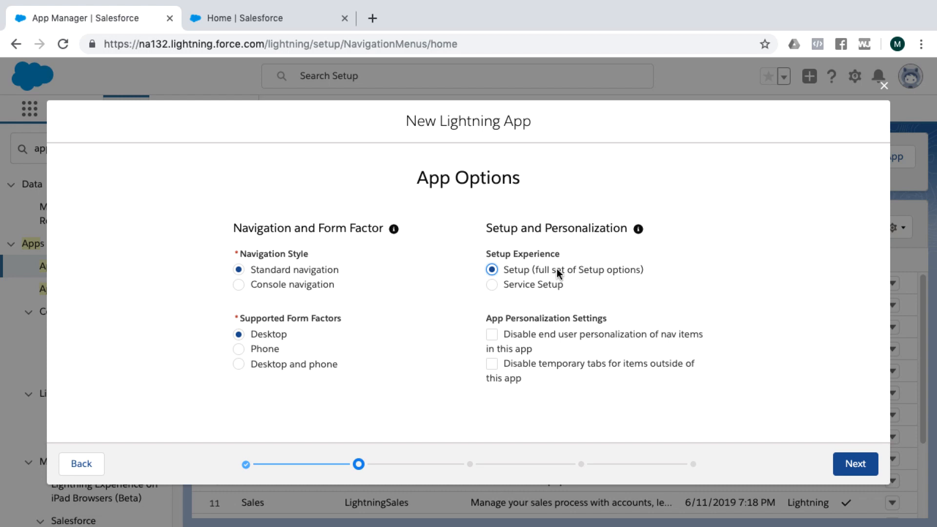
pyautogui.moveTo(495, 287)
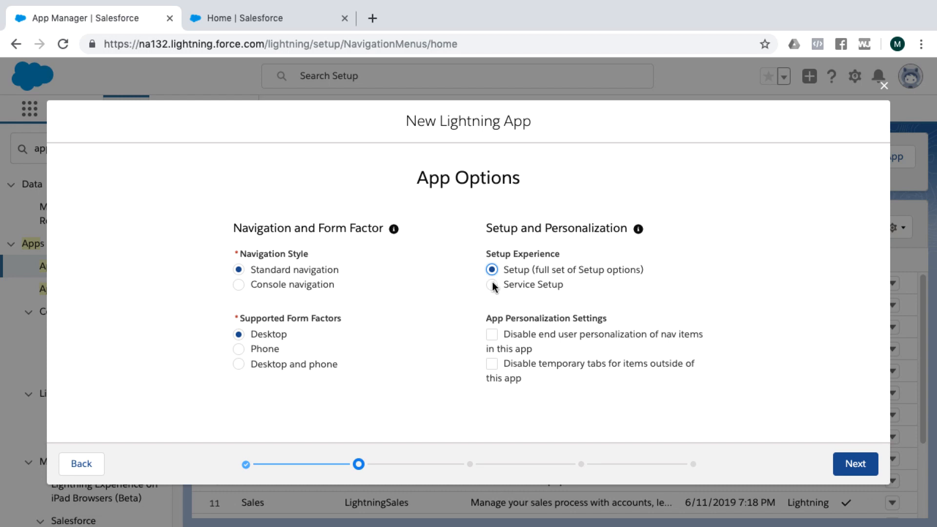
# Step: Set the Example app to Console navigation with the Service Setup experience
pyautogui.click(492, 284)
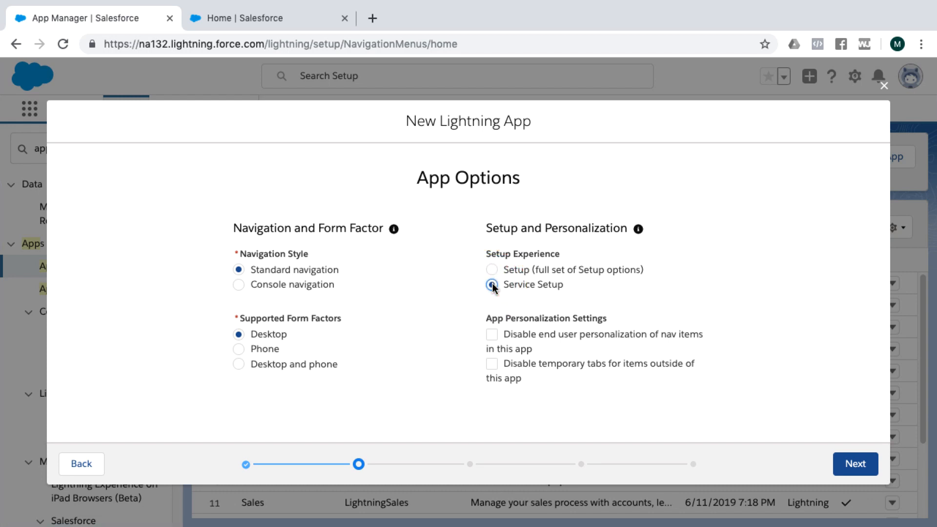
pyautogui.click(492, 284)
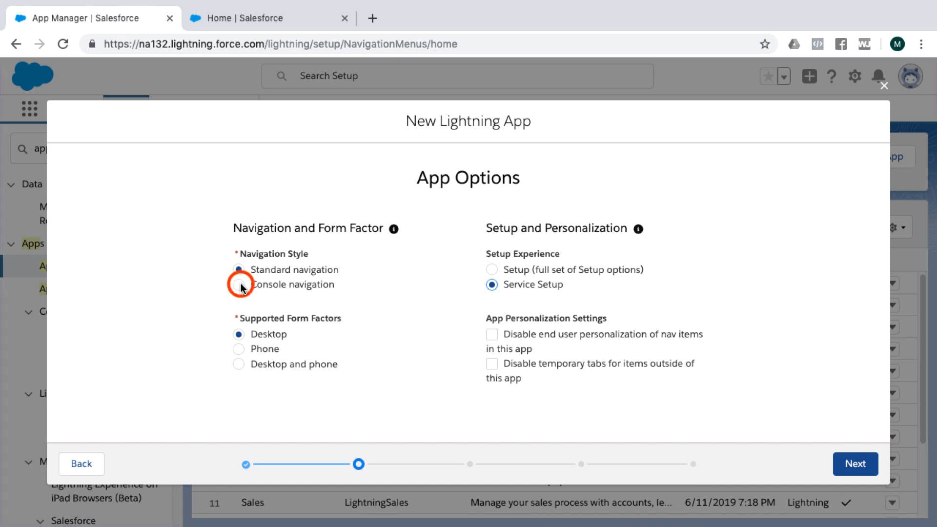
pyautogui.click(238, 284)
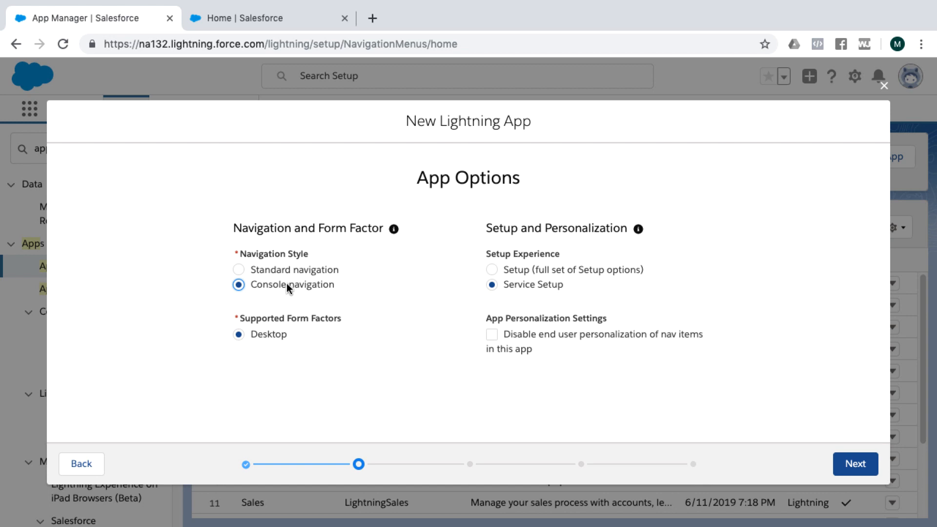
pyautogui.moveTo(253, 333)
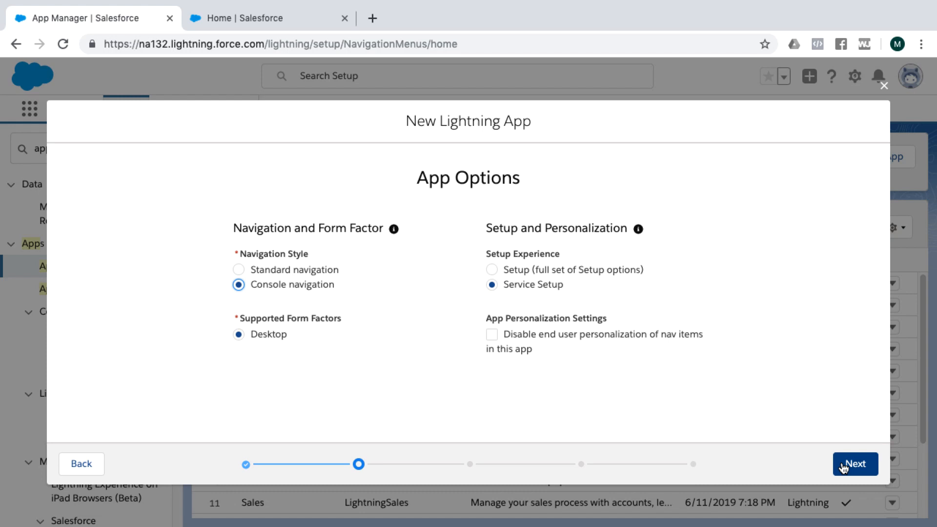
pyautogui.click(854, 464)
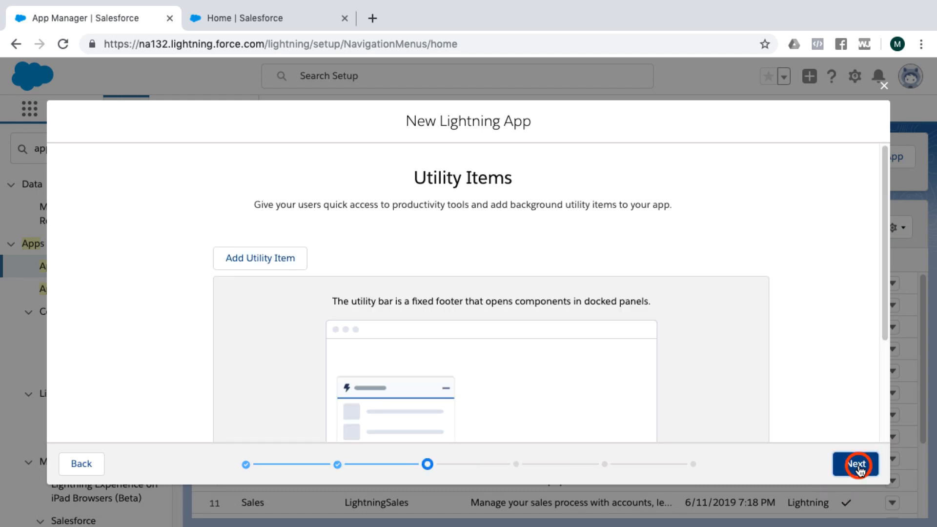
# Step: Move past Navigation Items and Rules, keeping Accounts as workspace tabs, to User Profiles
pyautogui.click(854, 463)
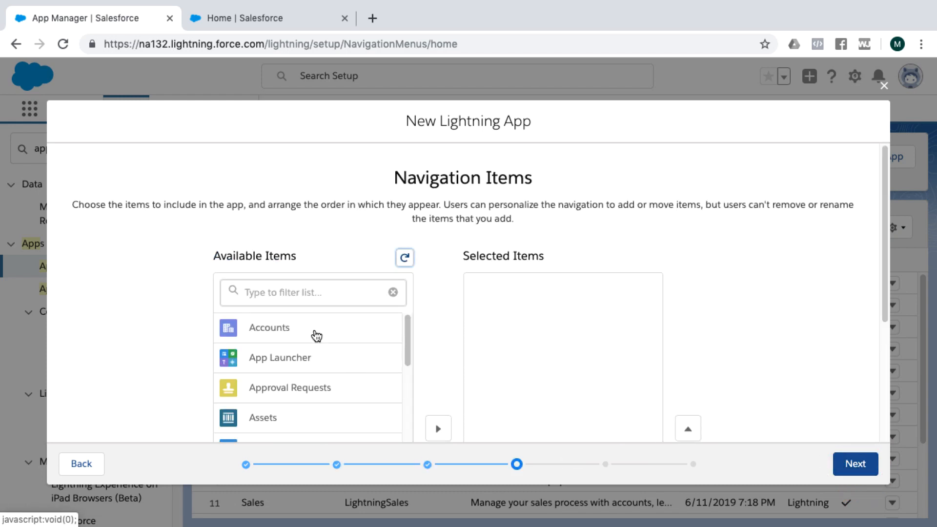
pyautogui.scroll(-3)
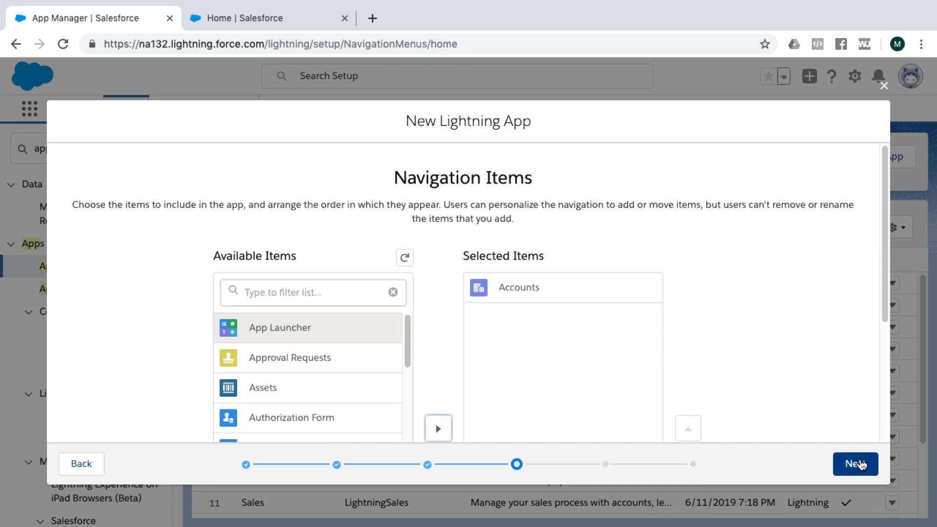
pyautogui.click(855, 464)
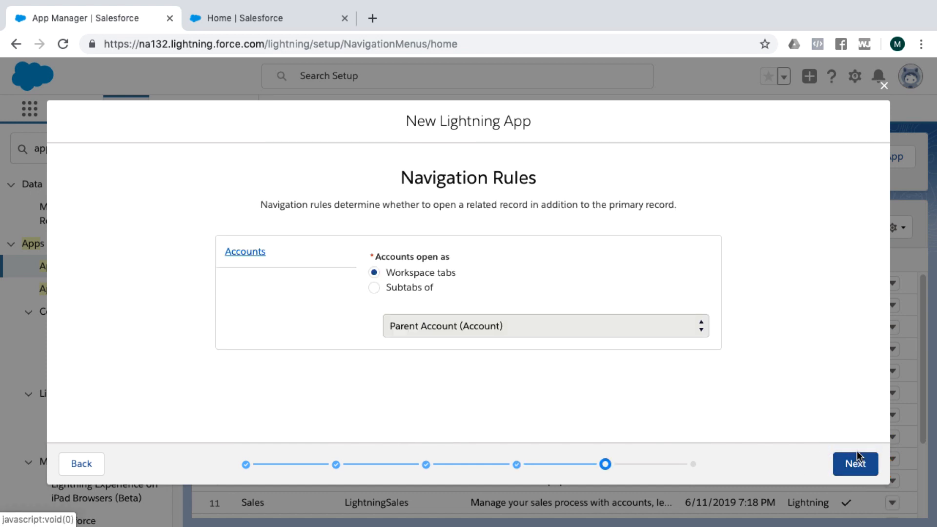
pyautogui.click(855, 464)
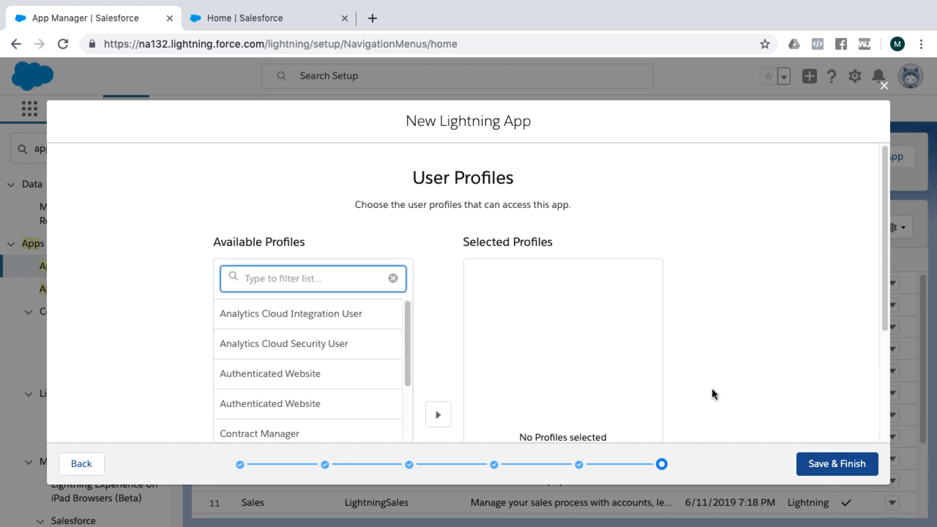
# Step: Grant the System Administrator profile access and Save & Finish the Example app
pyautogui.scroll(-3)
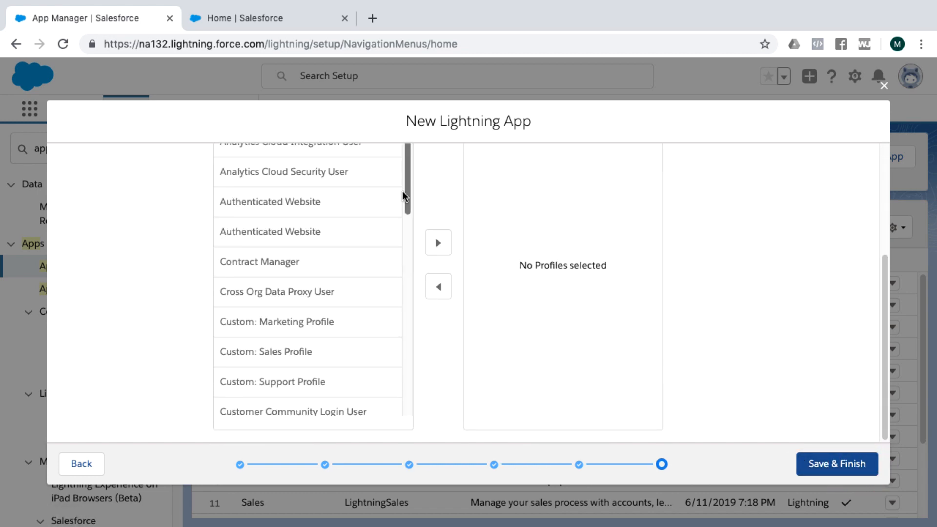
pyautogui.scroll(-3)
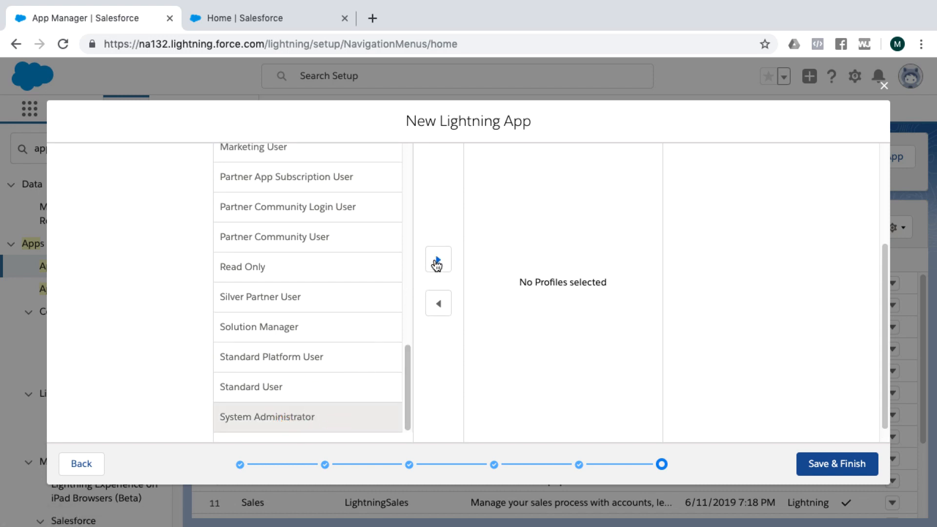
pyautogui.click(438, 258)
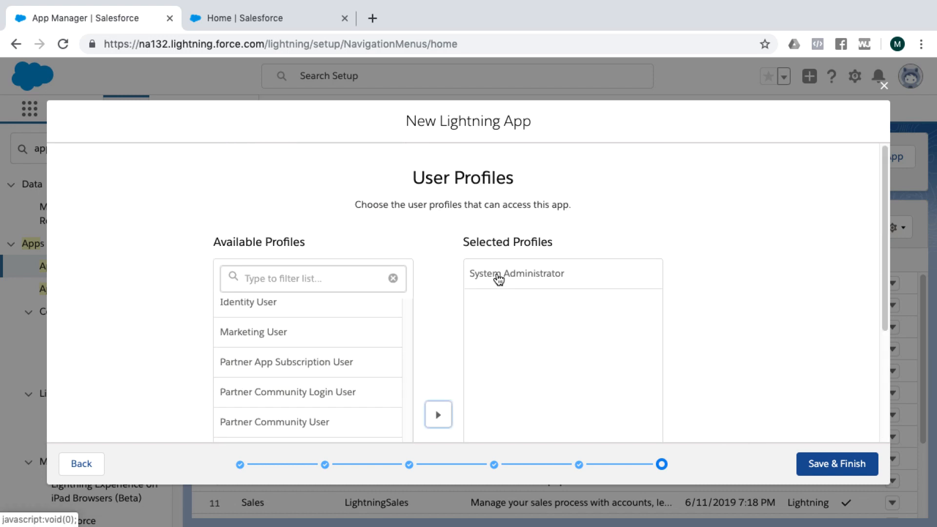
pyautogui.moveTo(788, 465)
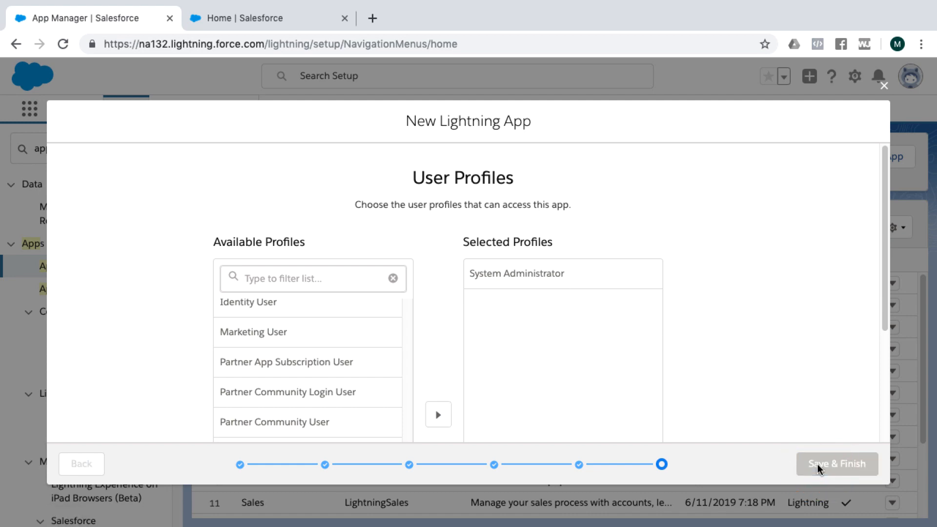
pyautogui.click(836, 463)
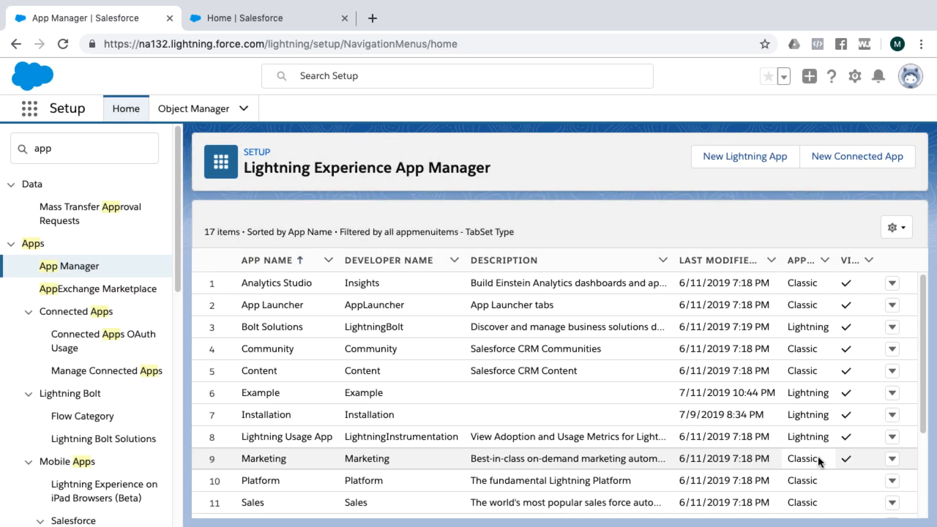
pyautogui.moveTo(278, 392)
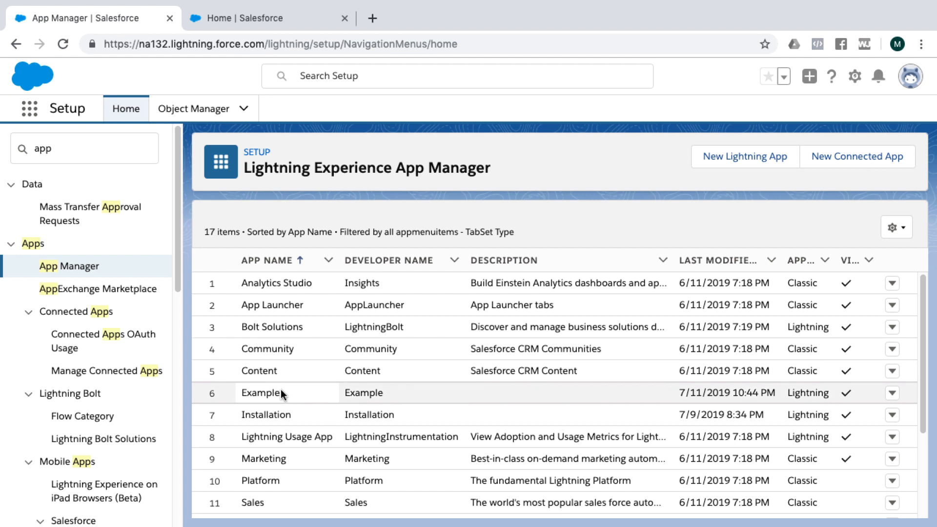
pyautogui.moveTo(29, 109)
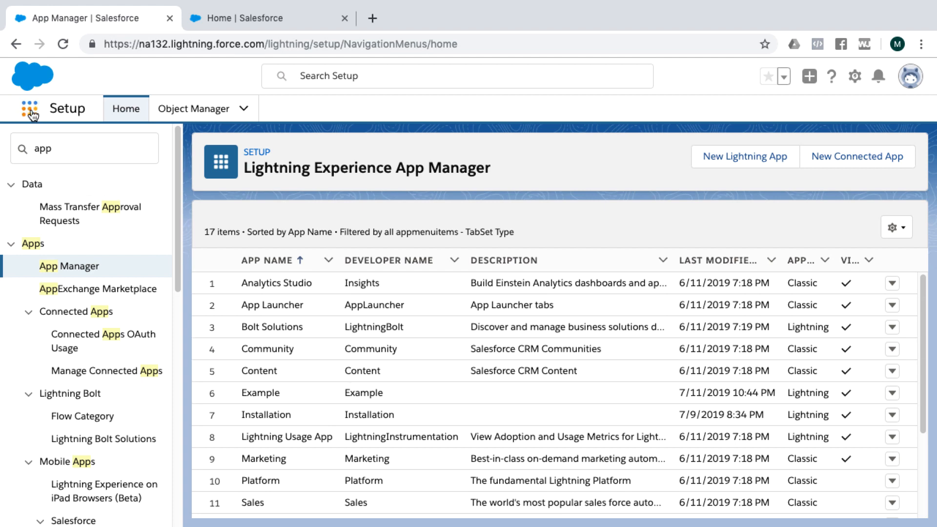
# Step: Launch the Example app from the App Launcher and expand its navigation menu
pyautogui.click(29, 108)
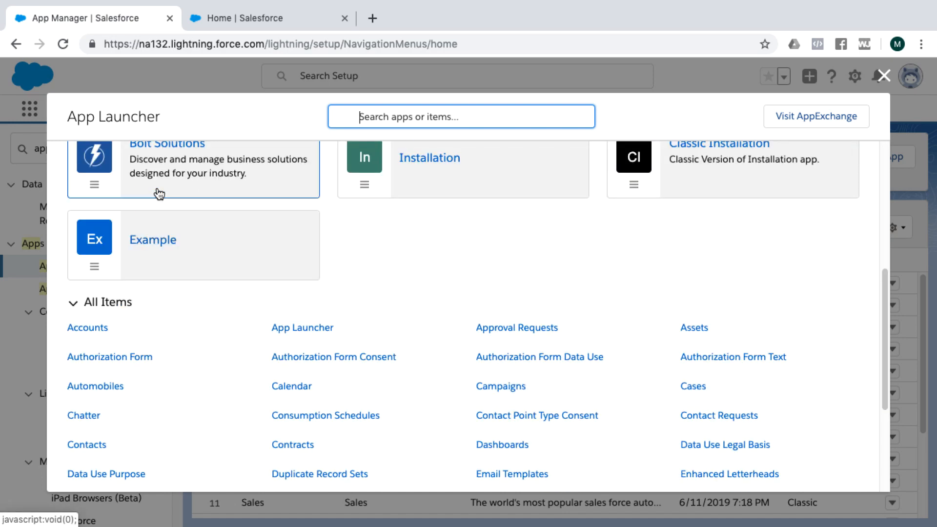
pyautogui.click(153, 239)
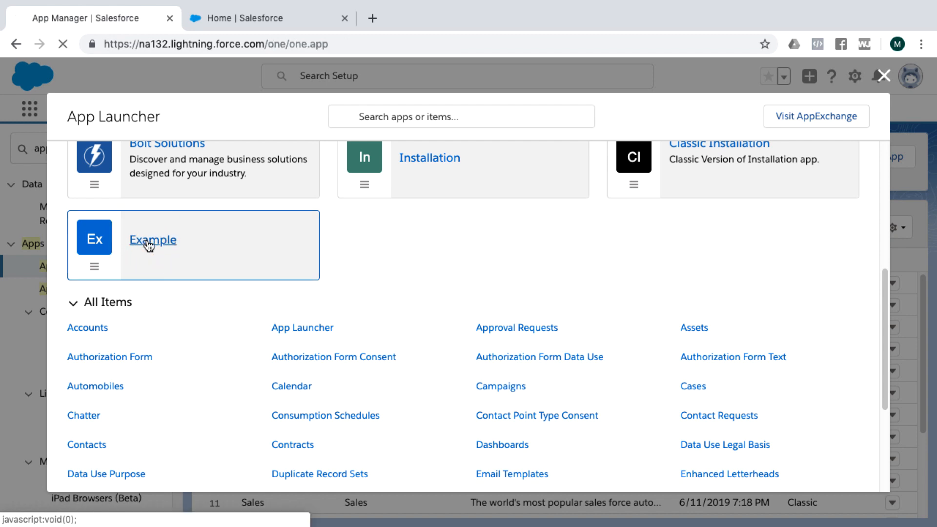
pyautogui.click(152, 239)
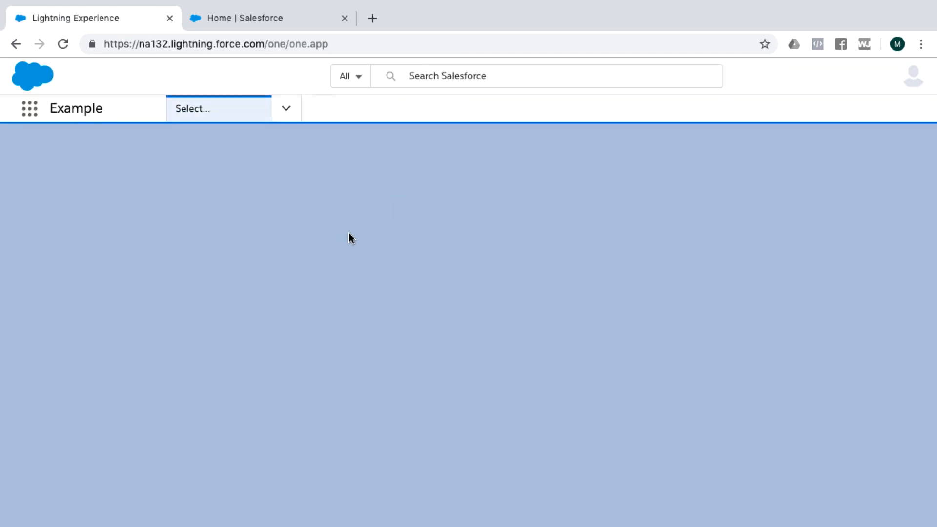
pyautogui.click(218, 109)
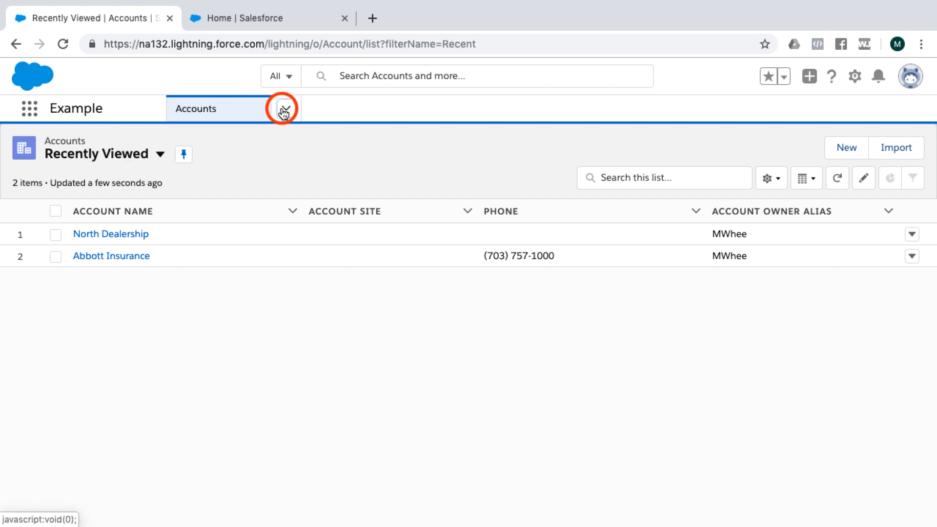
pyautogui.click(285, 109)
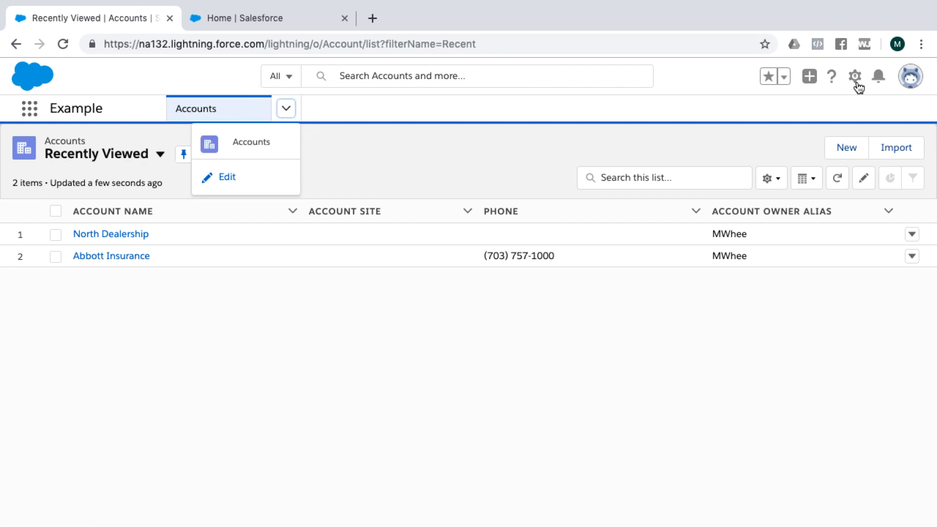
# Step: Show the Example app's gear menu with Service Setup, Setup and Developer Console
pyautogui.click(854, 77)
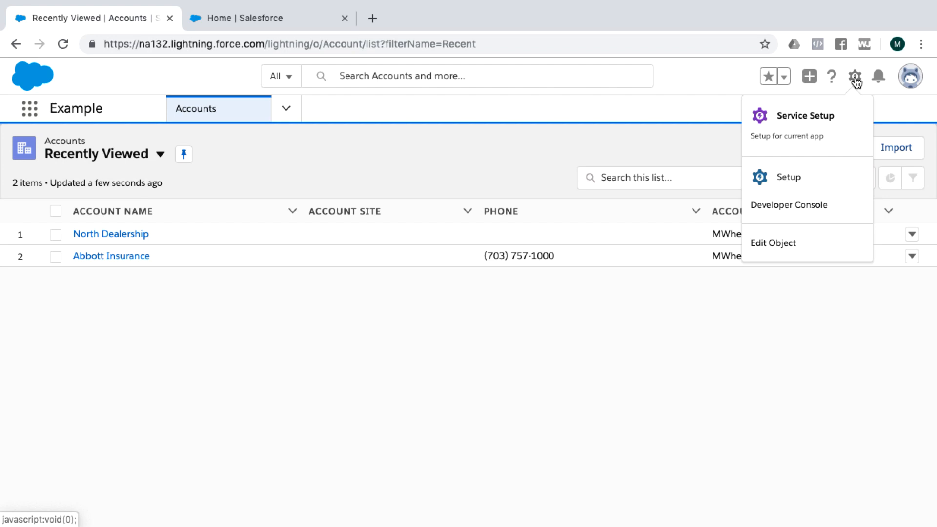
pyautogui.moveTo(806, 114)
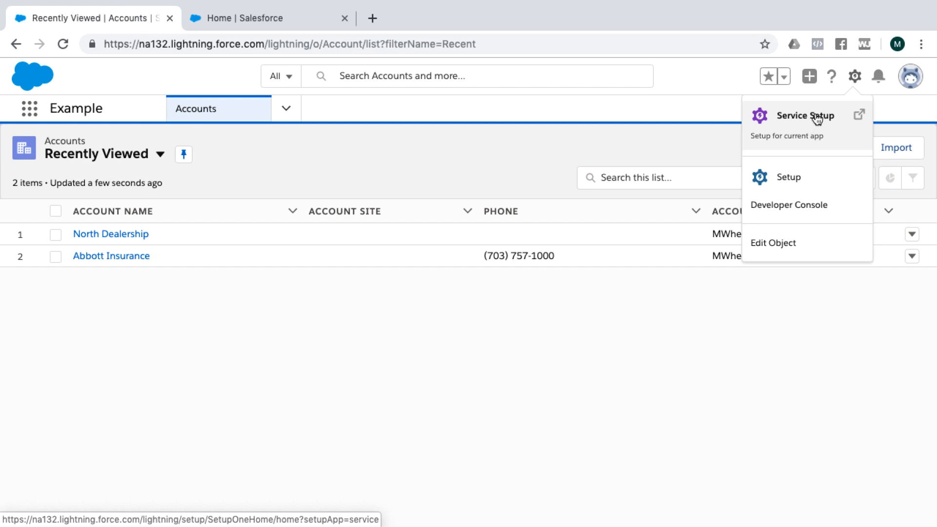
pyautogui.moveTo(788, 176)
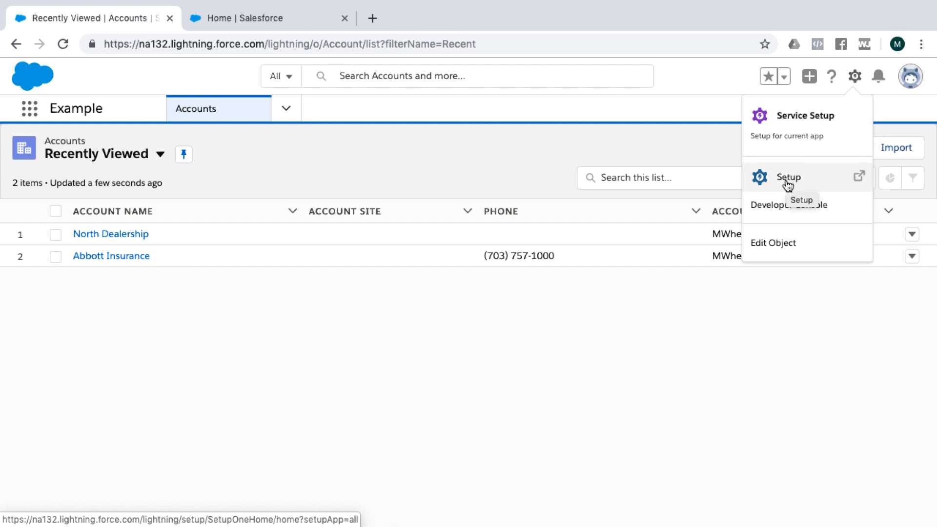
pyautogui.moveTo(799, 114)
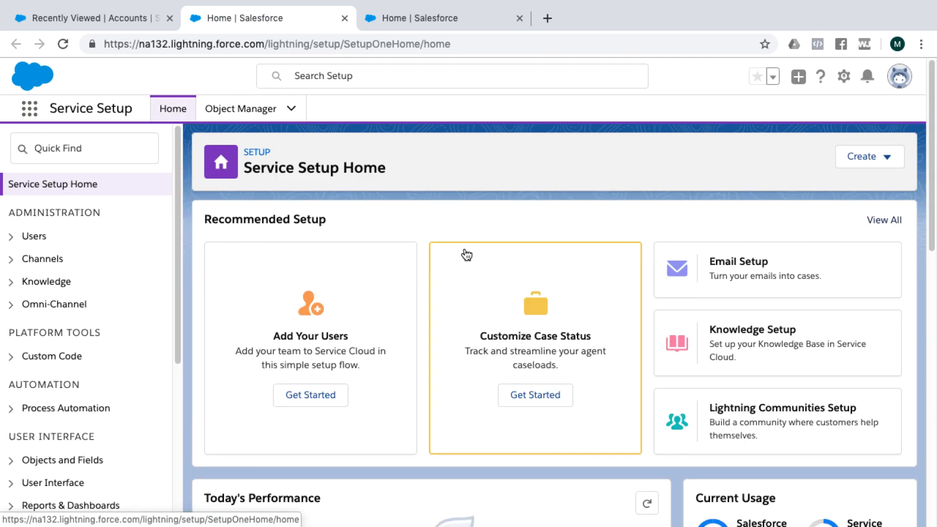
pyautogui.moveTo(632, 334)
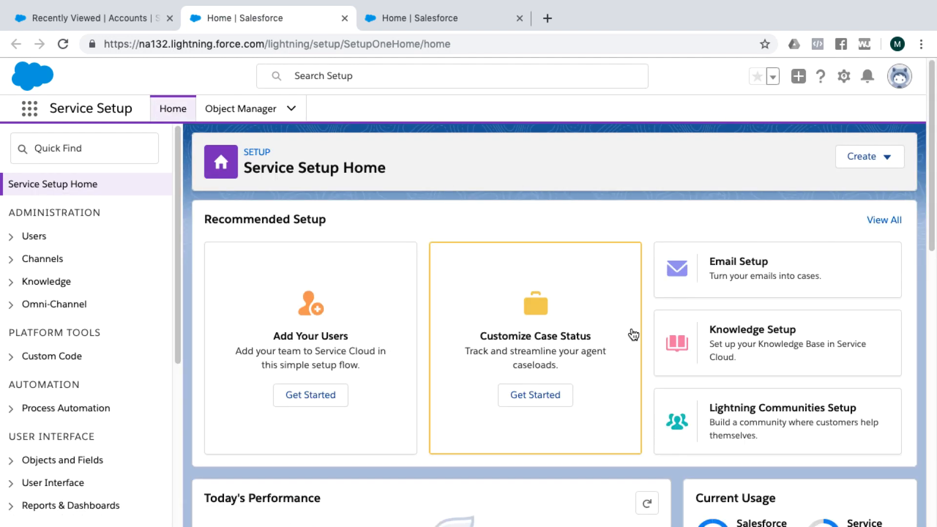
pyautogui.moveTo(330, 251)
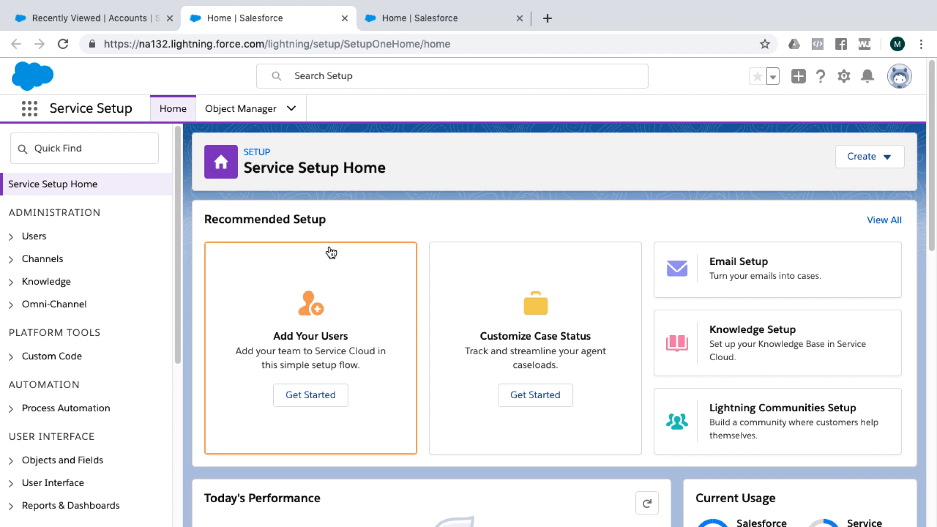
pyautogui.moveTo(354, 305)
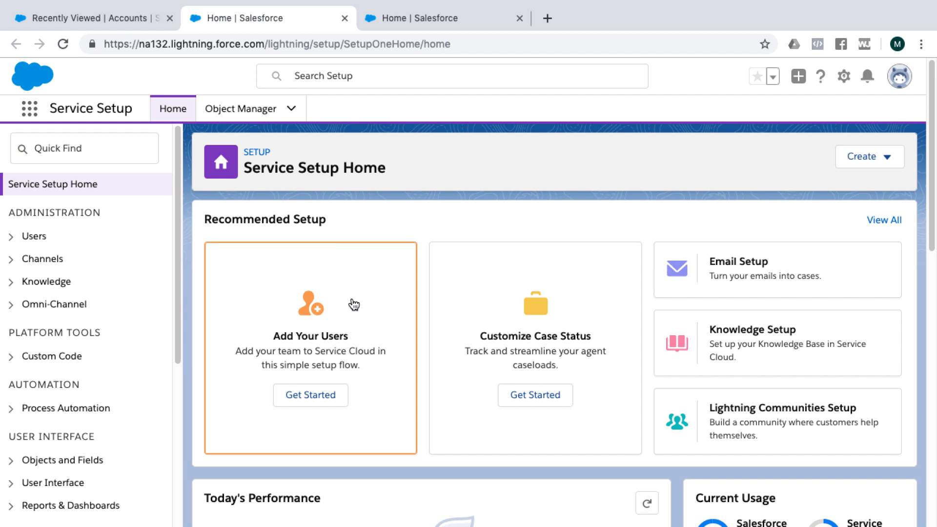
pyautogui.moveTo(314, 349)
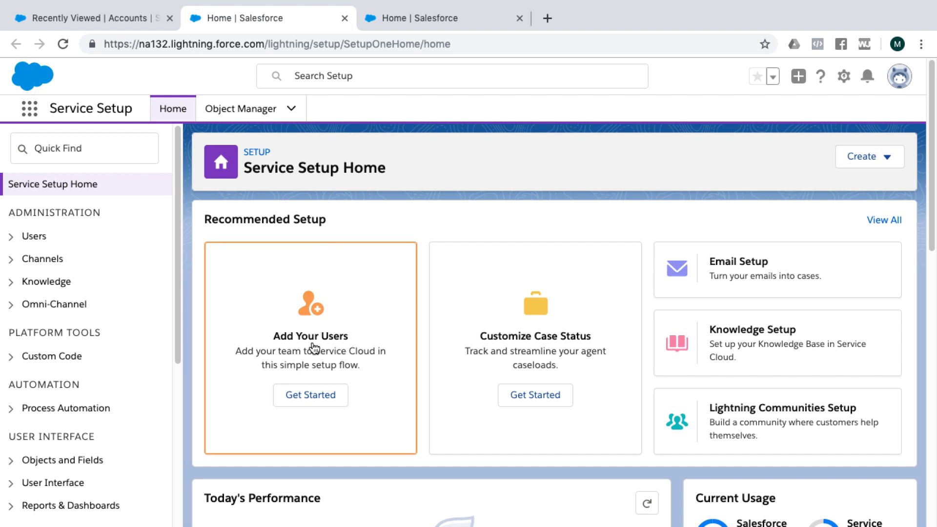
pyautogui.moveTo(505, 315)
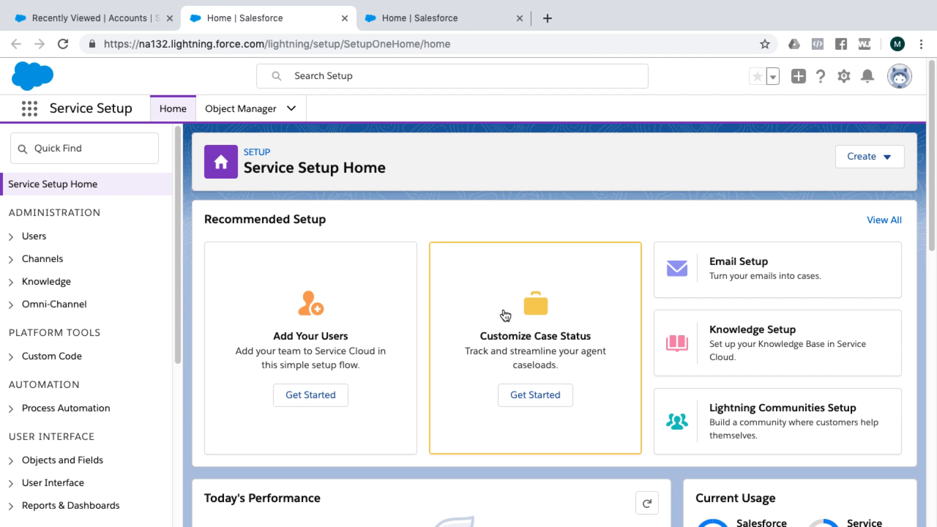
pyautogui.moveTo(556, 301)
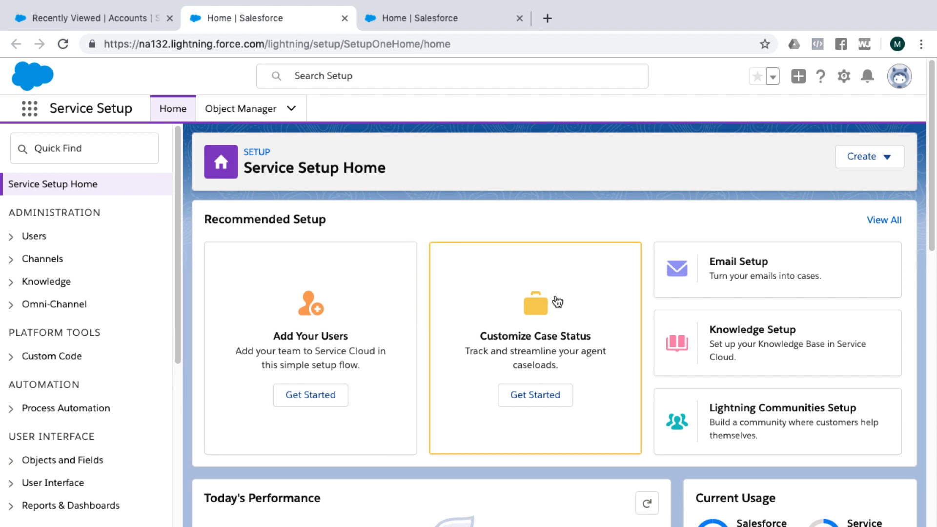
pyautogui.moveTo(469, 347)
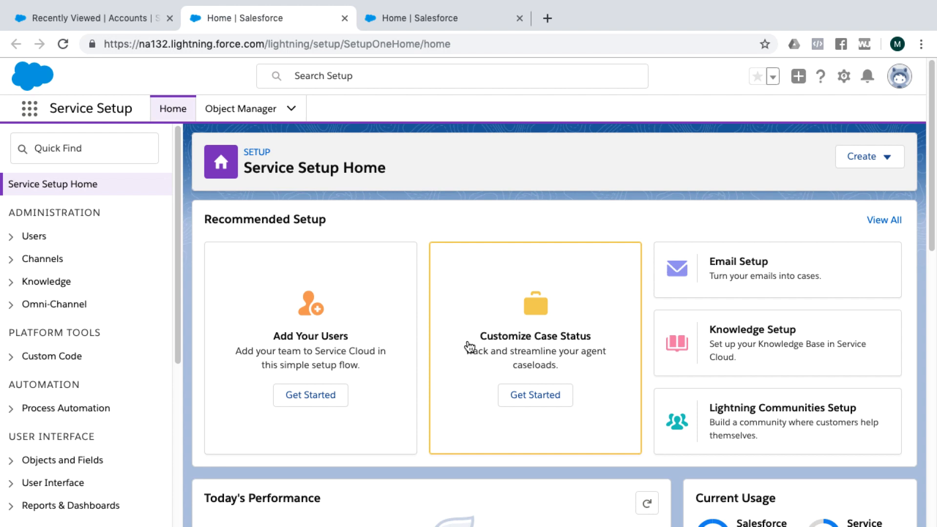
pyautogui.moveTo(439, 322)
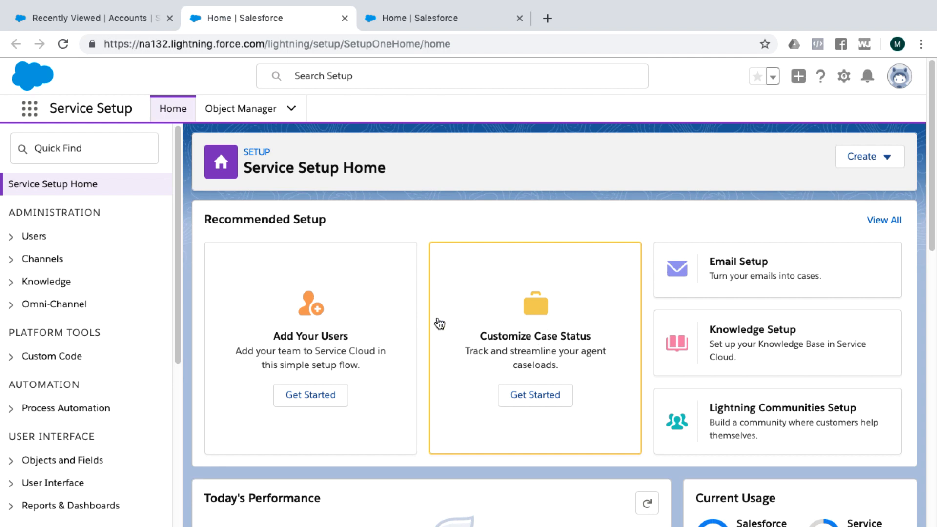
pyautogui.moveTo(311, 394)
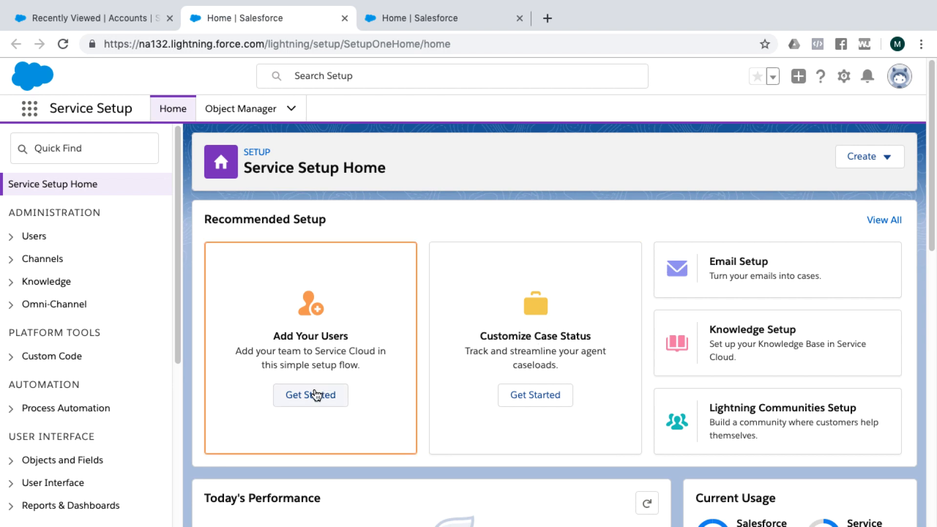
pyautogui.moveTo(534, 395)
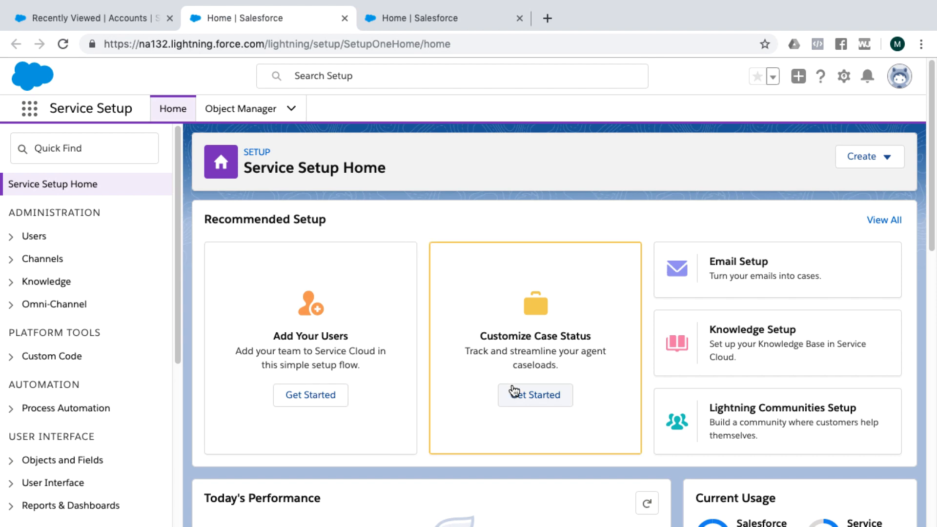
# Step: Start the Customize Case Status setup card from Service Setup Home
pyautogui.click(535, 395)
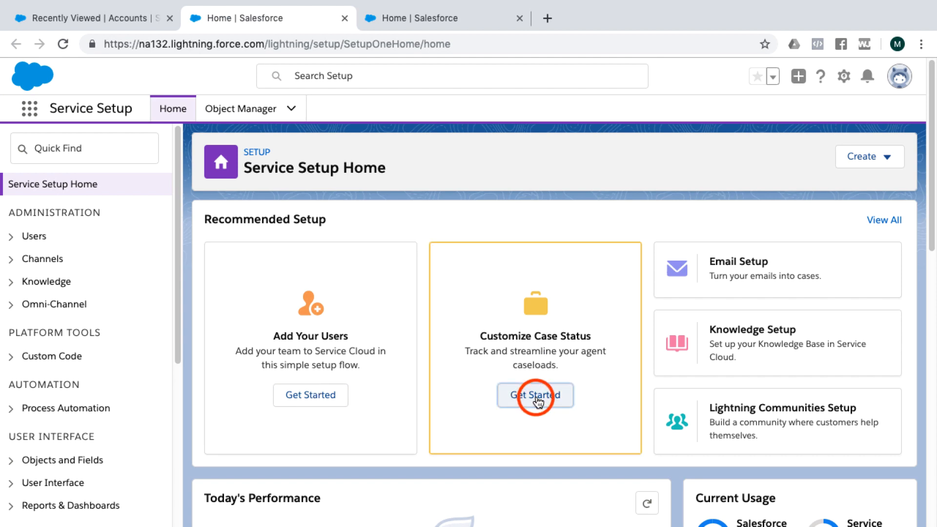
# Step: Open Customize Case Status to review the New, Working, Escalated and Closed rows
pyautogui.click(534, 395)
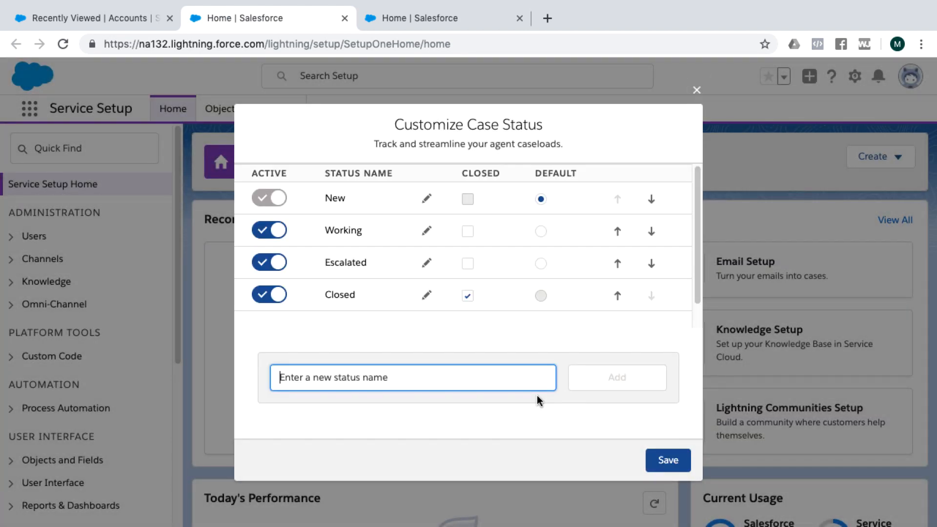
pyautogui.moveTo(381, 198)
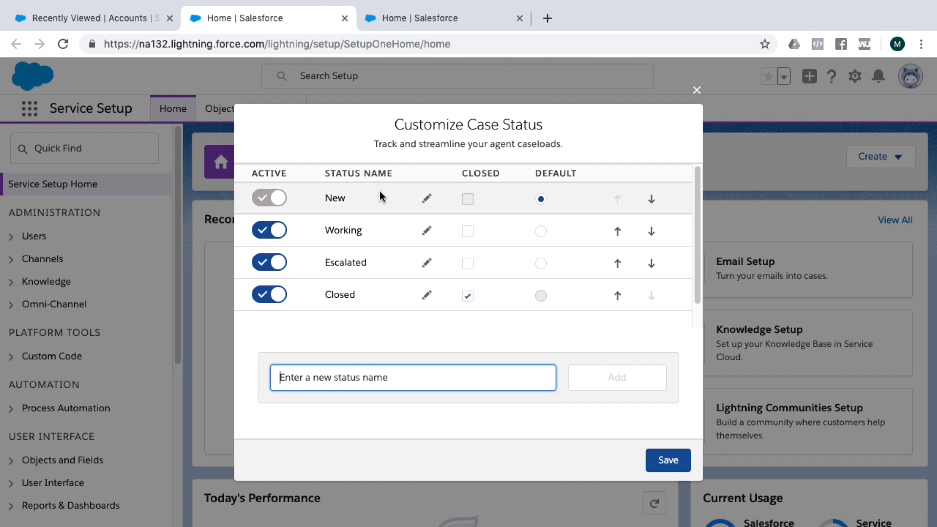
pyautogui.moveTo(363, 234)
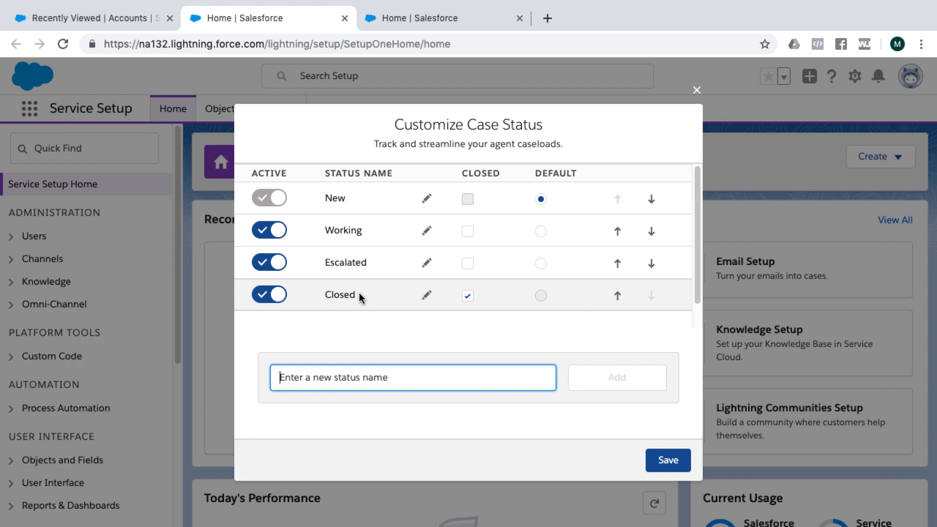
pyautogui.moveTo(462, 231)
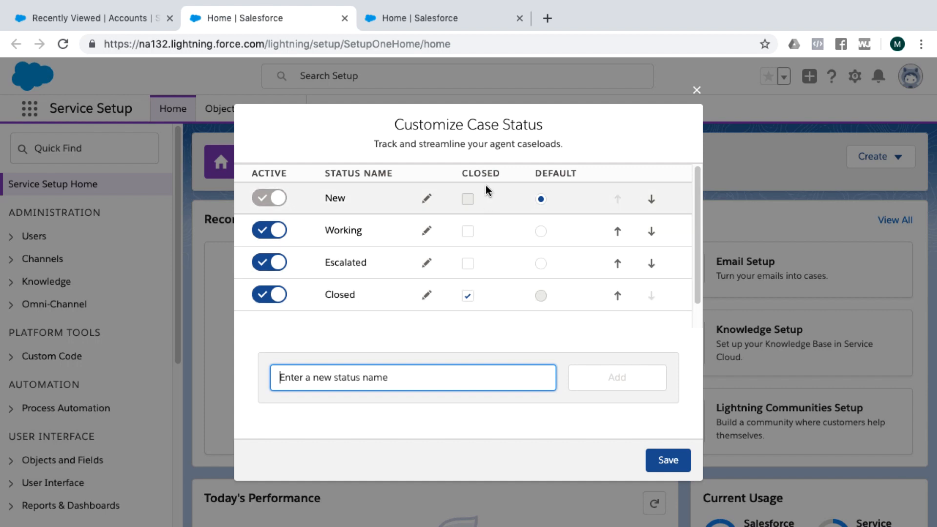
pyautogui.moveTo(481, 254)
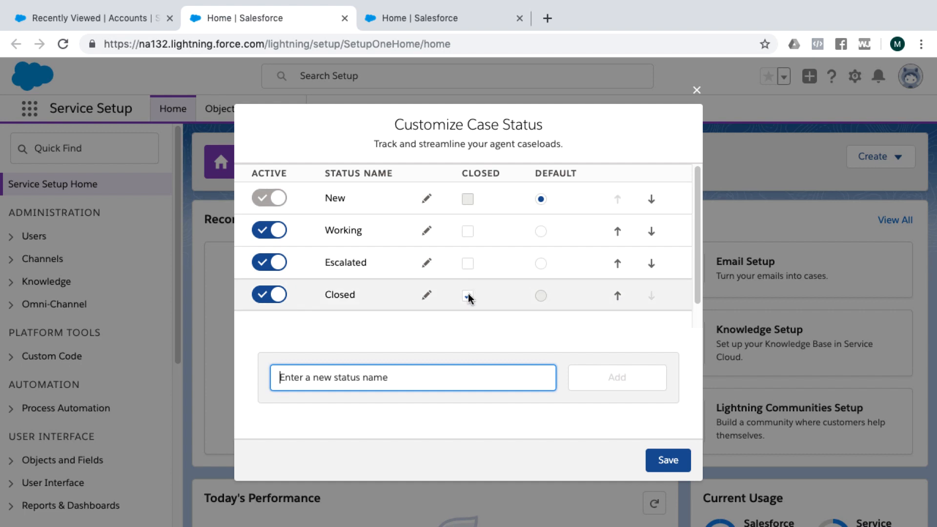
pyautogui.click(468, 295)
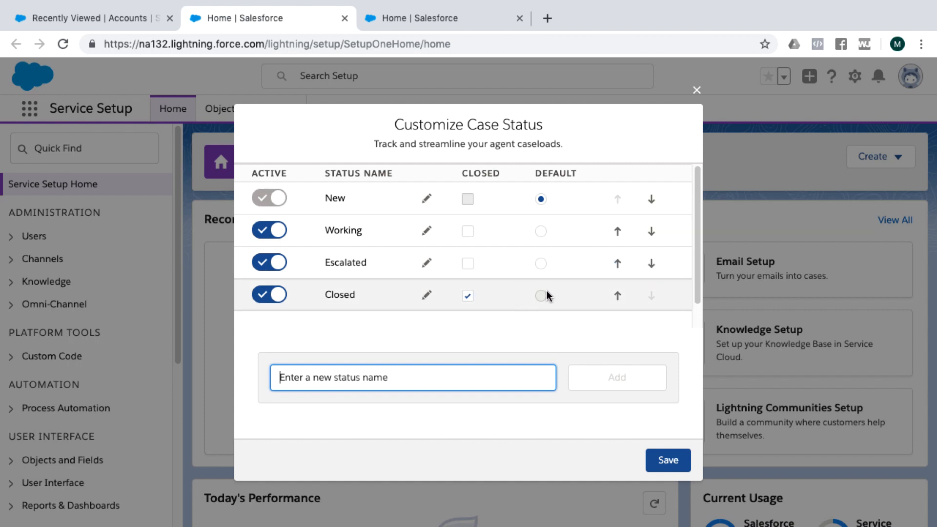
pyautogui.moveTo(551, 288)
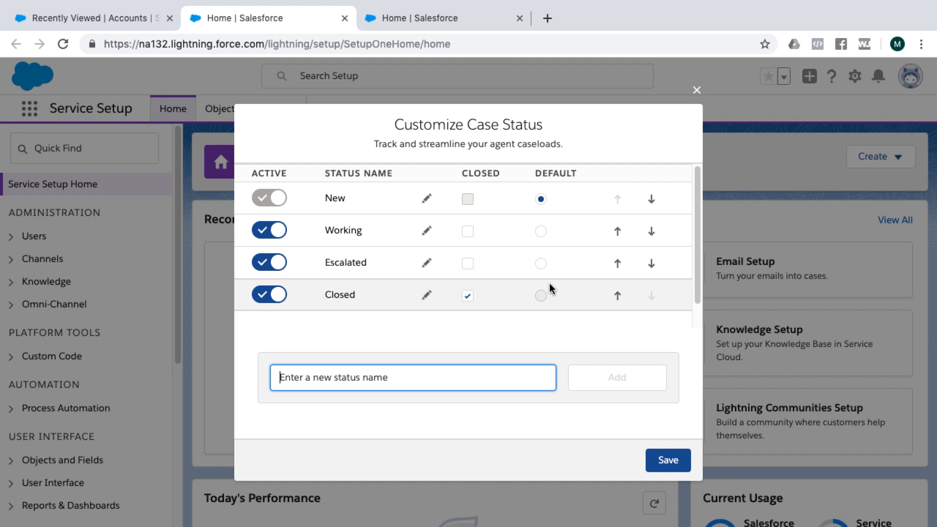
pyautogui.moveTo(549, 308)
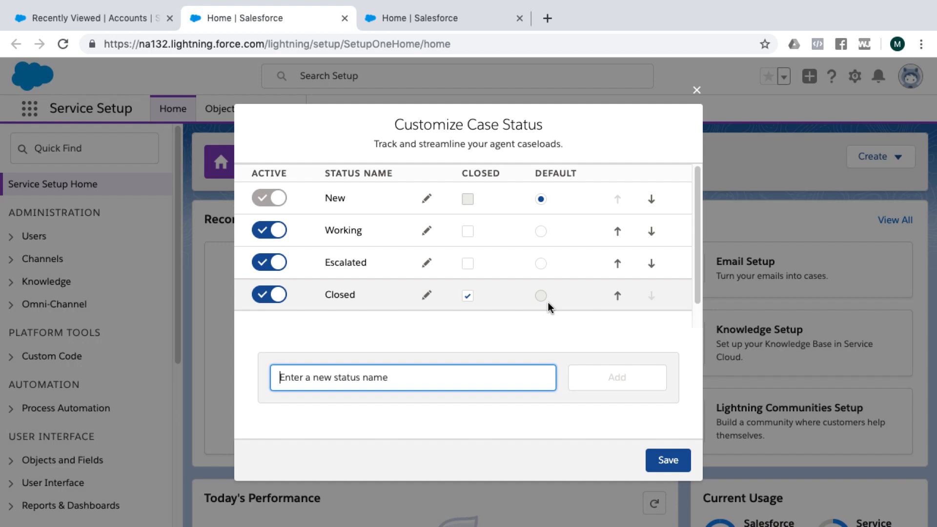
pyautogui.moveTo(548, 330)
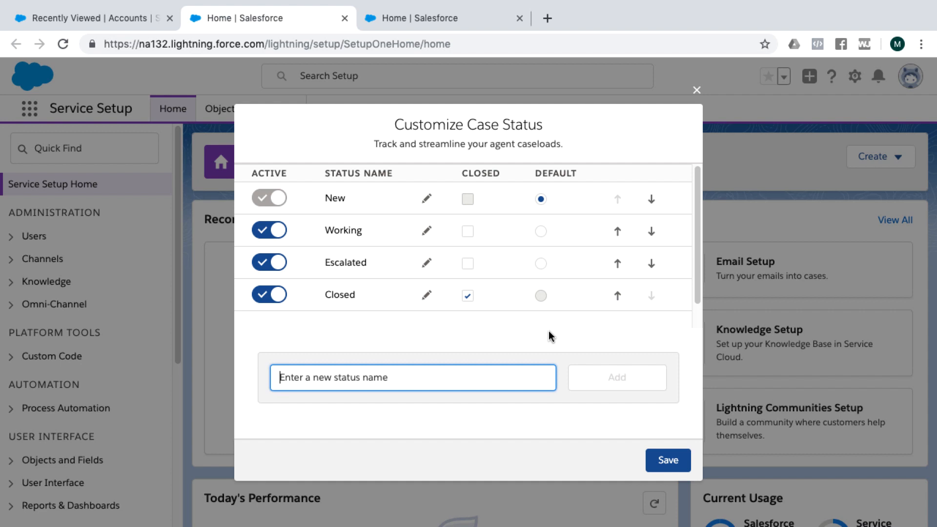
pyautogui.moveTo(561, 333)
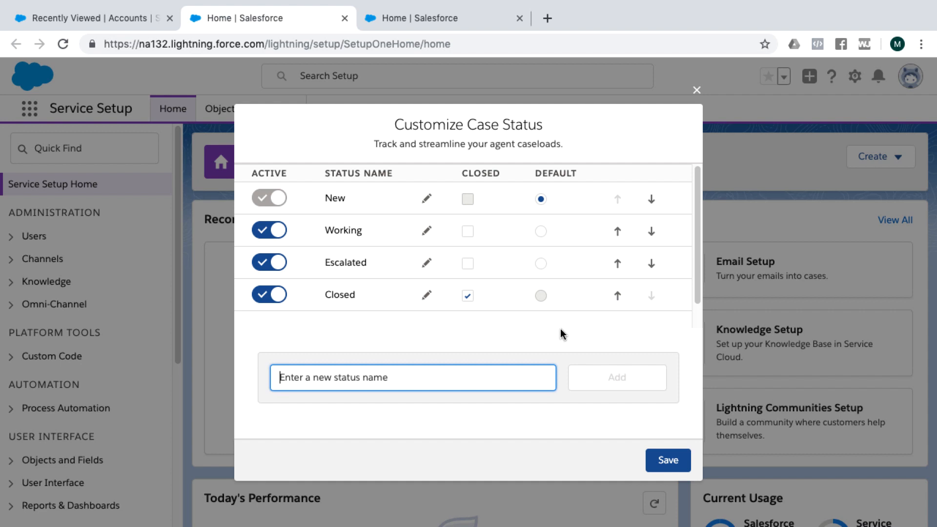
pyautogui.moveTo(526, 141)
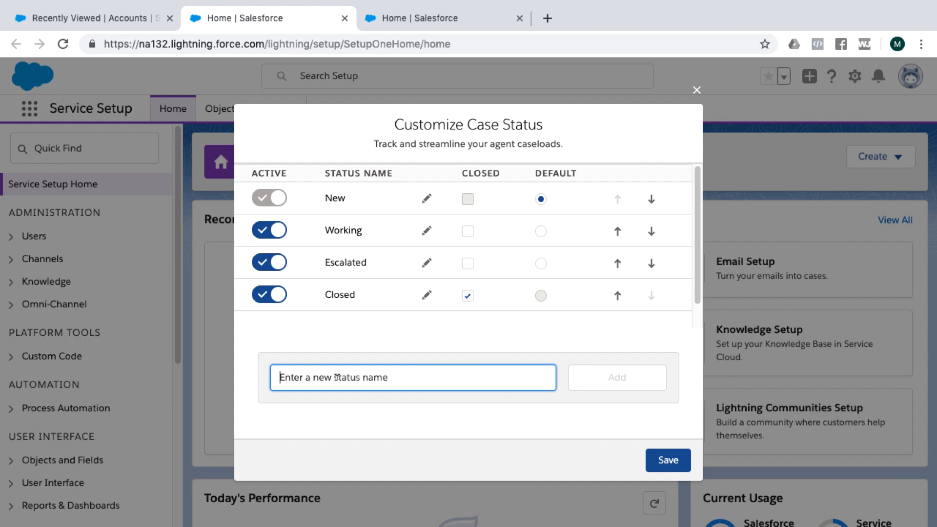
# Step: Add a 'Delayed' status and move it up twice to sit between Working and Escalated
pyautogui.write('De')
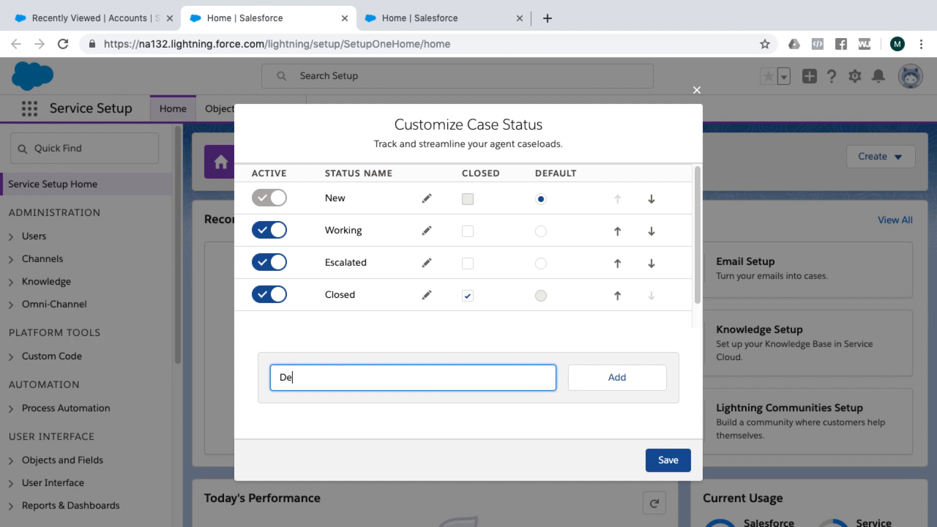
pyautogui.write('layed')
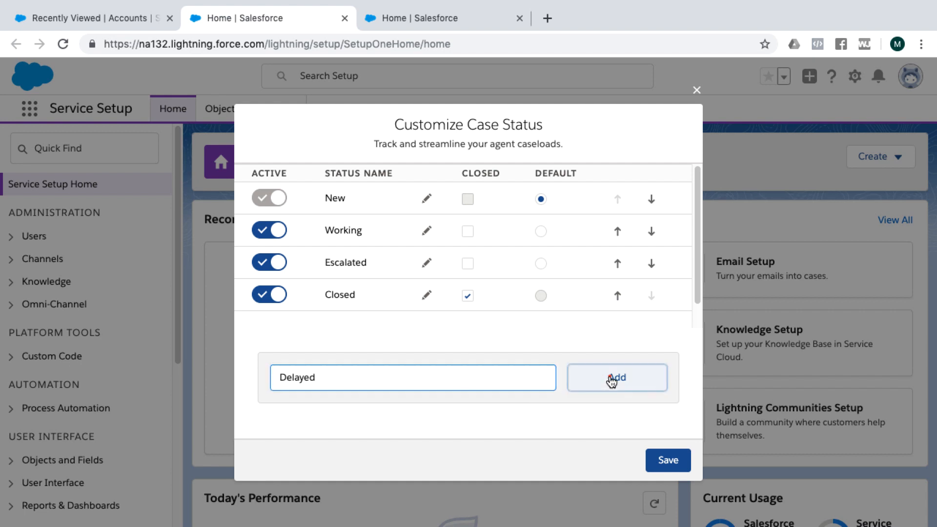
pyautogui.click(615, 377)
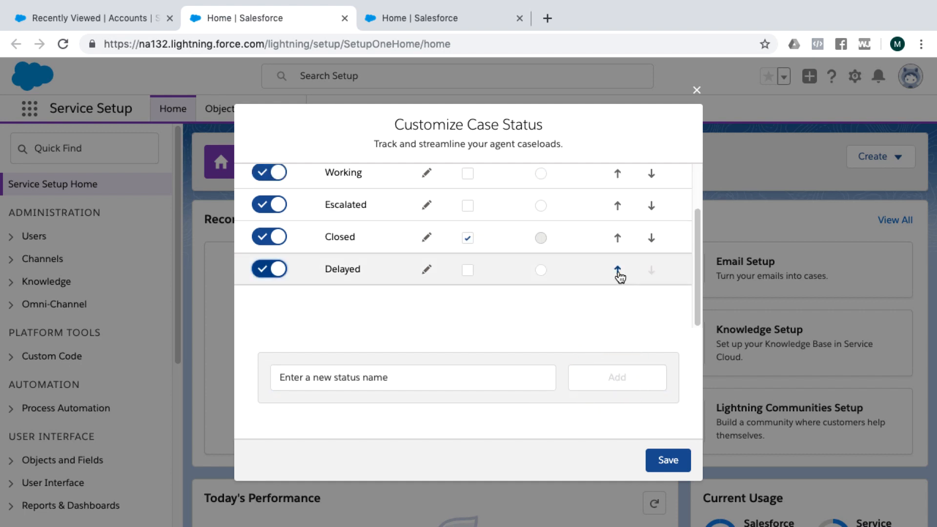
pyautogui.click(617, 269)
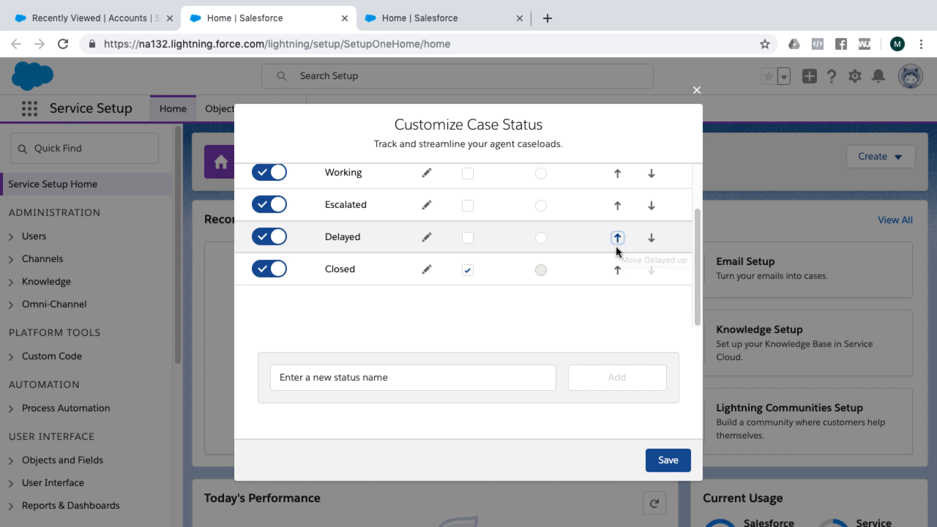
pyautogui.click(618, 237)
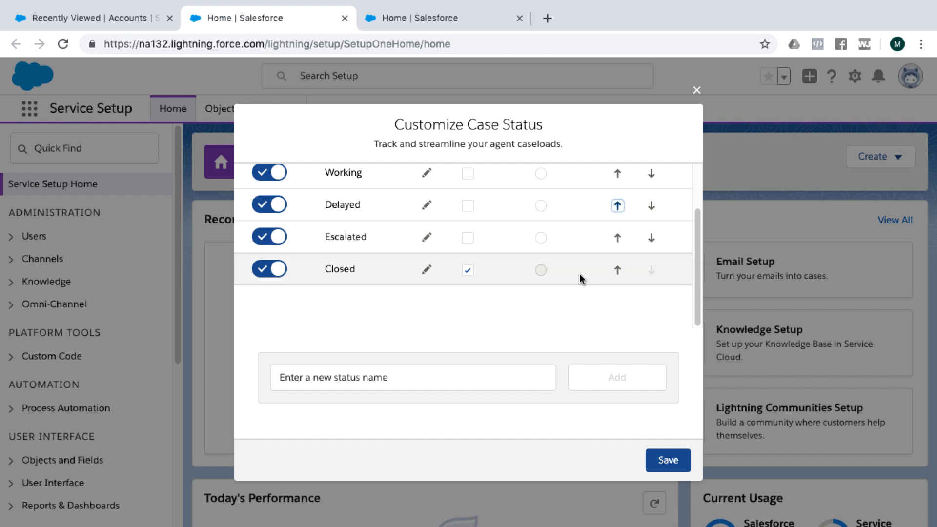
pyautogui.scroll(3)
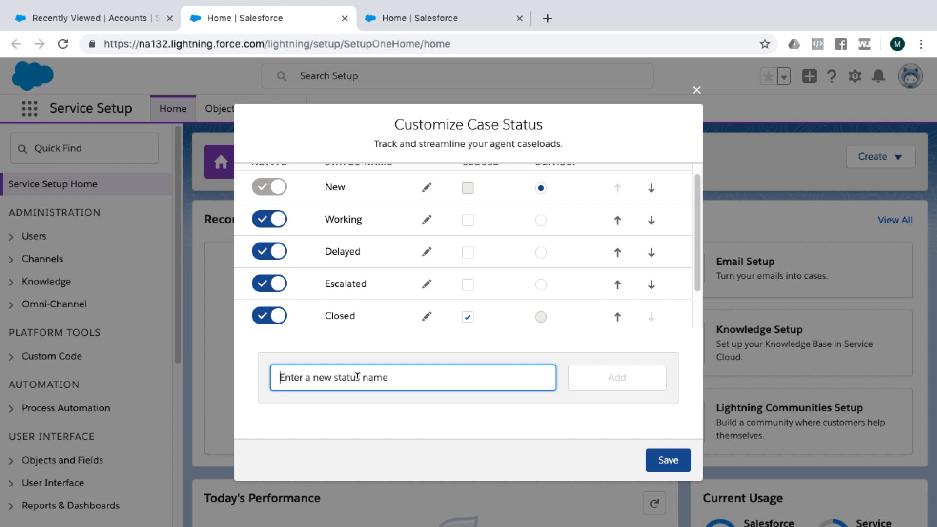
# Step: Add 'Closed Unsatisfactorily' with its Closed box ticked, and save the case statuses
pyautogui.write('Close')
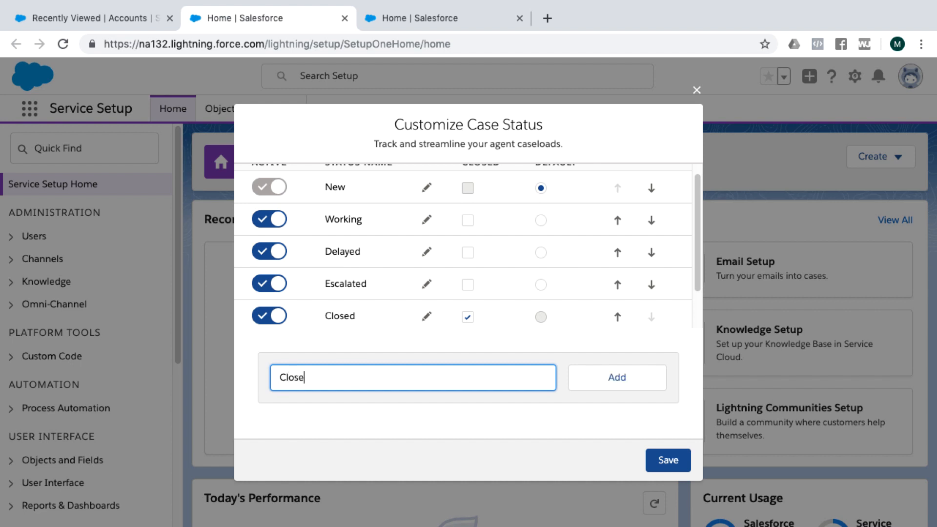
pyautogui.write('d Unsatisfact')
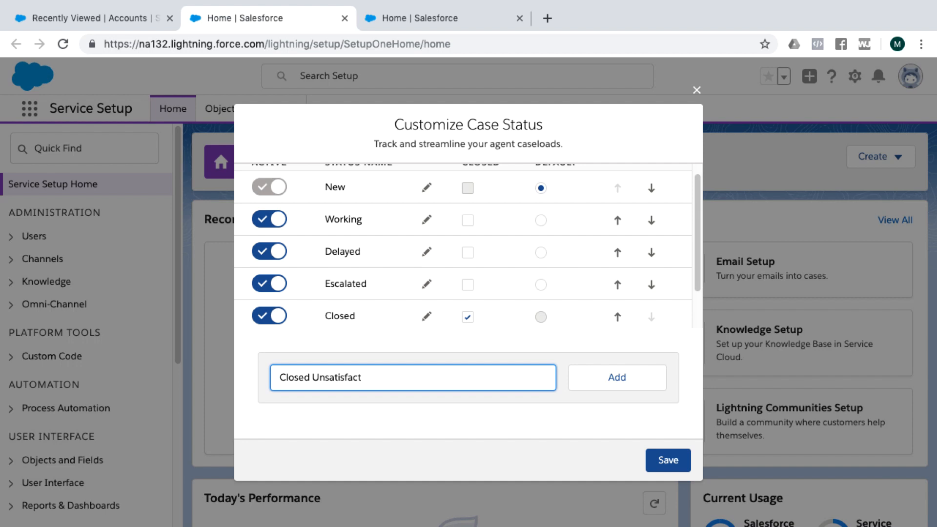
pyautogui.write('orily')
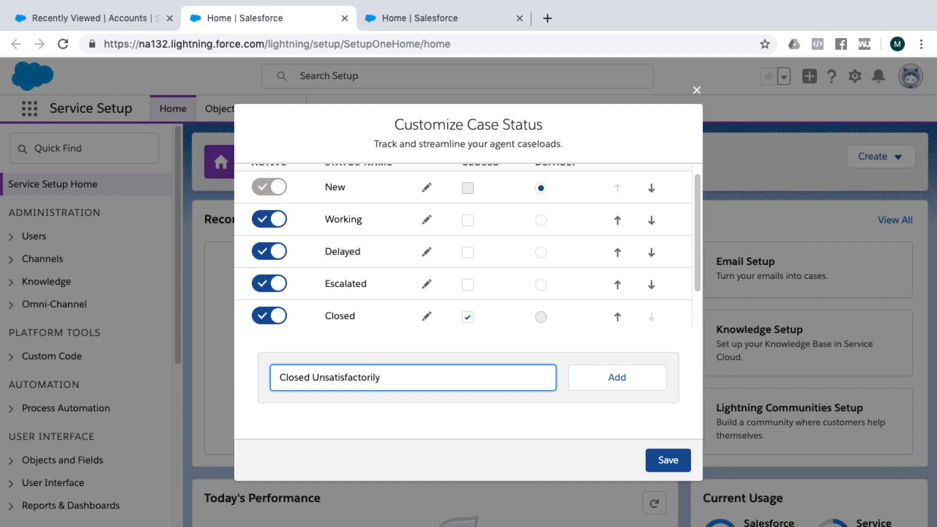
pyautogui.click(616, 377)
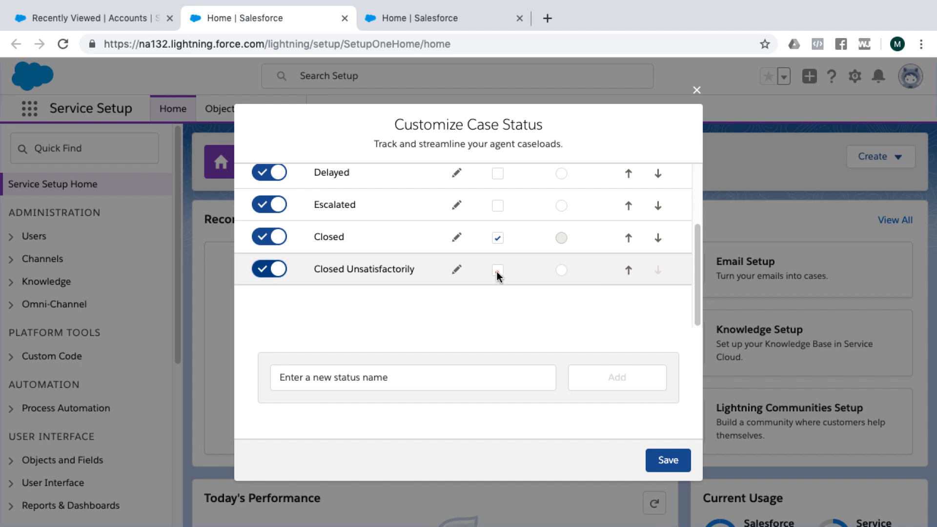
pyautogui.click(497, 269)
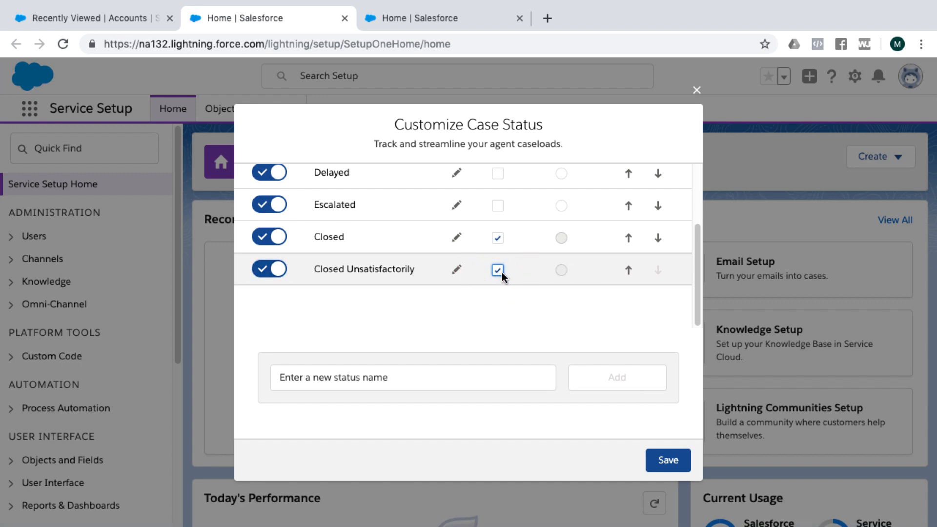
pyautogui.click(668, 460)
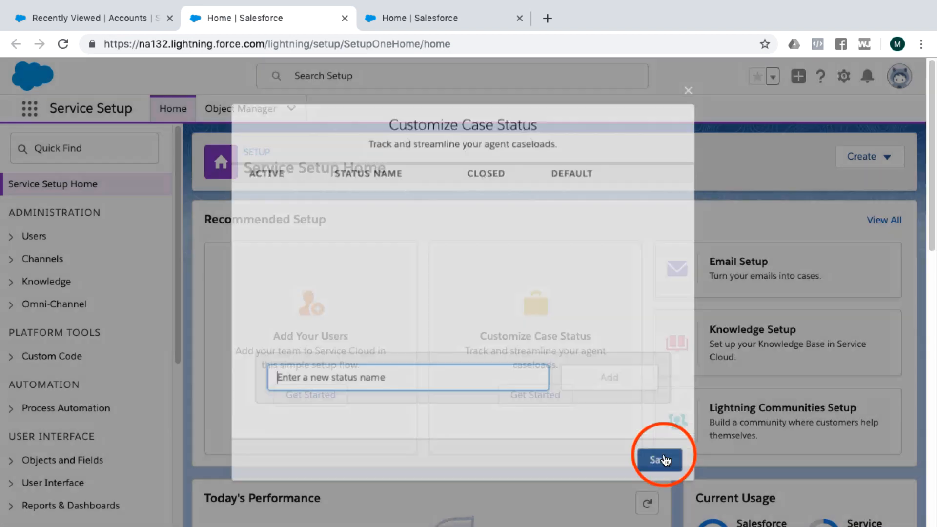
pyautogui.click(659, 461)
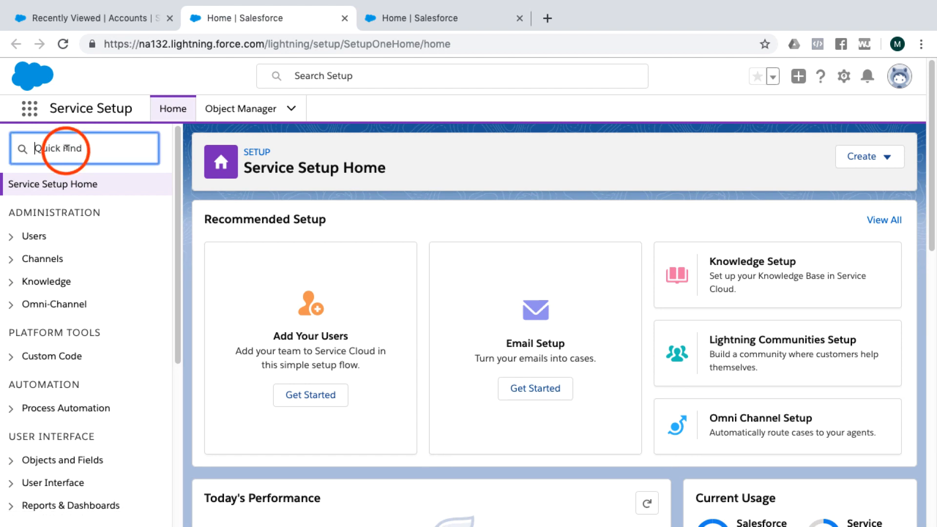
# Step: Search Setup for 'proc' and open the Tier II process under Support Processes
pyautogui.write('process')
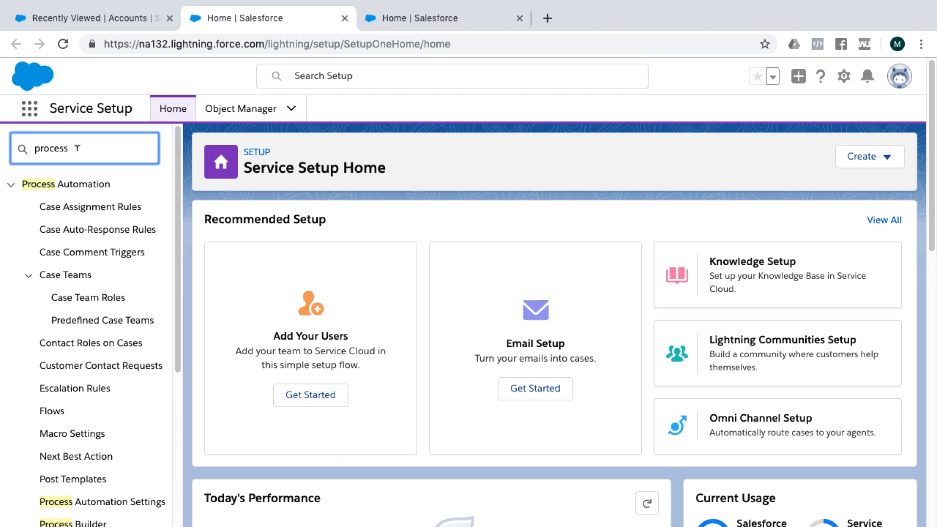
pyautogui.moveTo(91, 206)
pyautogui.write('support ')
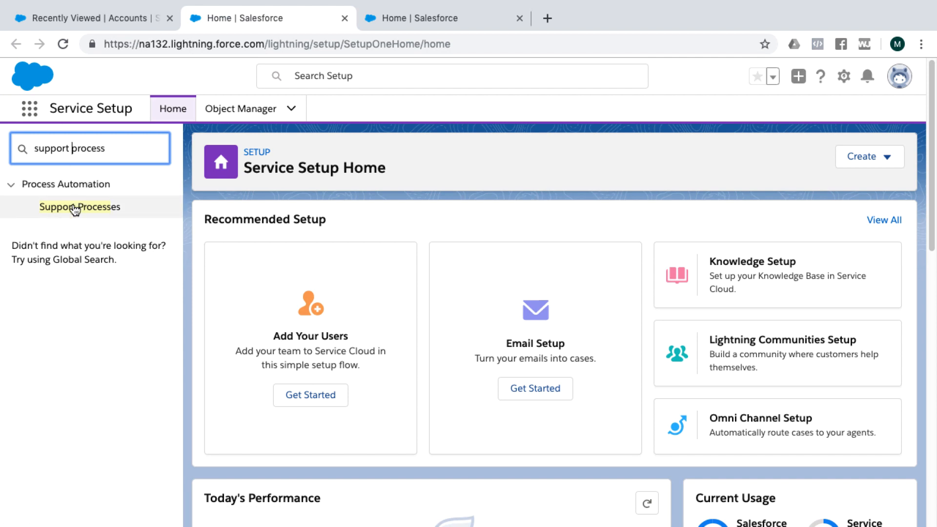
pyautogui.click(79, 207)
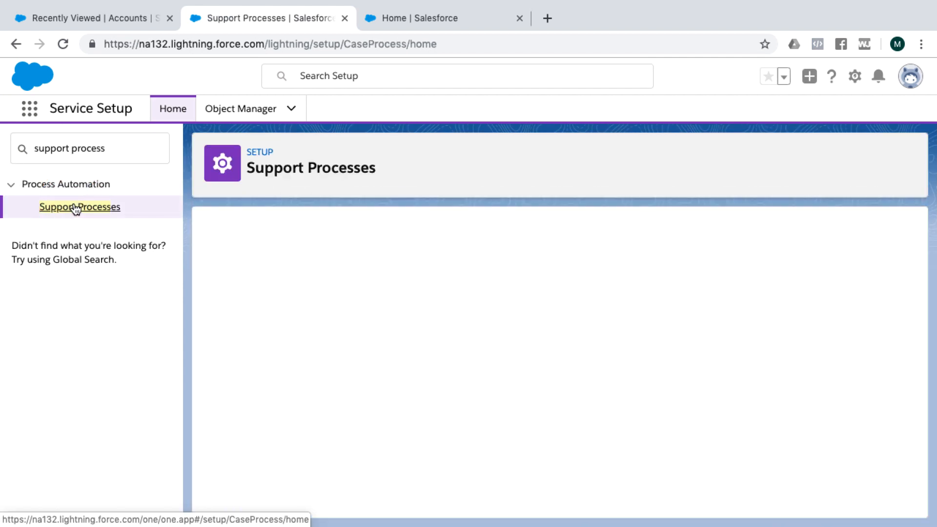
pyautogui.click(79, 207)
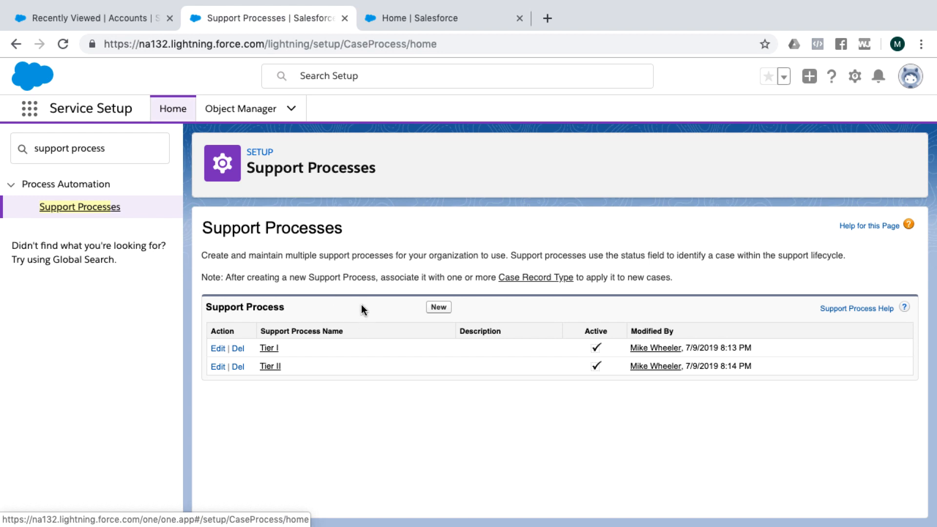
pyautogui.moveTo(268, 348)
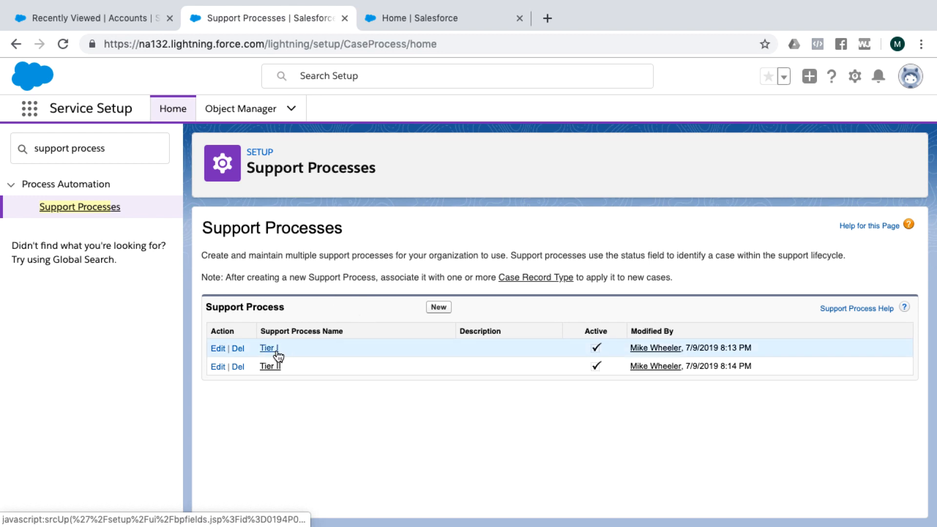
pyautogui.moveTo(270, 365)
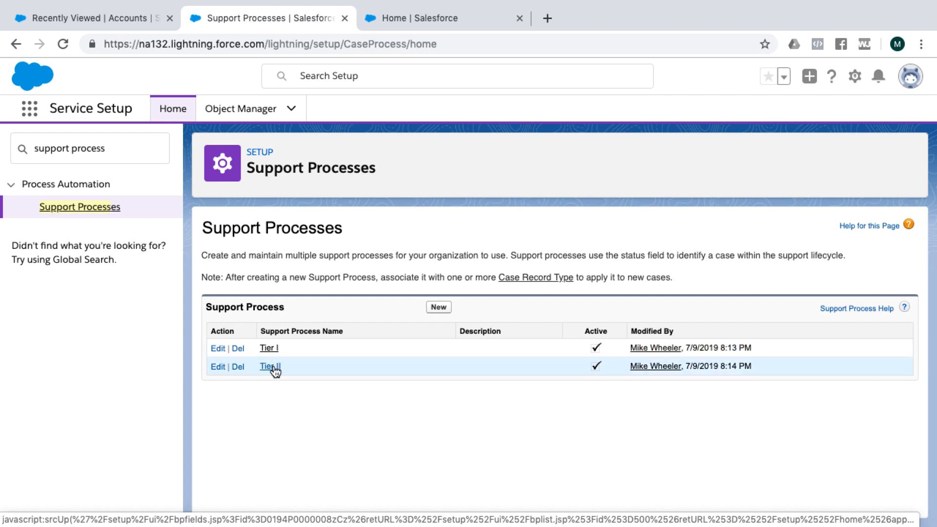
pyautogui.click(270, 366)
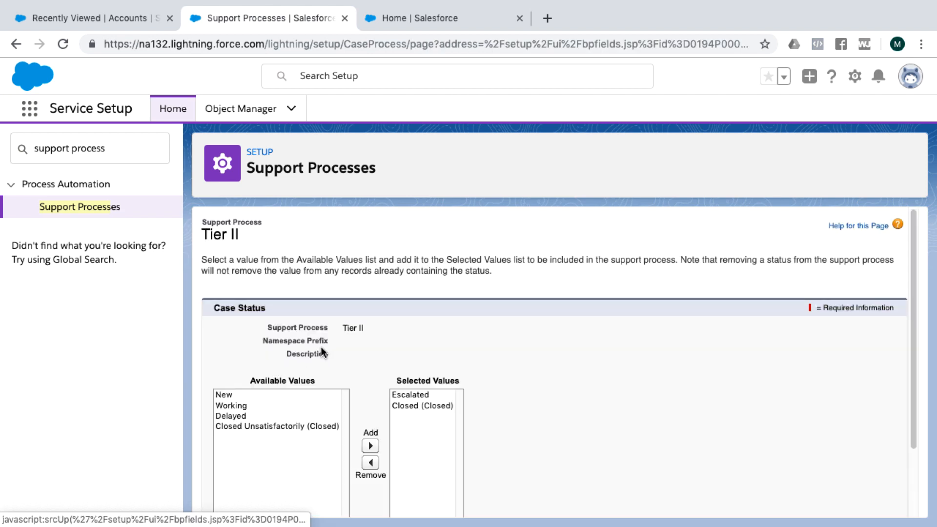
# Step: Move Delayed and Closed Unsatisfactorily into Tier II's selected statuses and save
pyautogui.scroll(-3)
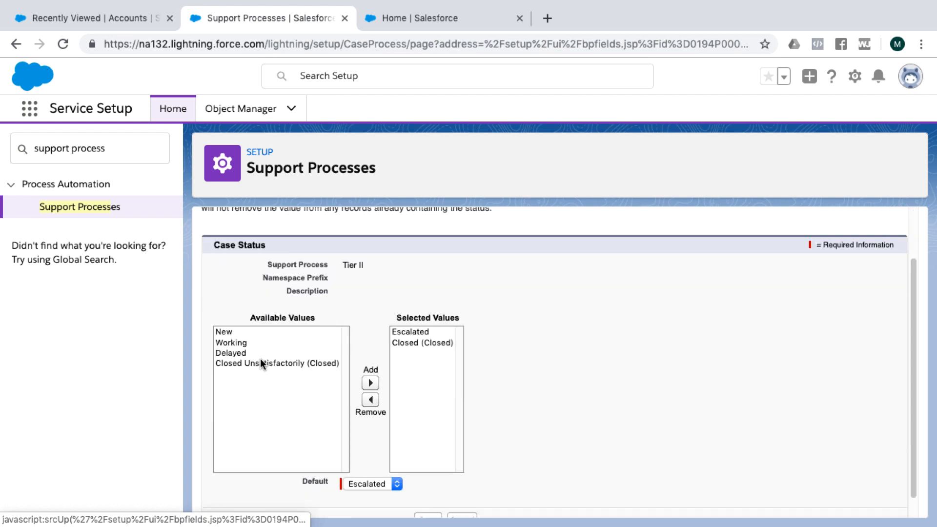
pyautogui.moveTo(329, 375)
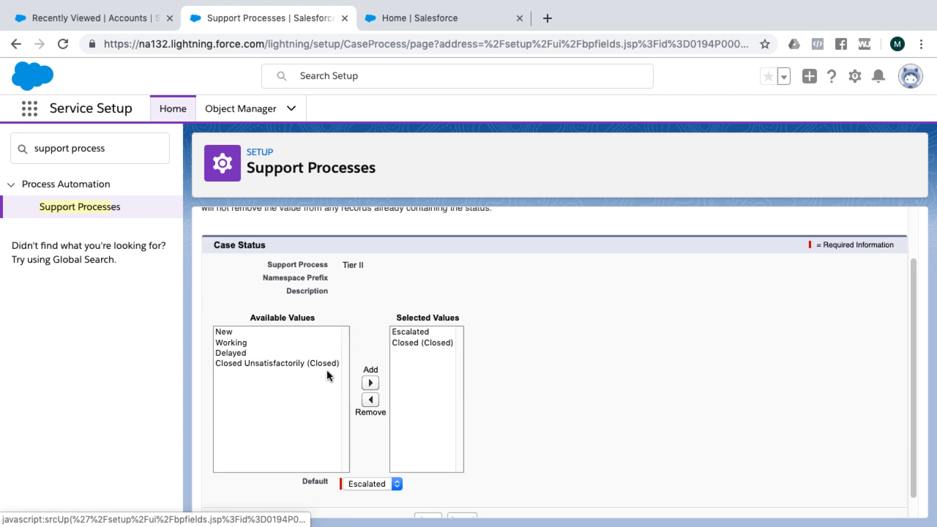
pyautogui.click(276, 363)
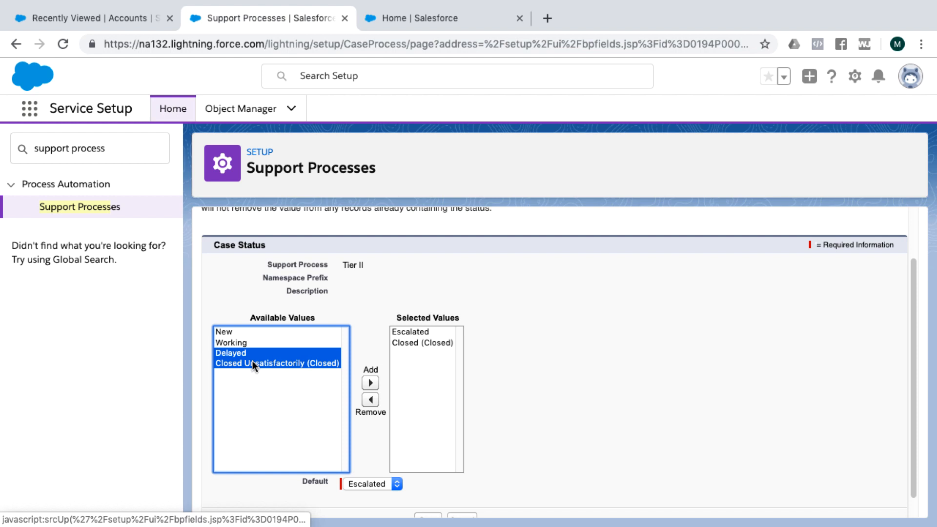
pyautogui.click(369, 382)
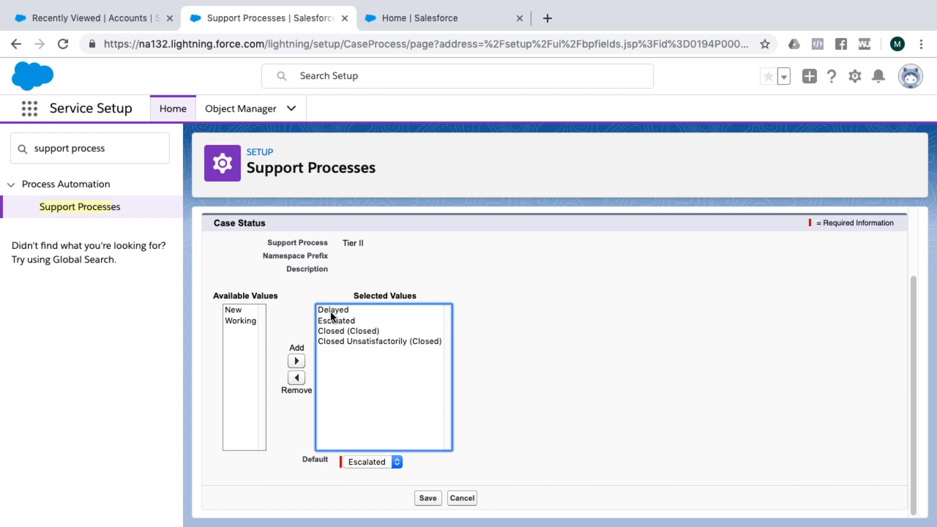
pyautogui.moveTo(341, 333)
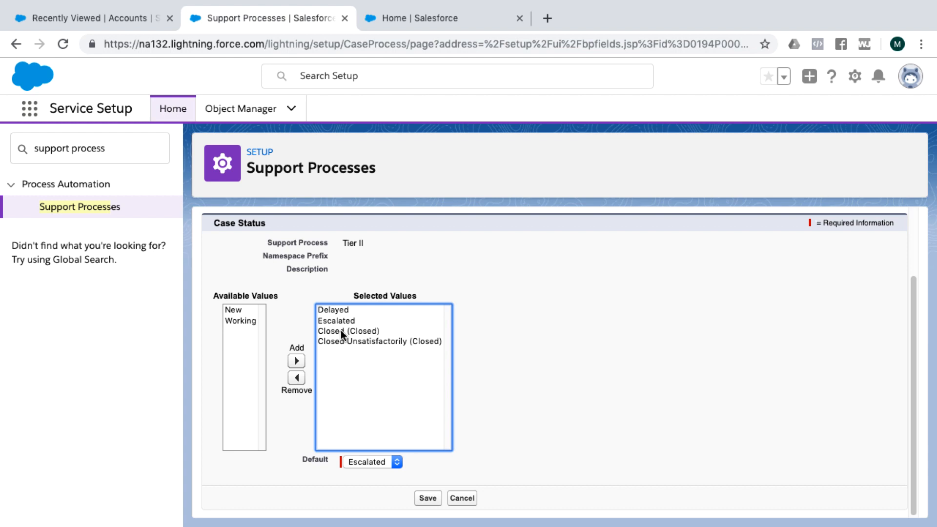
pyautogui.moveTo(398, 438)
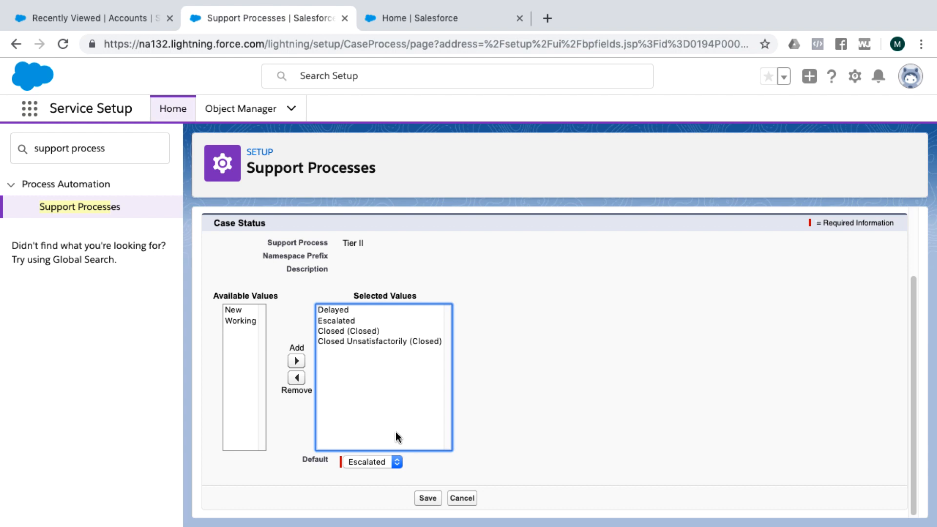
pyautogui.moveTo(345, 322)
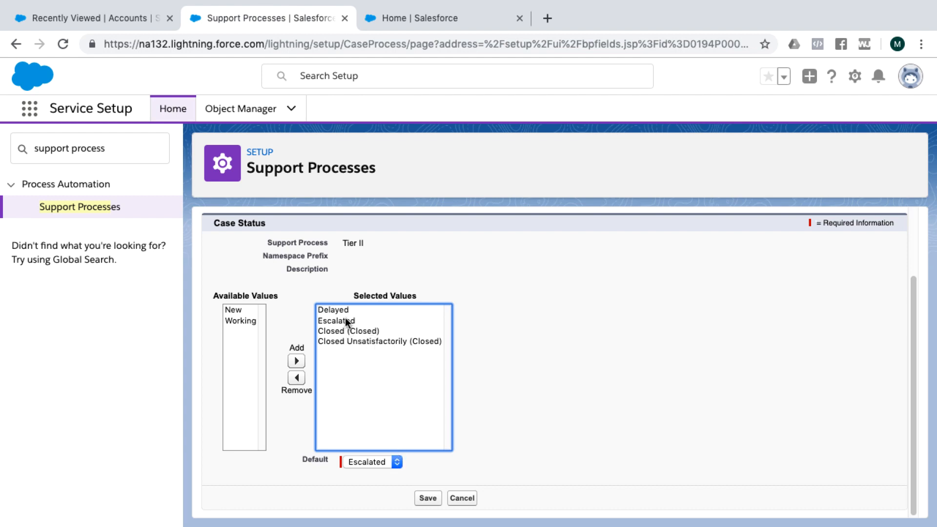
pyautogui.moveTo(370, 424)
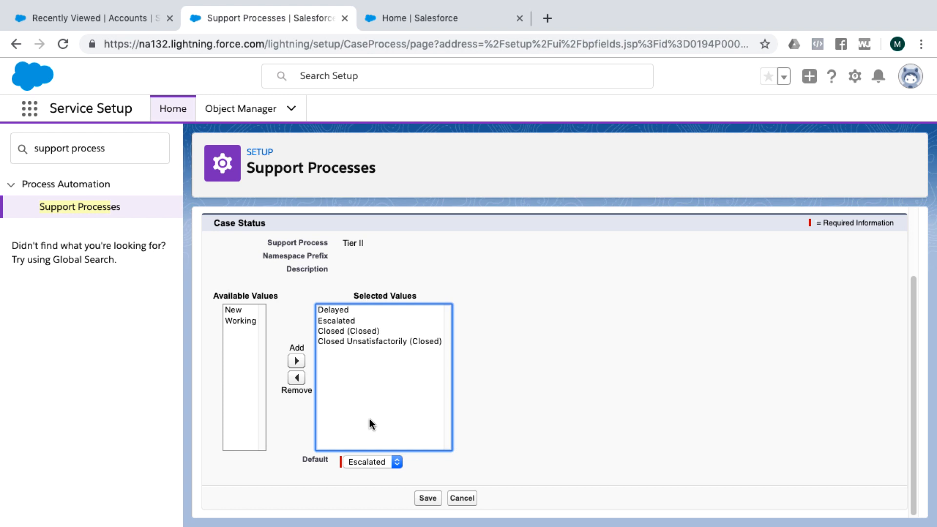
pyautogui.moveTo(351, 314)
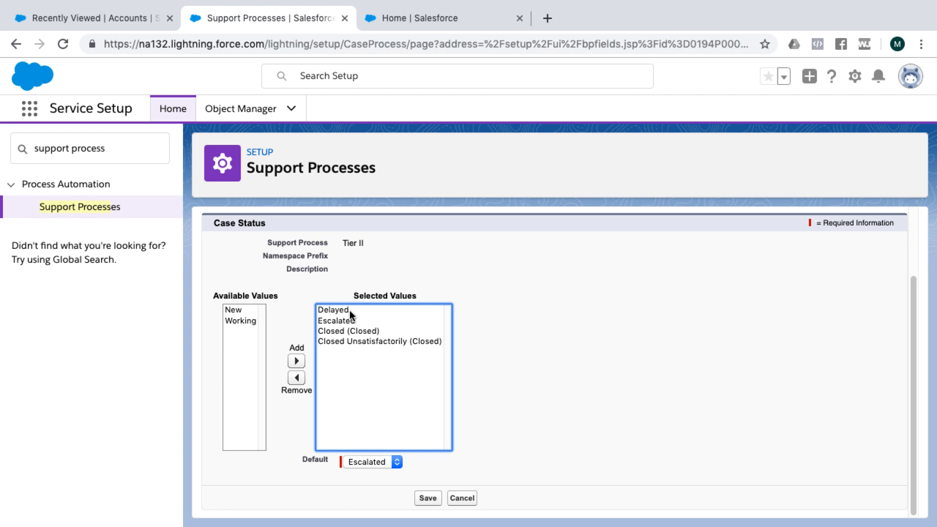
pyautogui.click(427, 497)
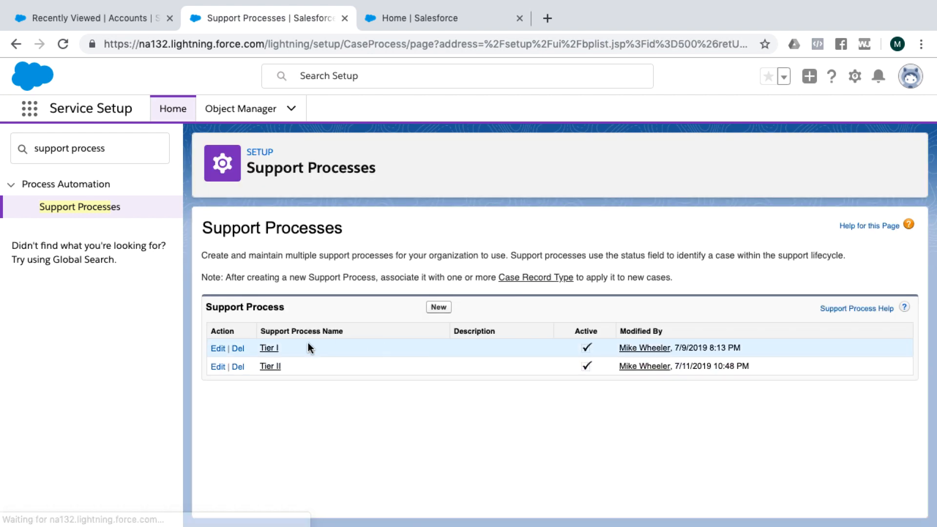
# Step: Open Tier I, move Delayed and Closed Unsatisfactorily into its selected statuses, and save
pyautogui.click(268, 348)
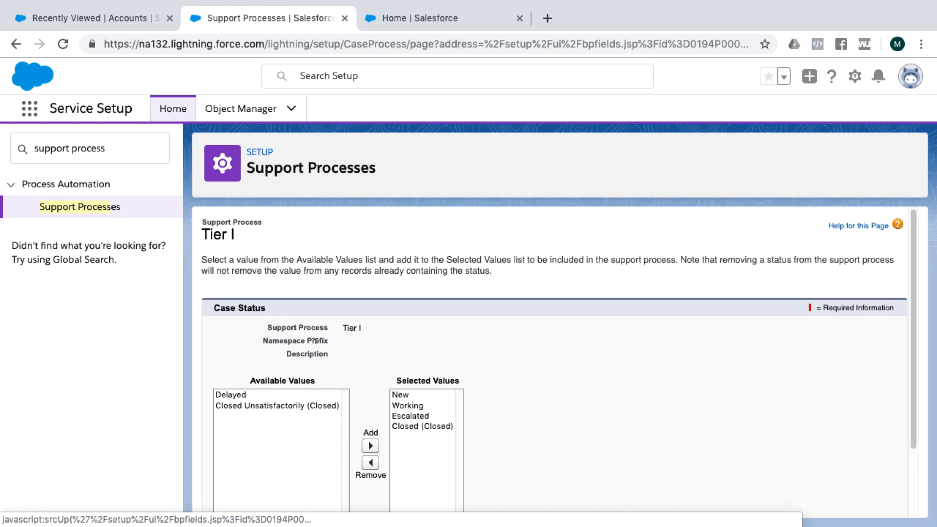
pyautogui.moveTo(276, 385)
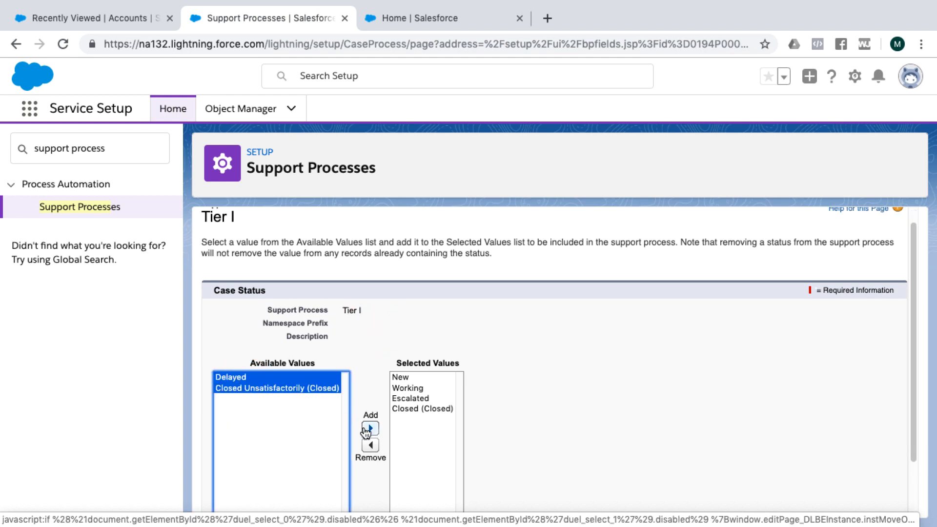
pyautogui.click(369, 428)
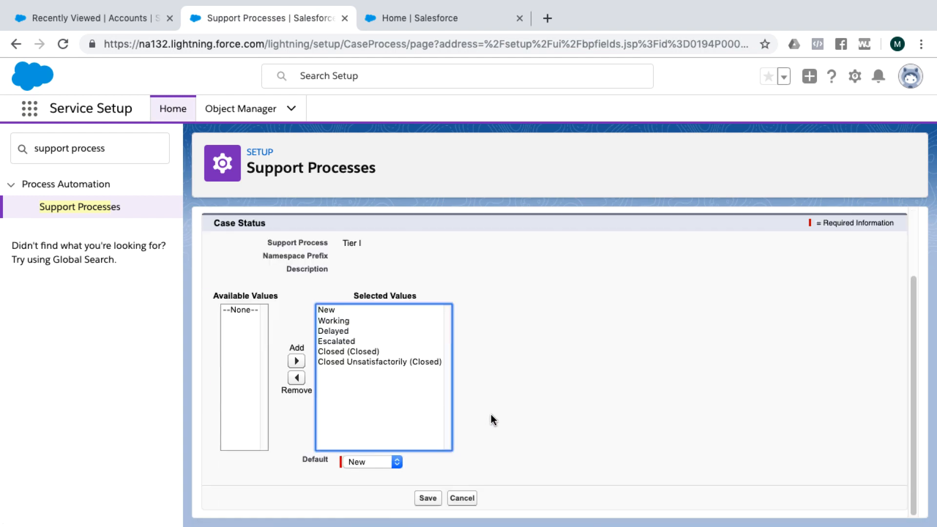
pyautogui.moveTo(352, 314)
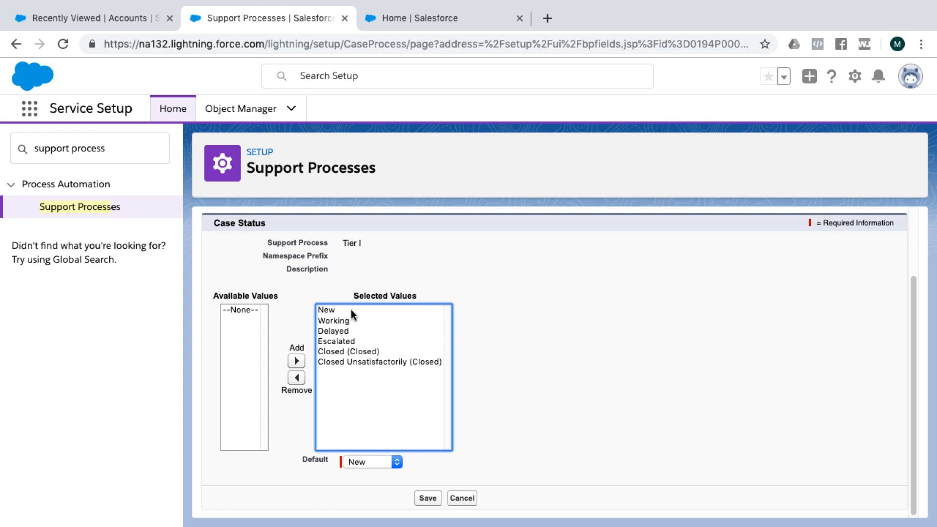
pyautogui.moveTo(375, 368)
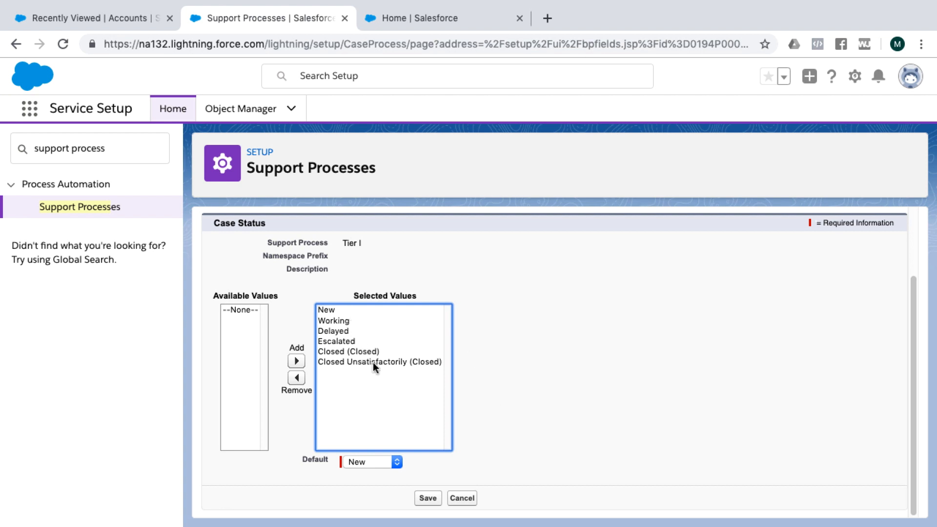
pyautogui.moveTo(428, 498)
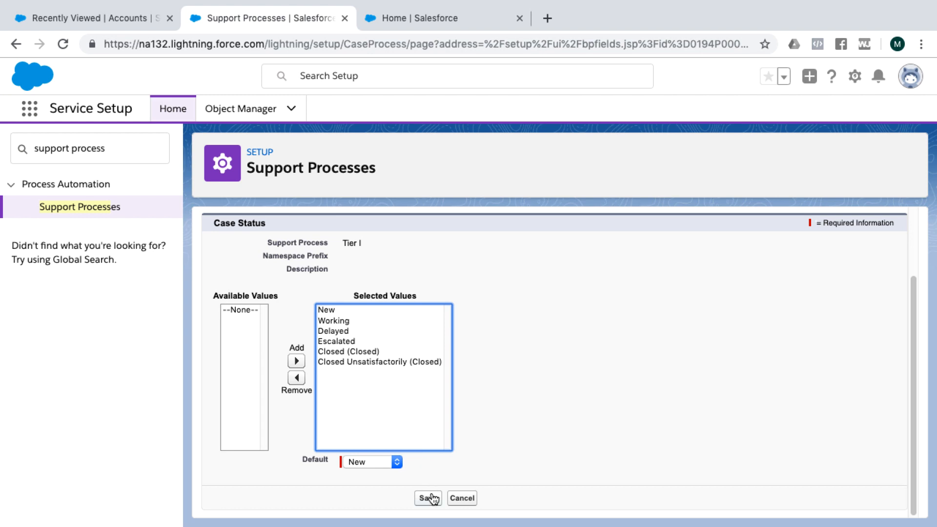
pyautogui.click(426, 497)
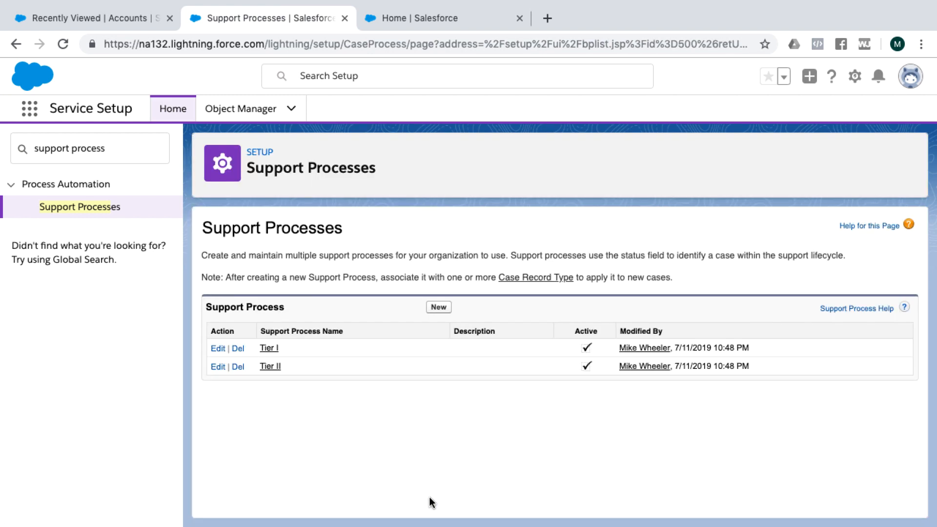
pyautogui.moveTo(426, 496)
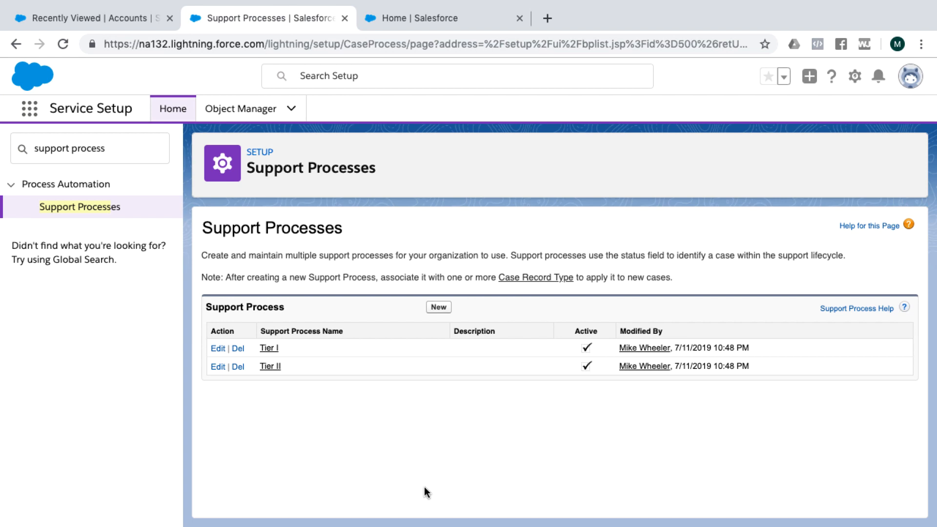
pyautogui.moveTo(32, 123)
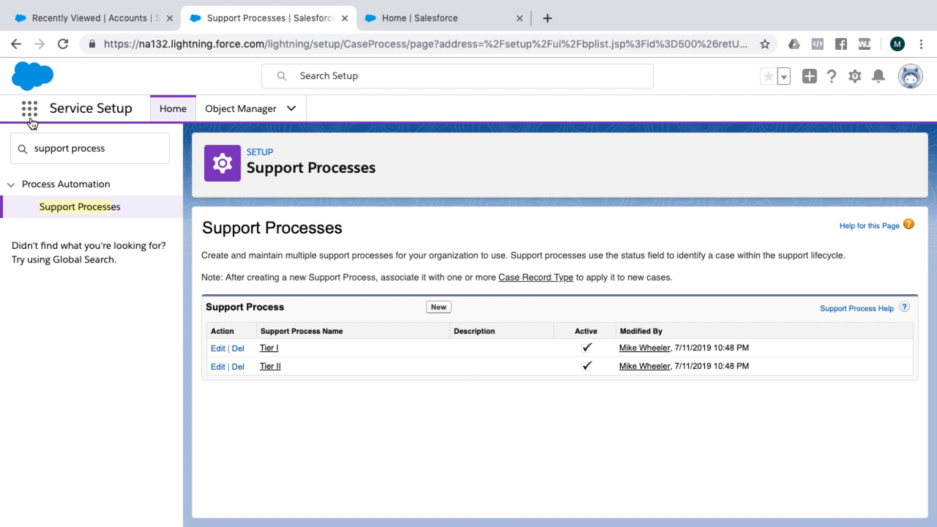
# Step: Switch to the Service app from the App Launcher and open the gear setup menu
pyautogui.click(28, 108)
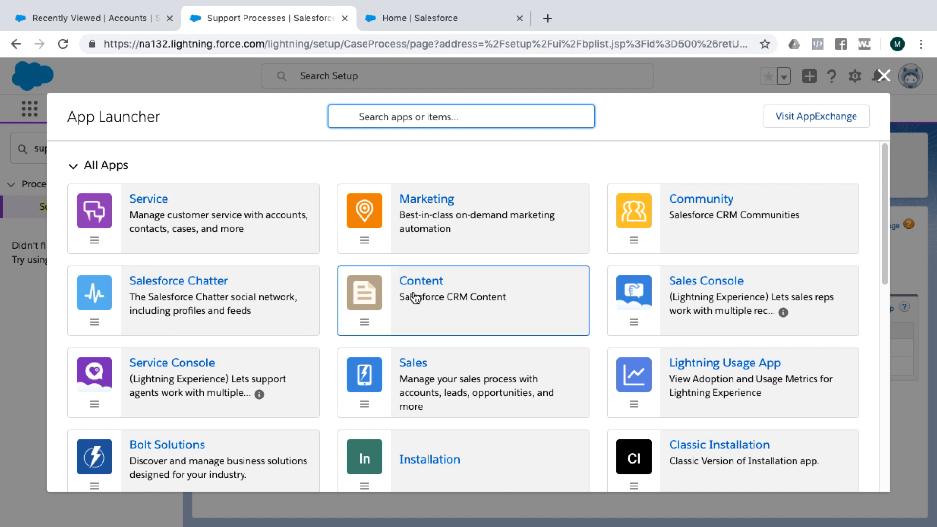
pyautogui.click(149, 199)
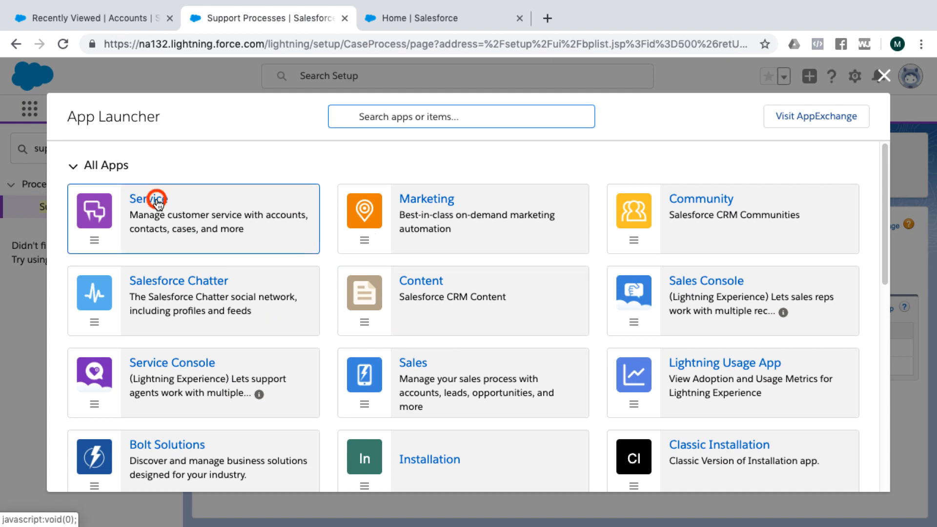
pyautogui.click(148, 199)
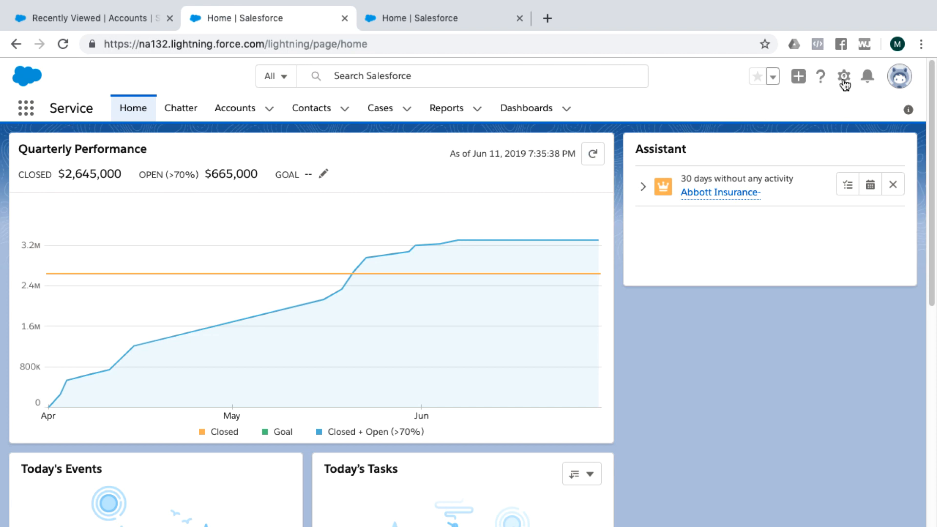
pyautogui.click(844, 76)
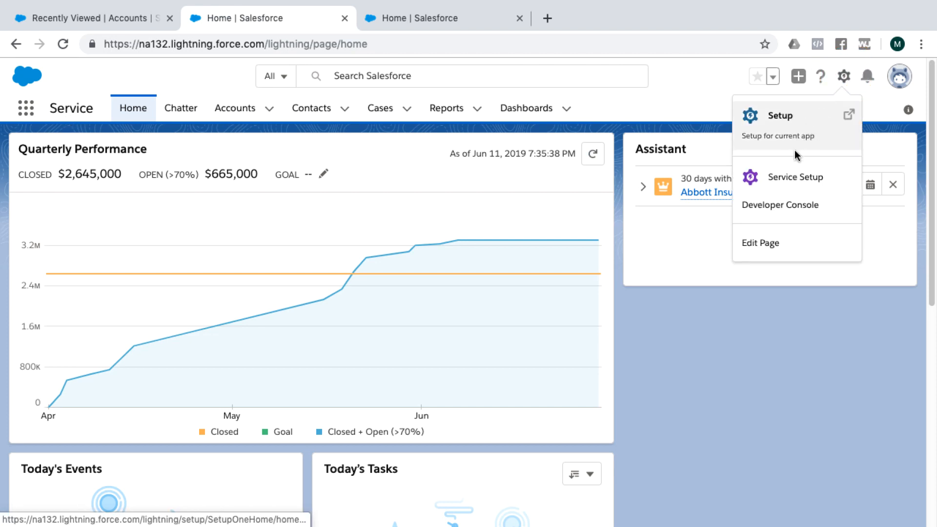
pyautogui.moveTo(387, 166)
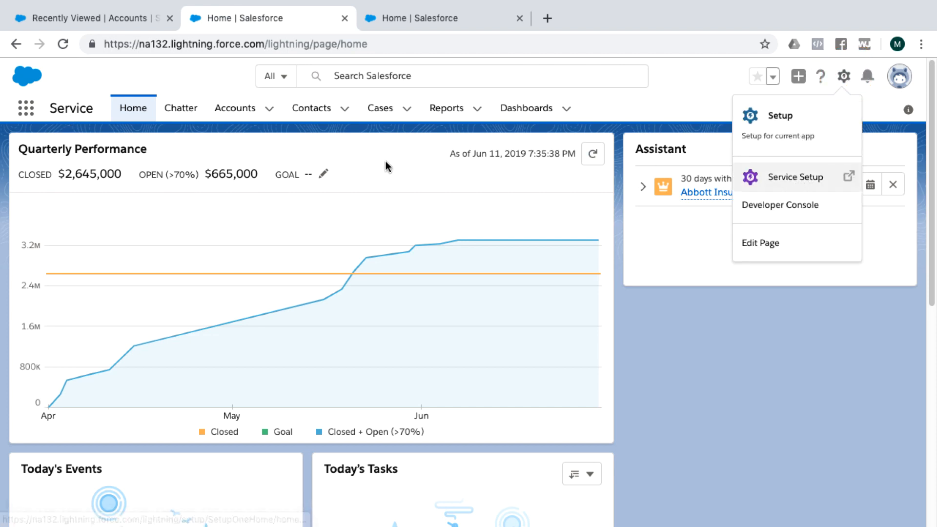
# Step: From the Cases tab, start a new case using the Tier I record type
pyautogui.click(380, 108)
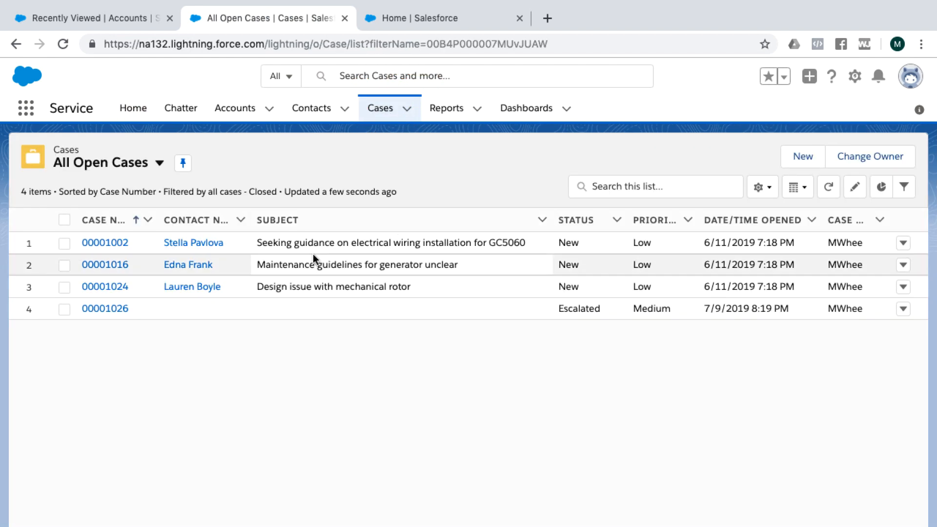
pyautogui.click(802, 156)
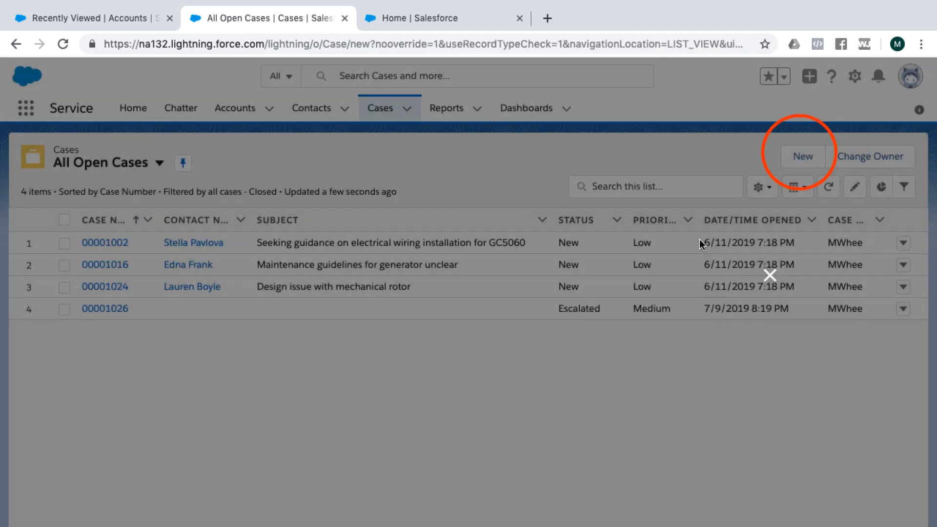
pyautogui.click(802, 156)
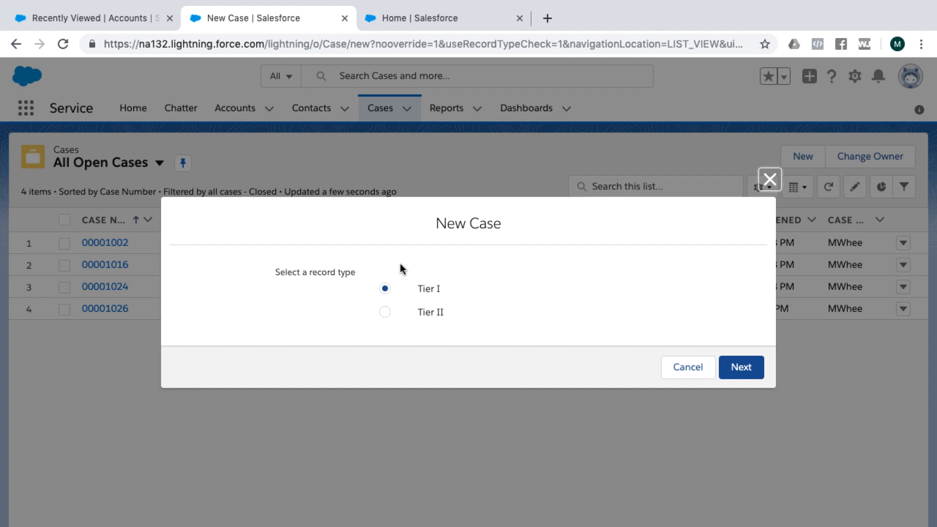
pyautogui.moveTo(450, 256)
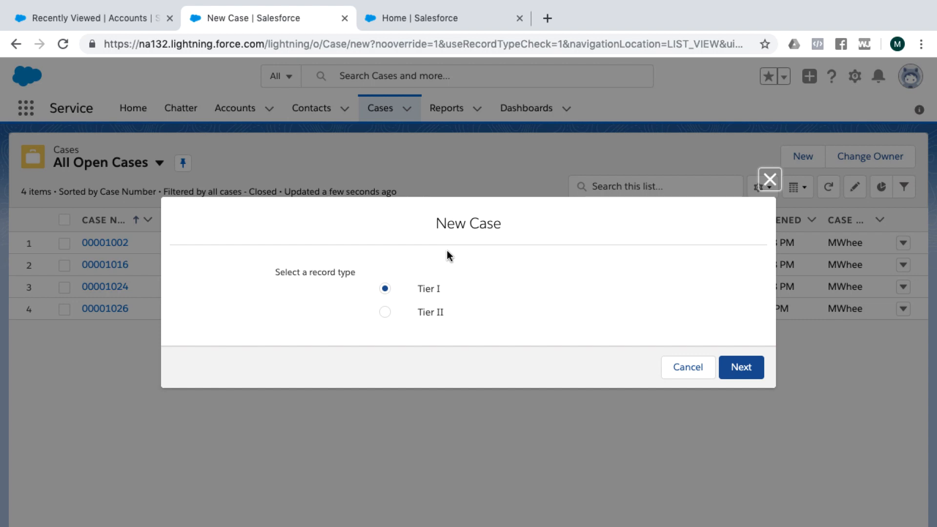
pyautogui.moveTo(463, 258)
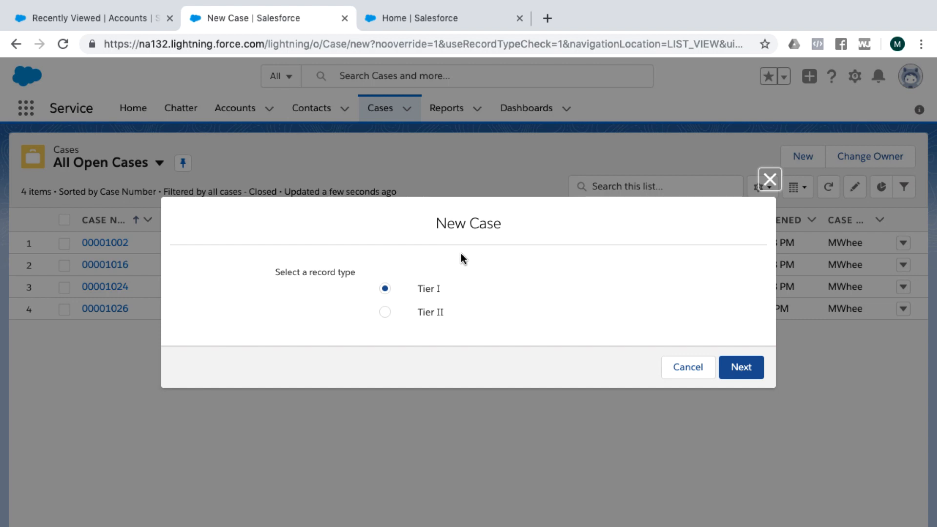
pyautogui.moveTo(332, 272)
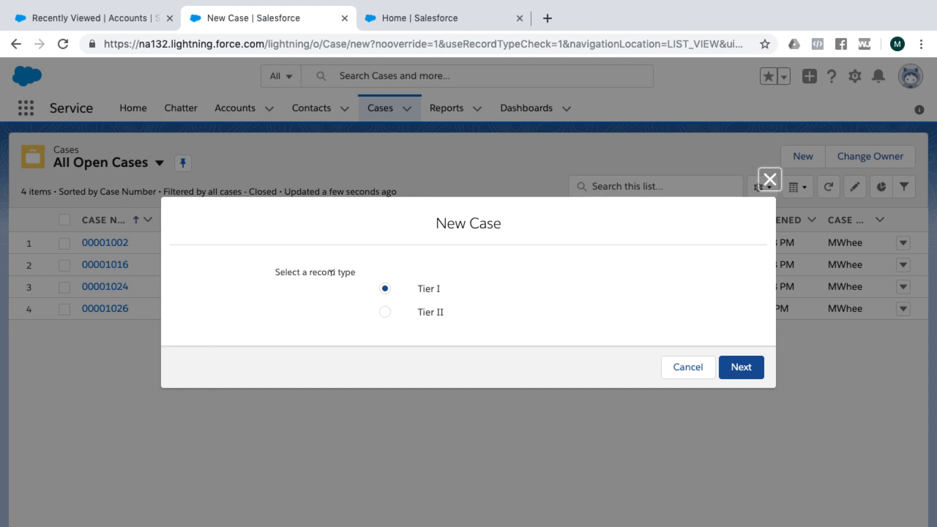
pyautogui.moveTo(434, 298)
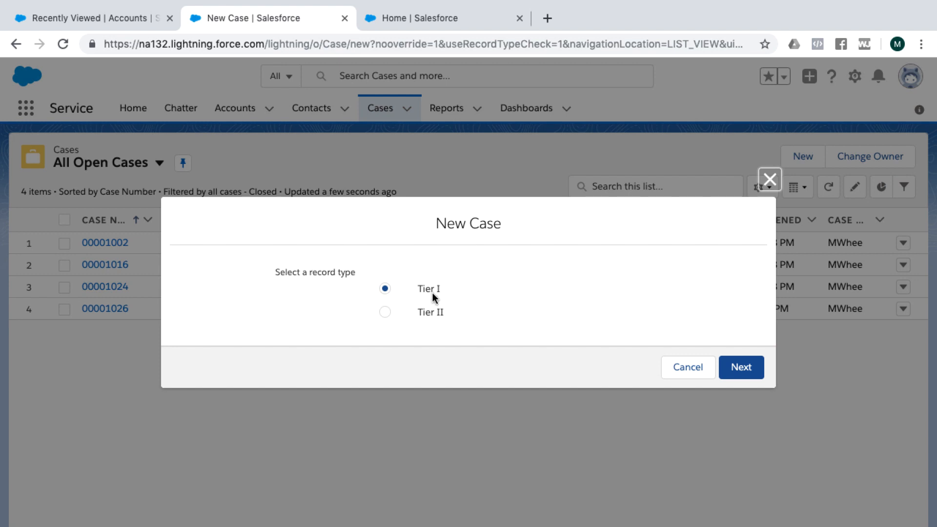
pyautogui.click(740, 367)
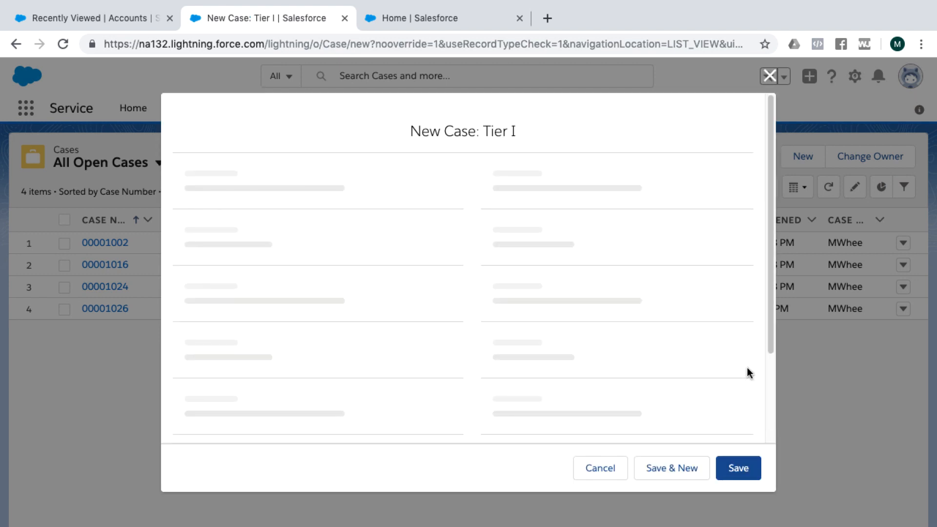
# Step: Save the case with status Delayed, origin Web and contact Stella Pavlova
pyautogui.click(708, 210)
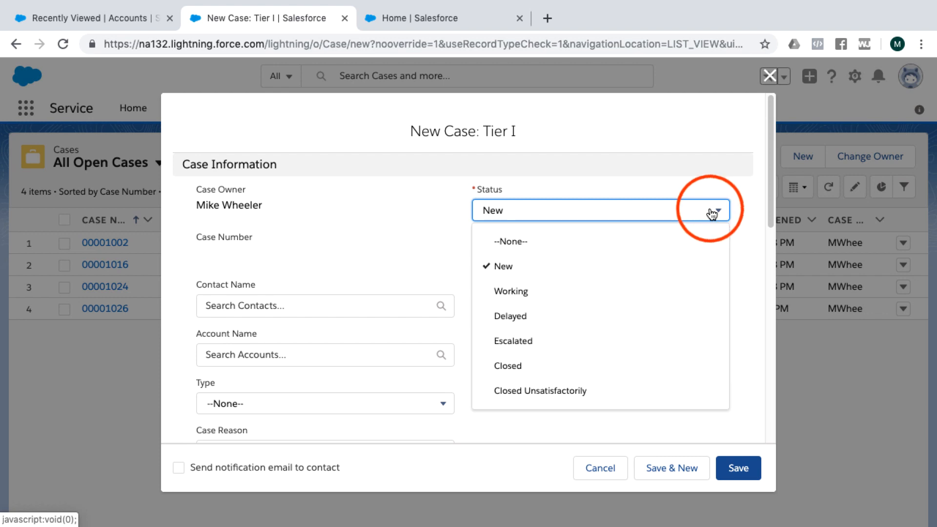
pyautogui.moveTo(544, 340)
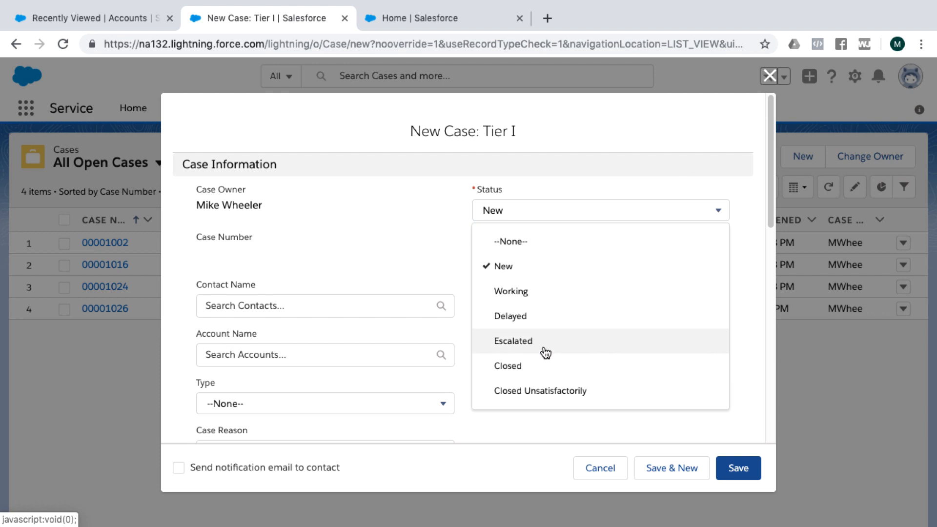
pyautogui.moveTo(530, 322)
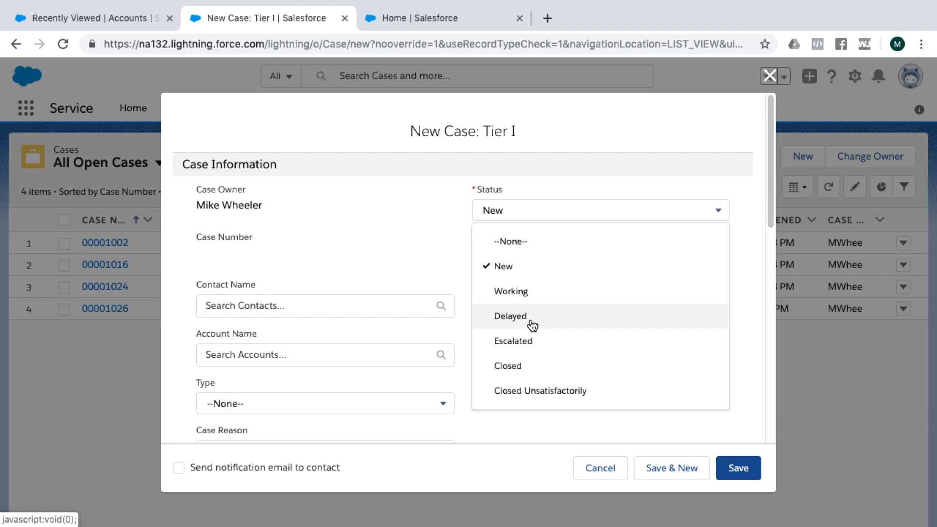
pyautogui.click(508, 316)
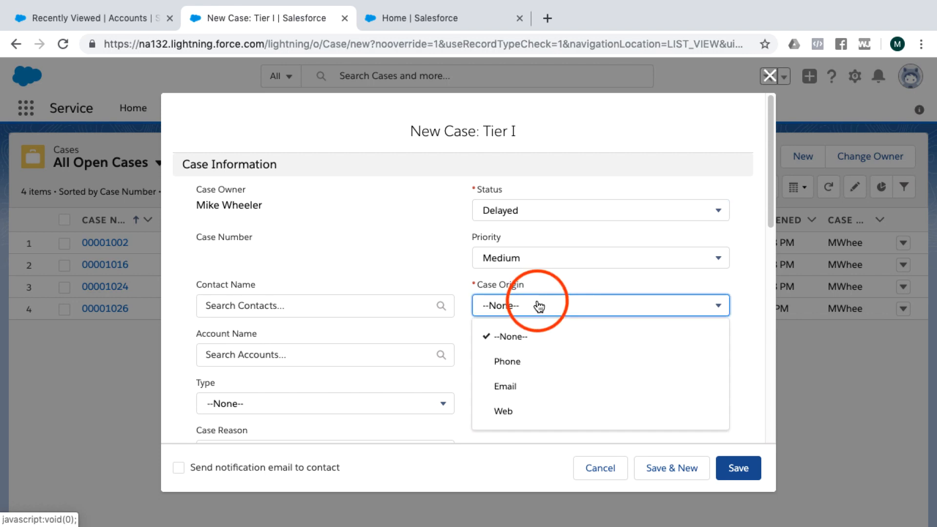
pyautogui.click(503, 411)
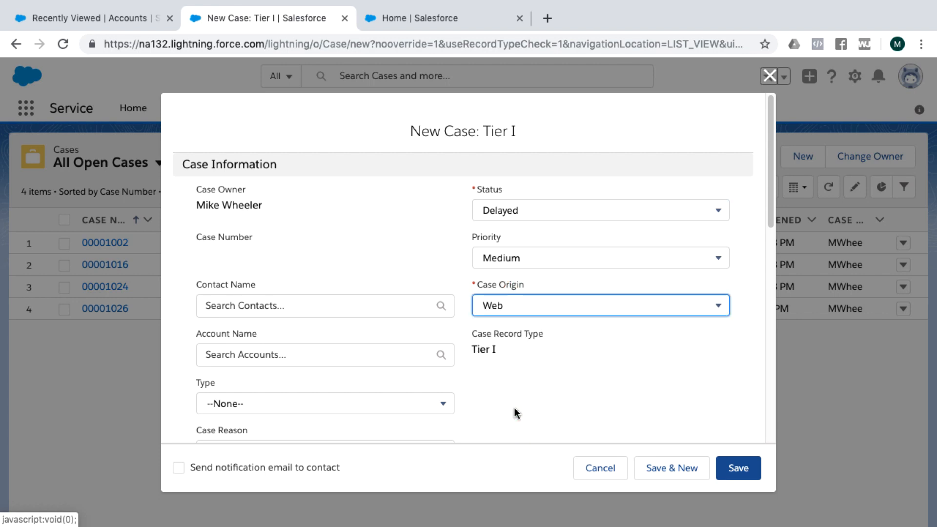
pyautogui.scroll(-3)
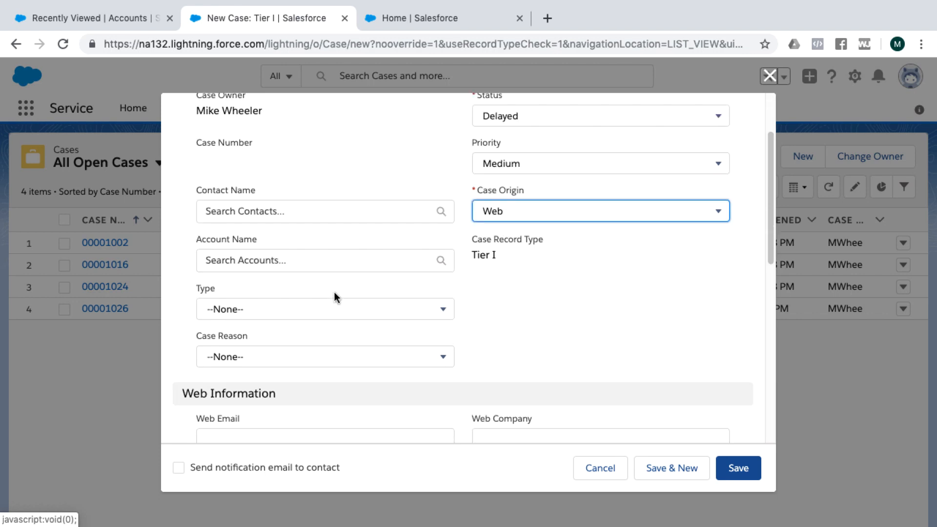
pyautogui.scroll(3)
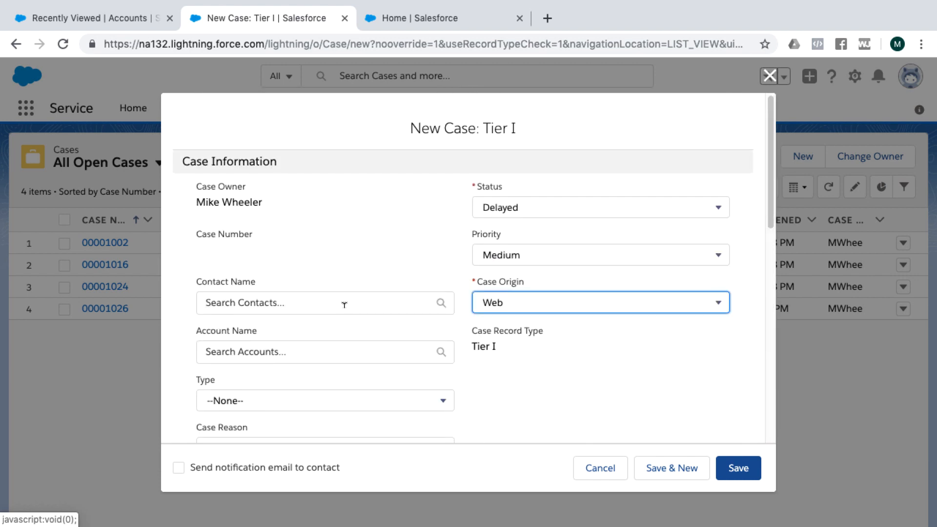
pyautogui.write('ste')
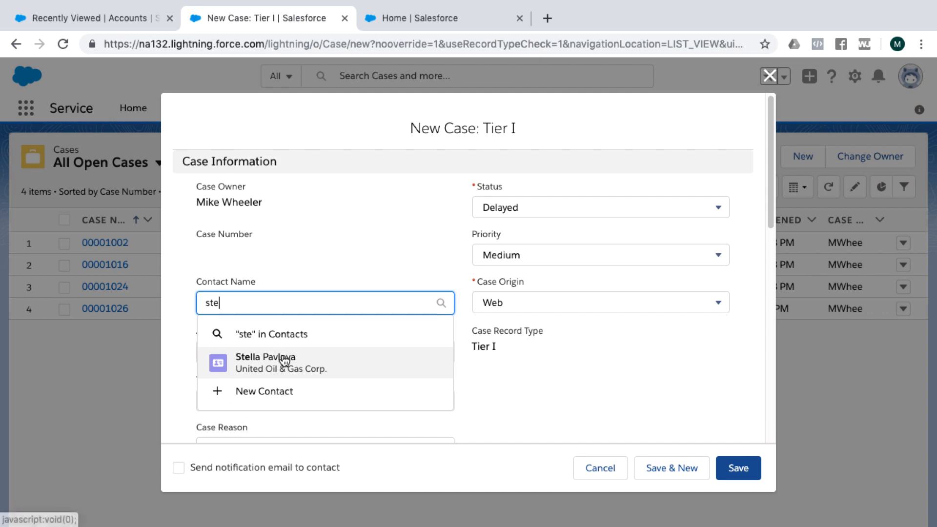
pyautogui.click(266, 362)
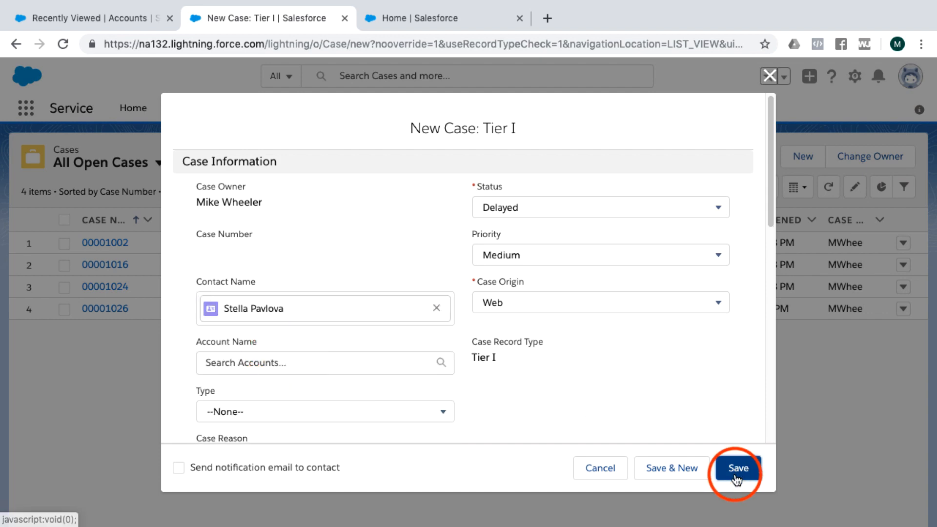
pyautogui.click(735, 468)
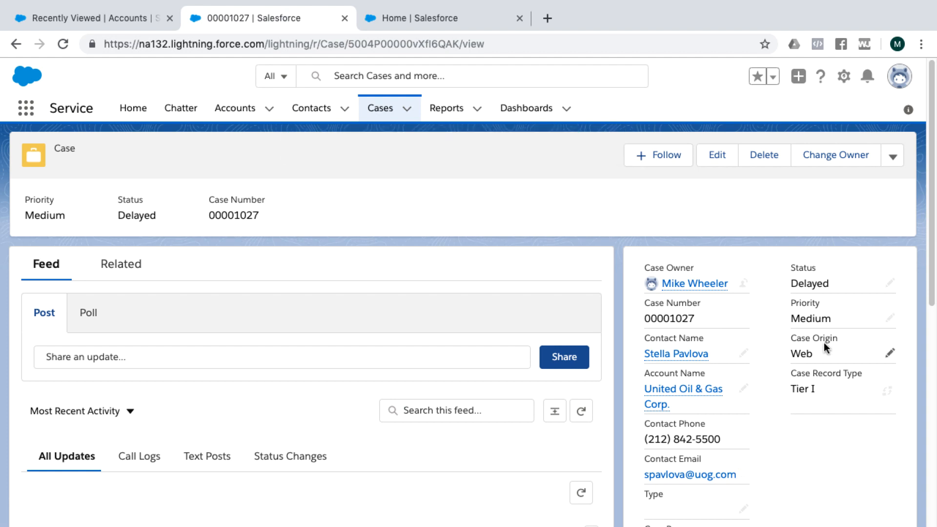
pyautogui.moveTo(261, 315)
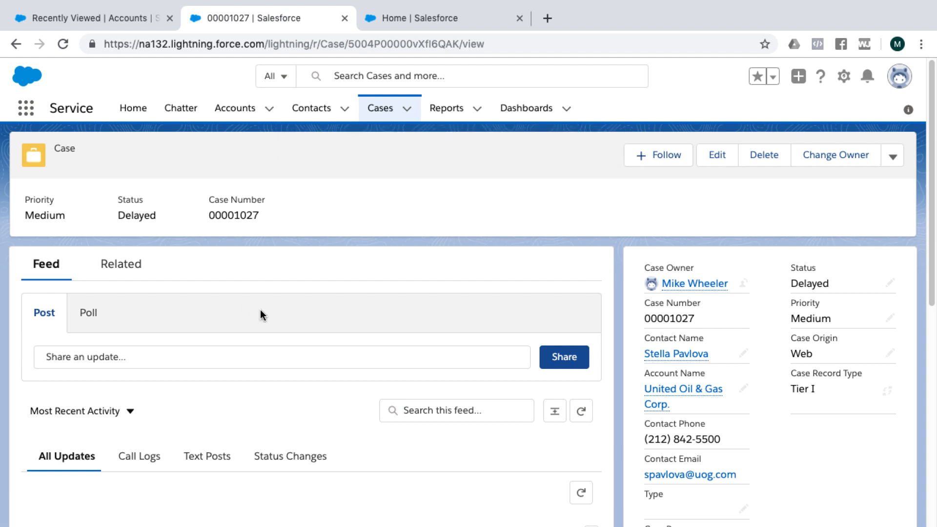
pyautogui.moveTo(795, 283)
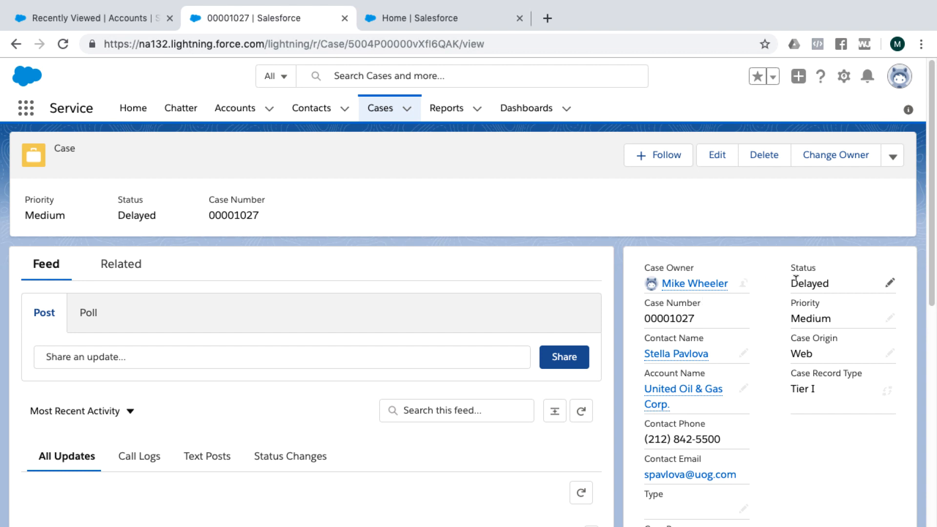
pyautogui.moveTo(849, 67)
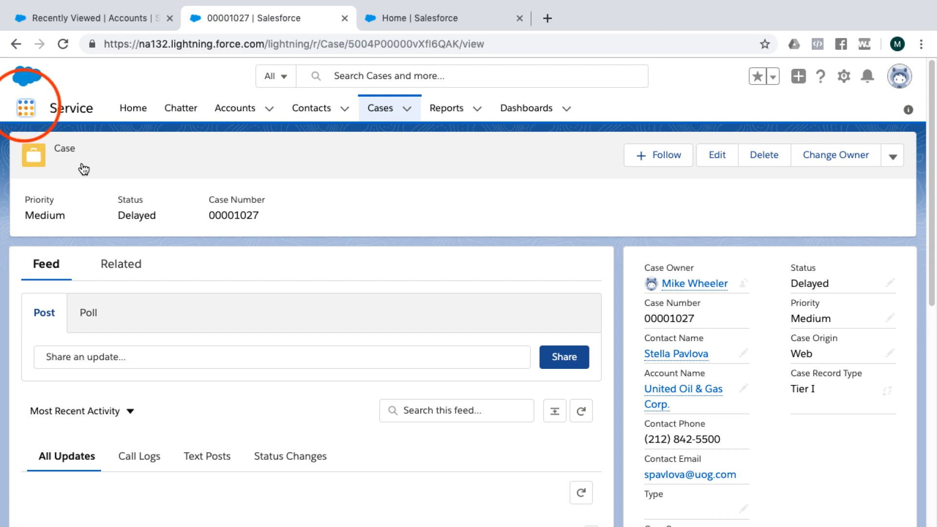
# Step: Launch the Example app from the App Launcher and open the gear setup menu
pyautogui.click(25, 108)
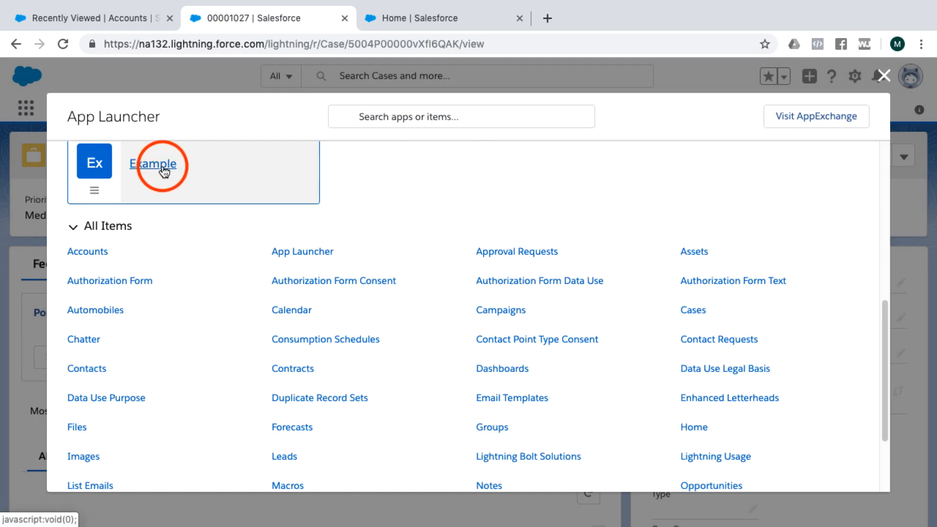
pyautogui.click(153, 163)
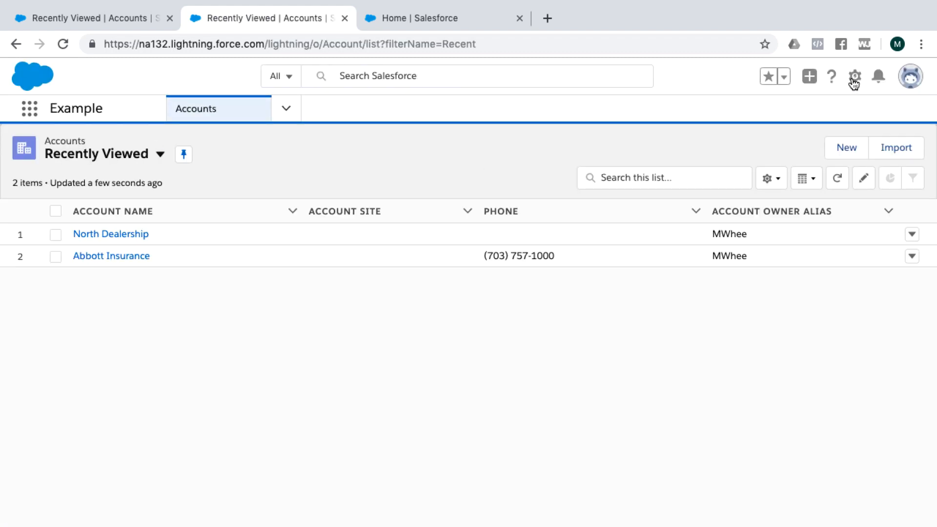
pyautogui.click(854, 76)
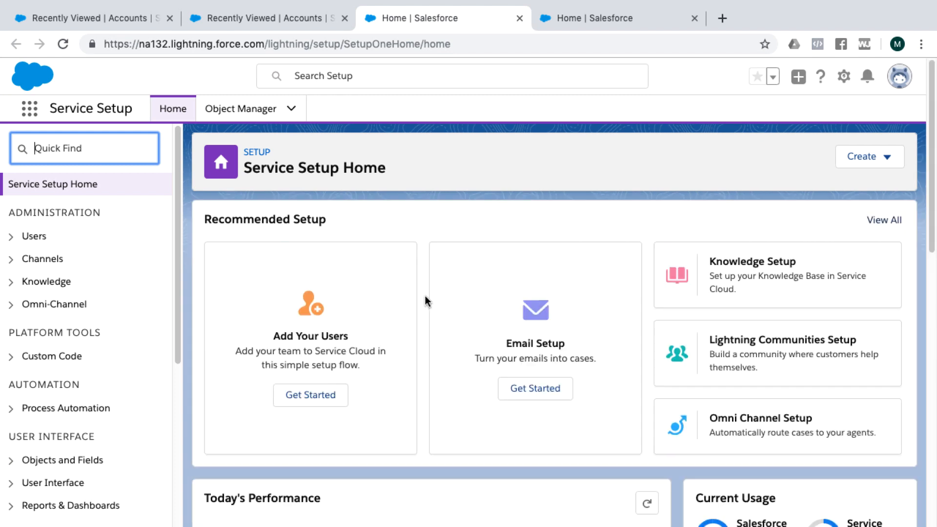
pyautogui.moveTo(480, 333)
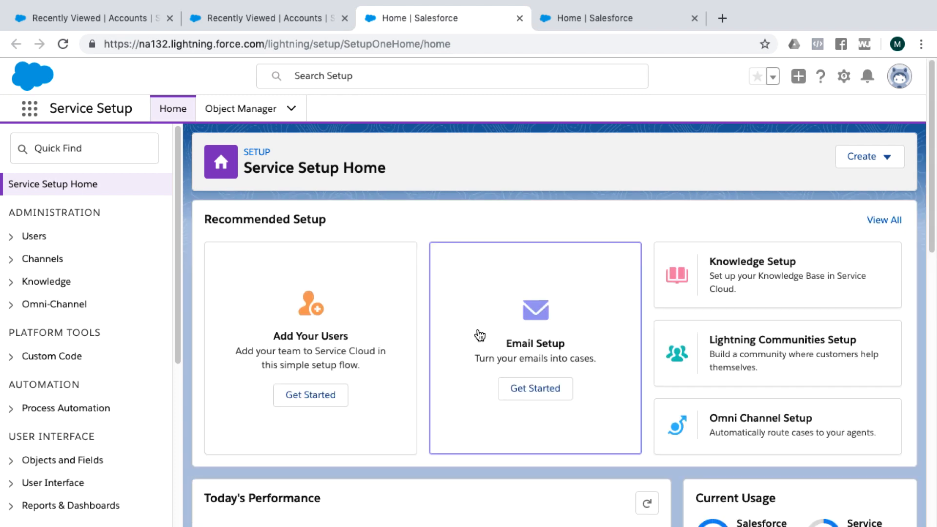
pyautogui.moveTo(500, 295)
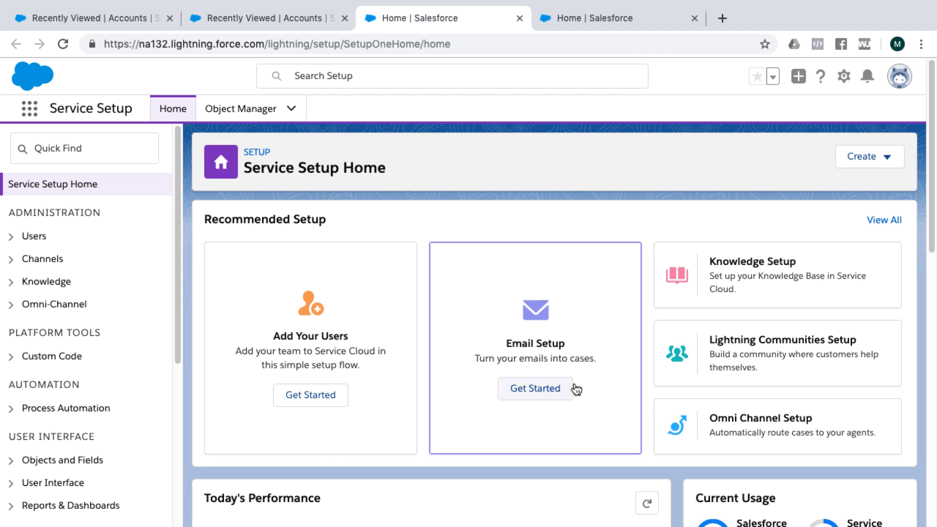
pyautogui.moveTo(518, 310)
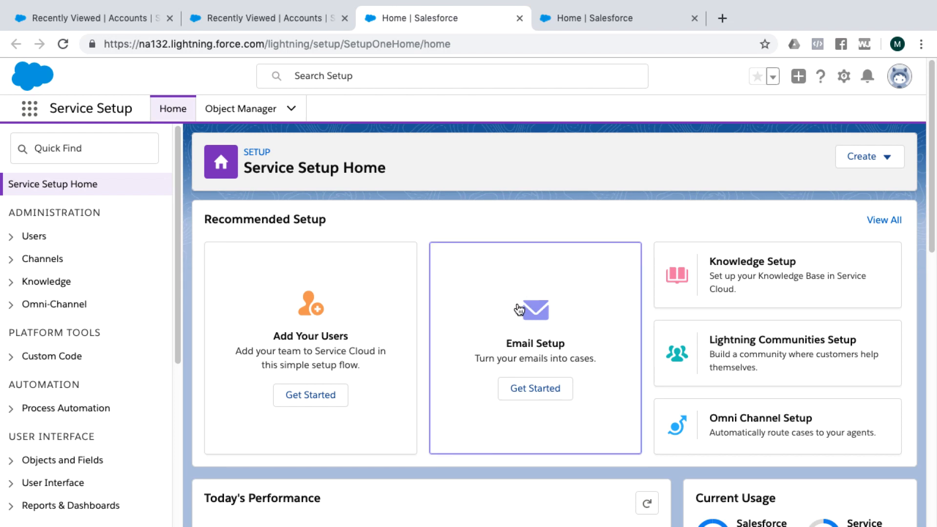
pyautogui.moveTo(535, 315)
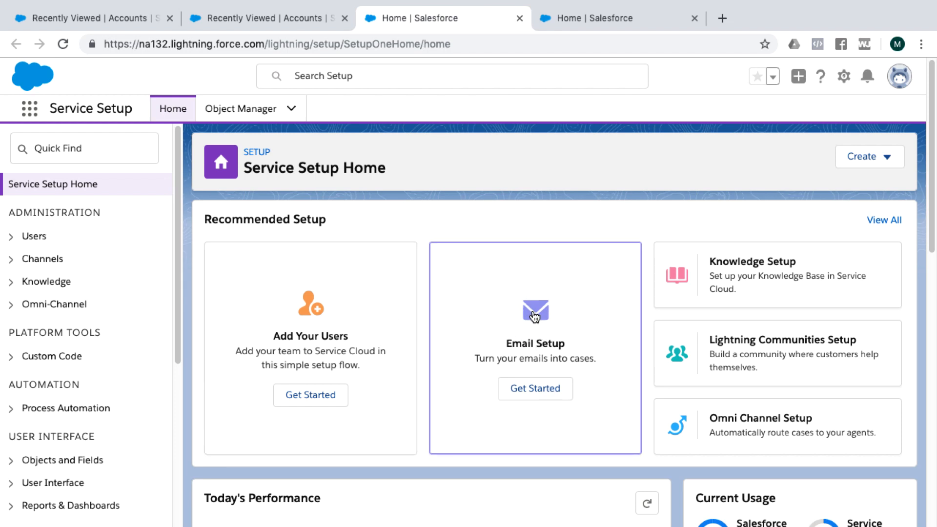
pyautogui.moveTo(489, 324)
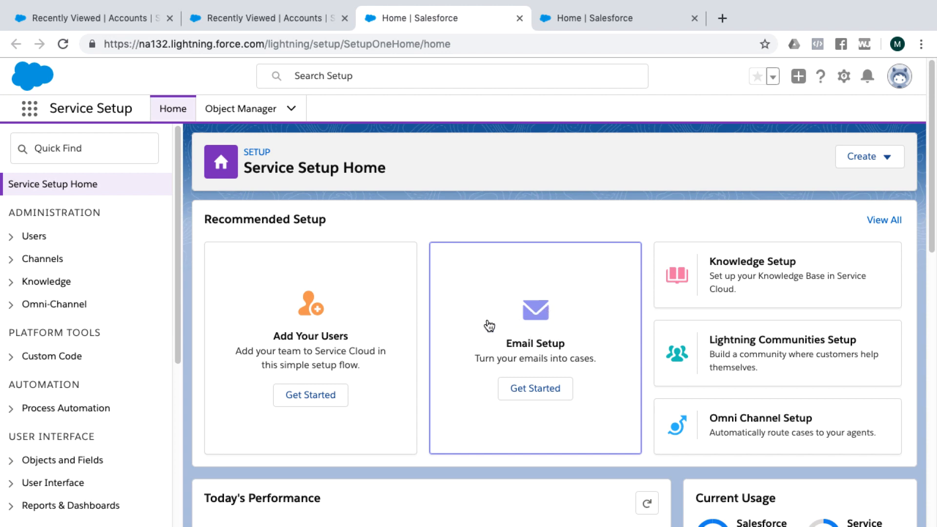
pyautogui.moveTo(528, 334)
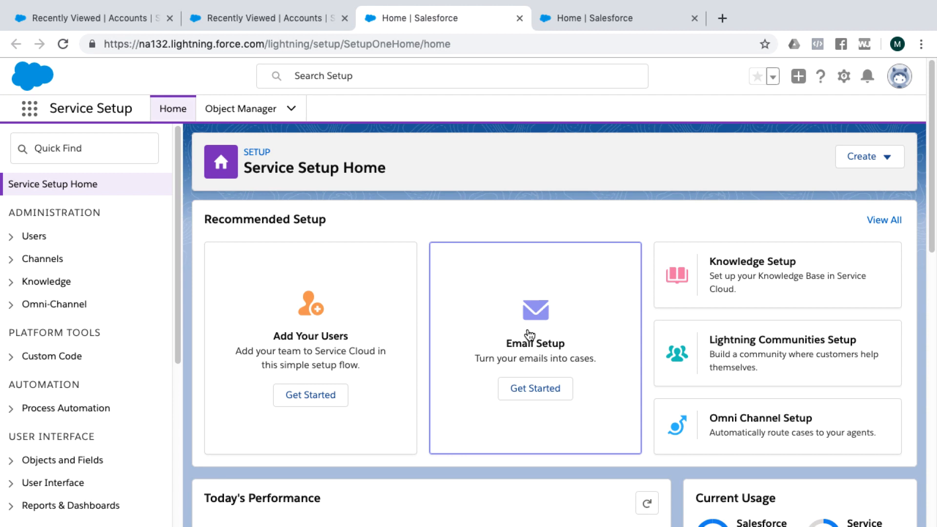
pyautogui.moveTo(533, 332)
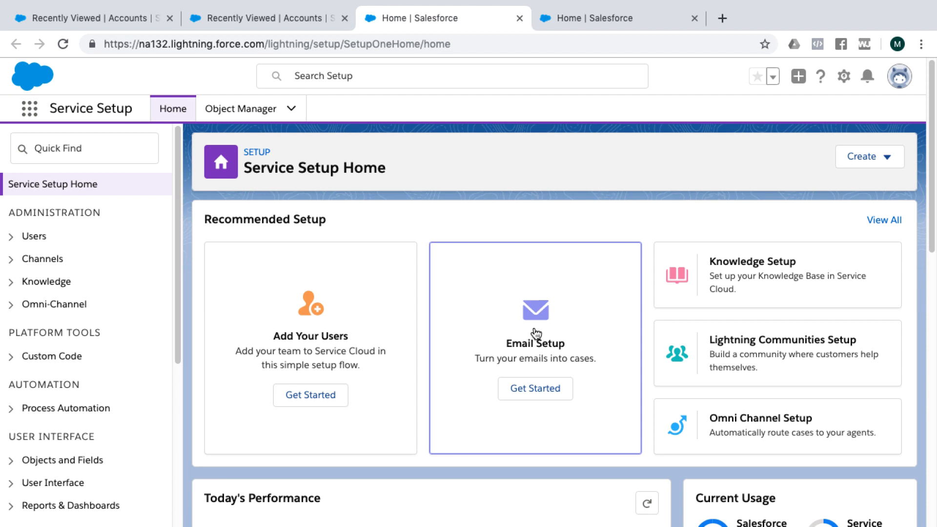
pyautogui.moveTo(711, 282)
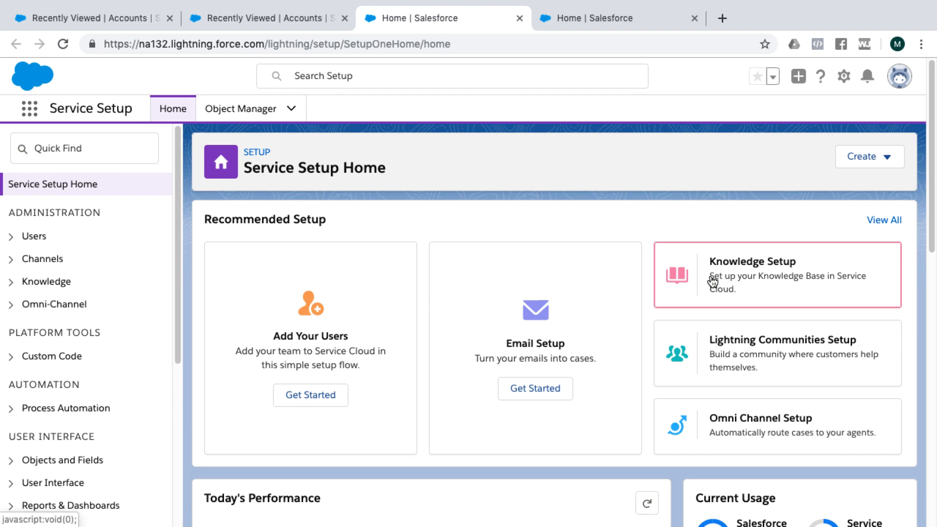
pyautogui.moveTo(711, 282)
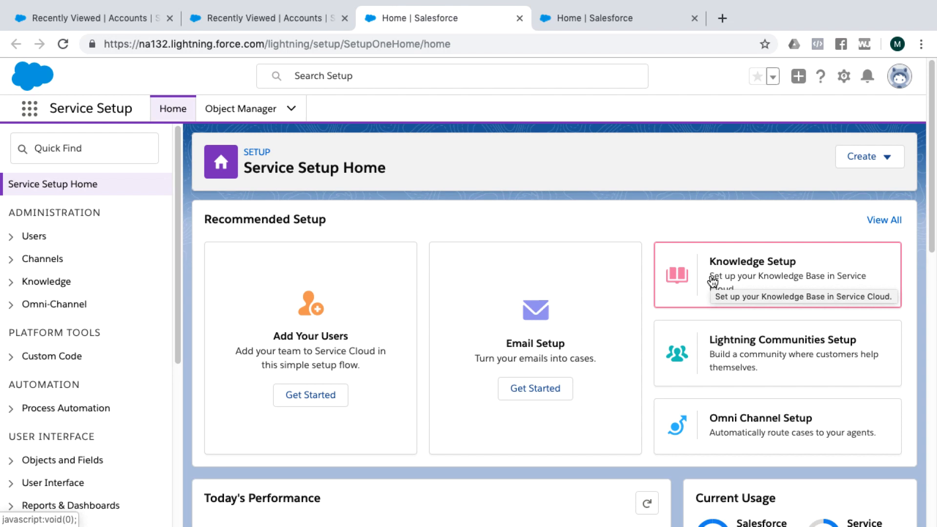
pyautogui.moveTo(729, 360)
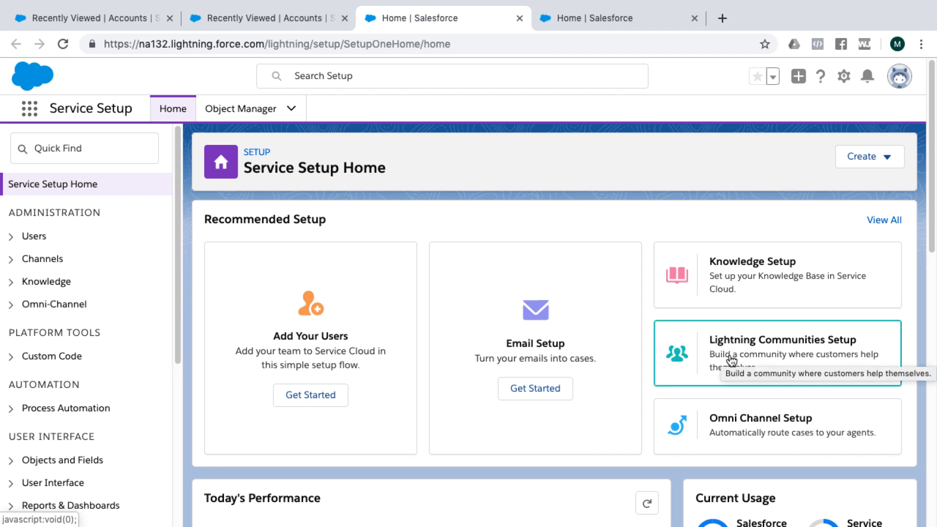
pyautogui.moveTo(740, 431)
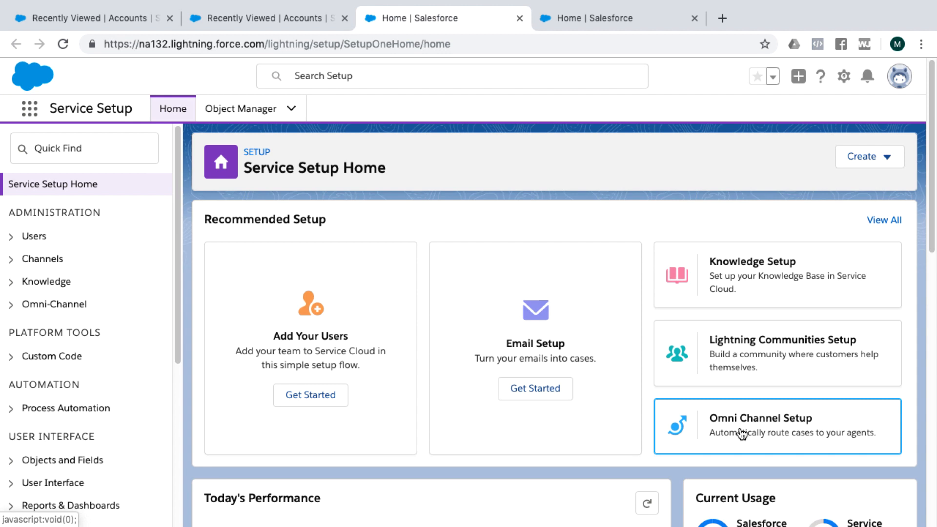
pyautogui.moveTo(742, 433)
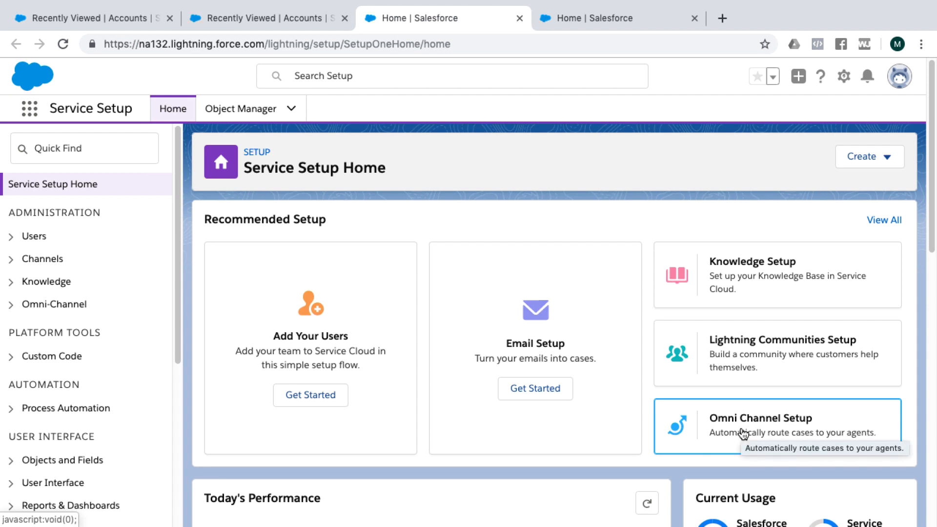
pyautogui.moveTo(786, 274)
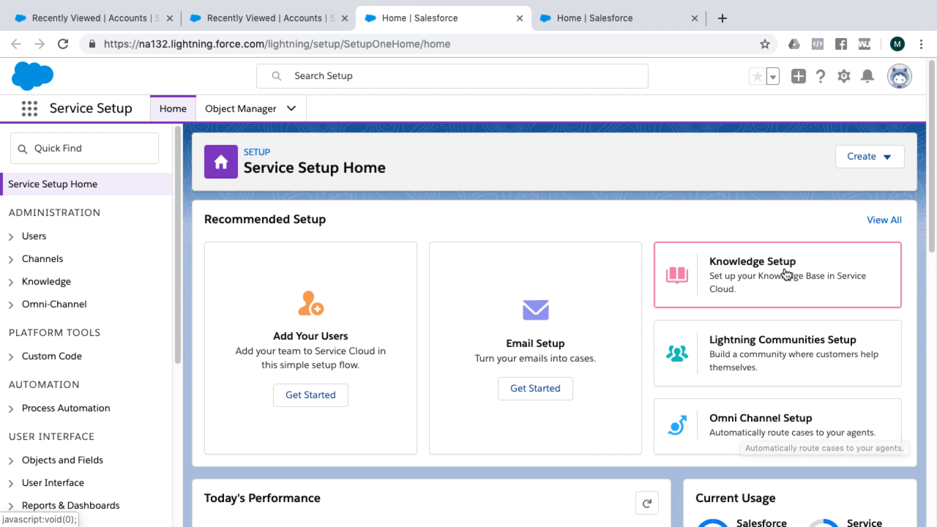
pyautogui.moveTo(761, 292)
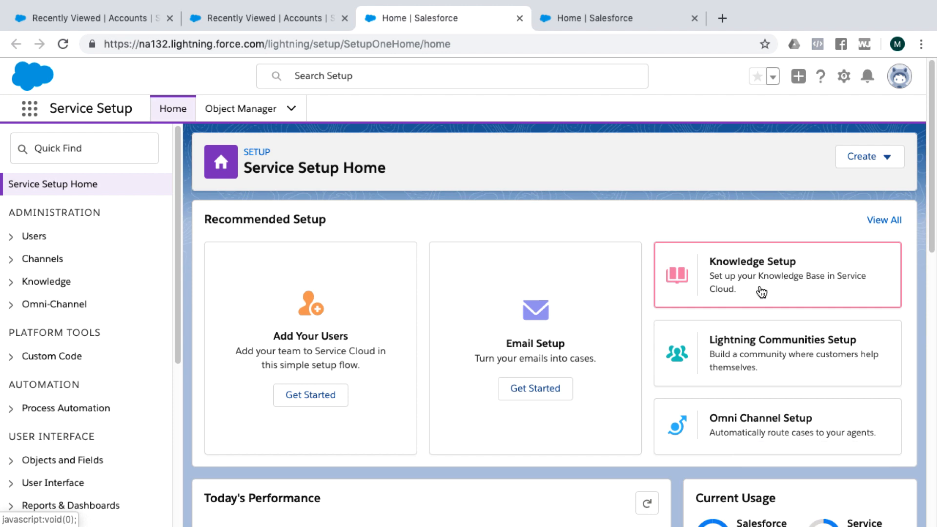
pyautogui.moveTo(772, 290)
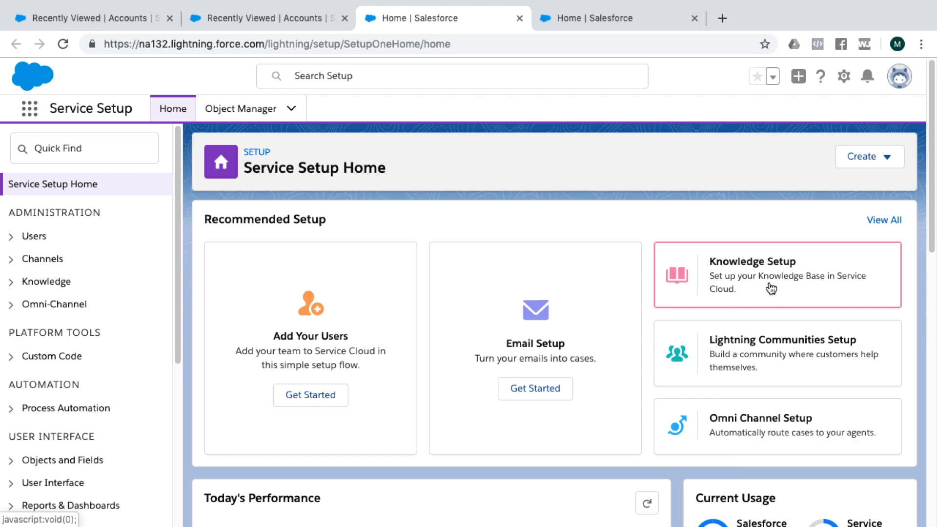
pyautogui.moveTo(765, 421)
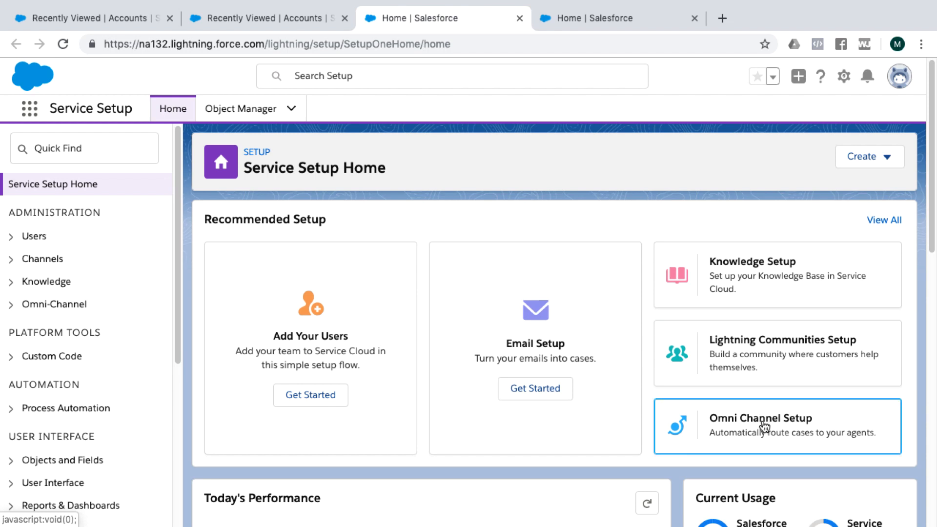
pyautogui.moveTo(758, 392)
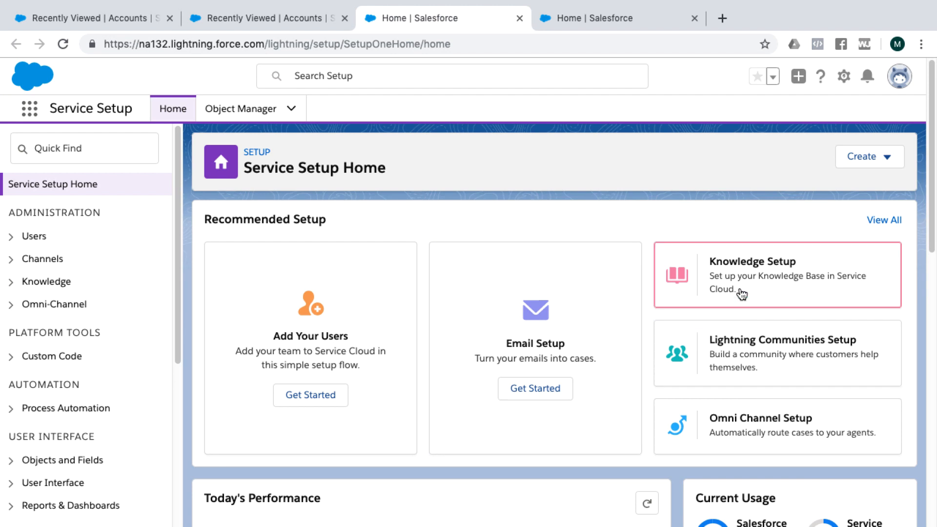
pyautogui.moveTo(732, 327)
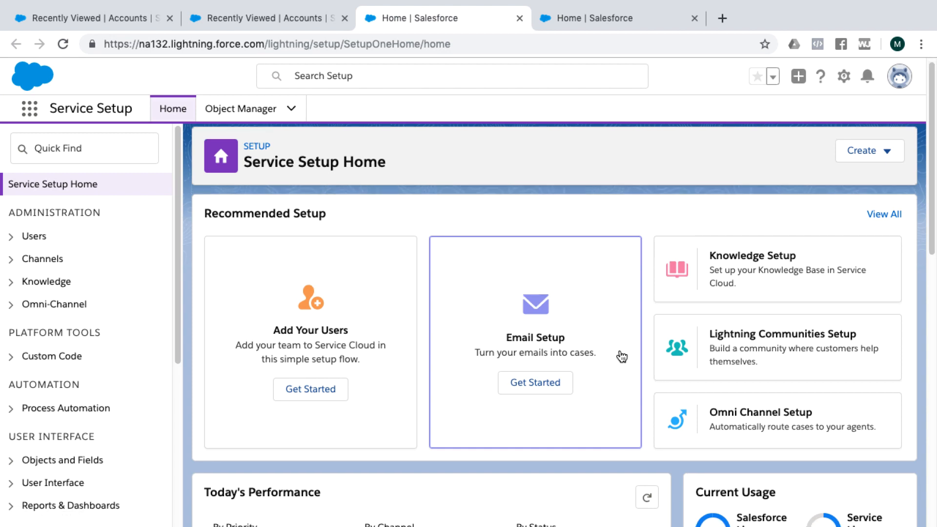
pyautogui.scroll(-3)
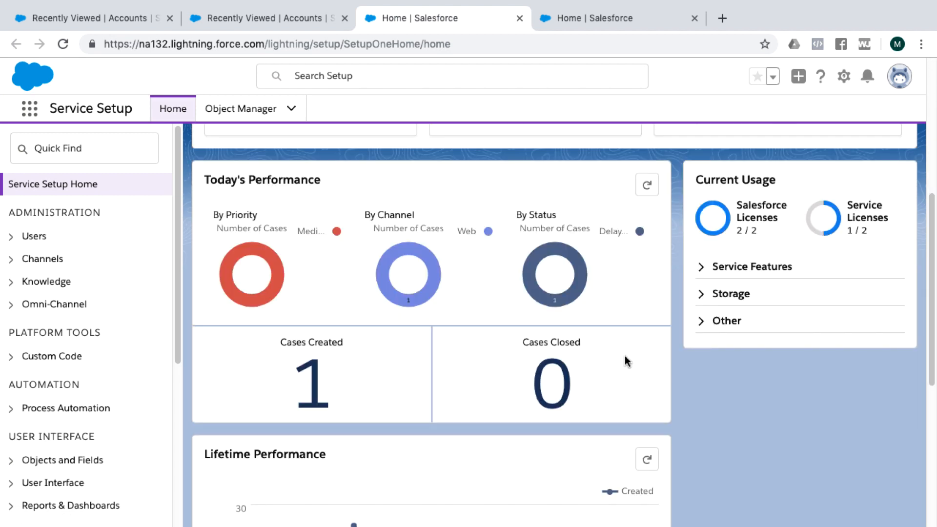
pyautogui.moveTo(335, 297)
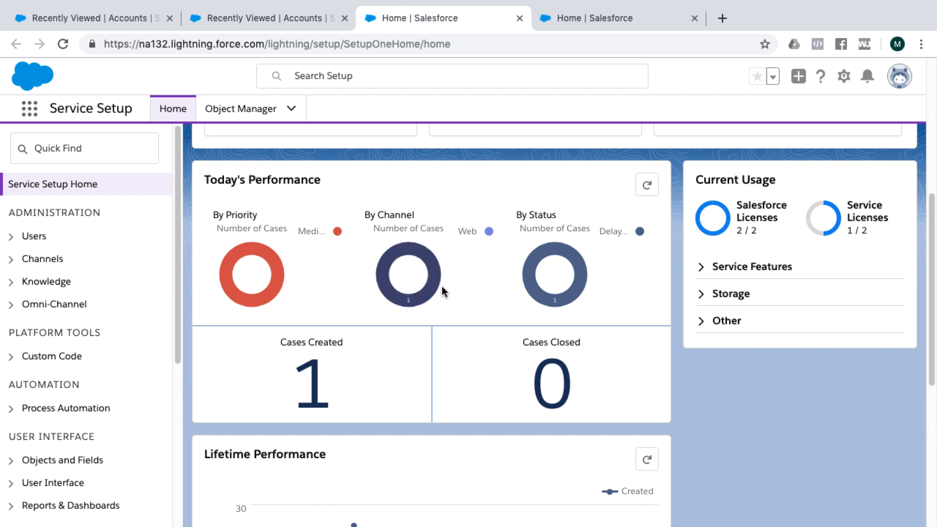
pyautogui.moveTo(555, 370)
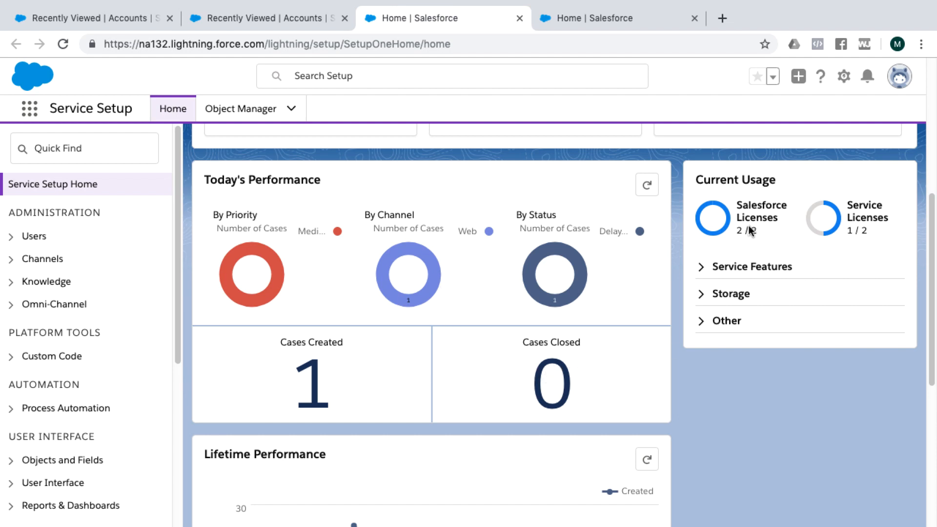
pyautogui.moveTo(651, 302)
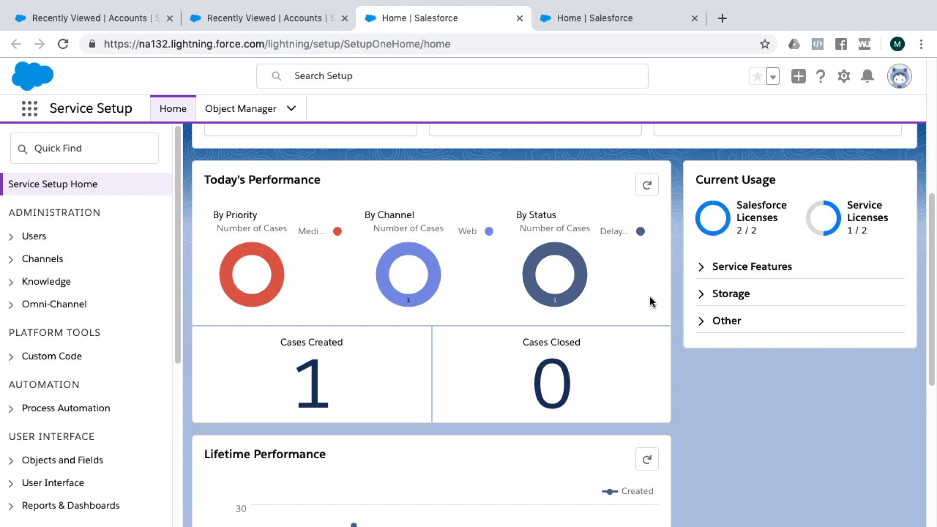
pyautogui.scroll(-3)
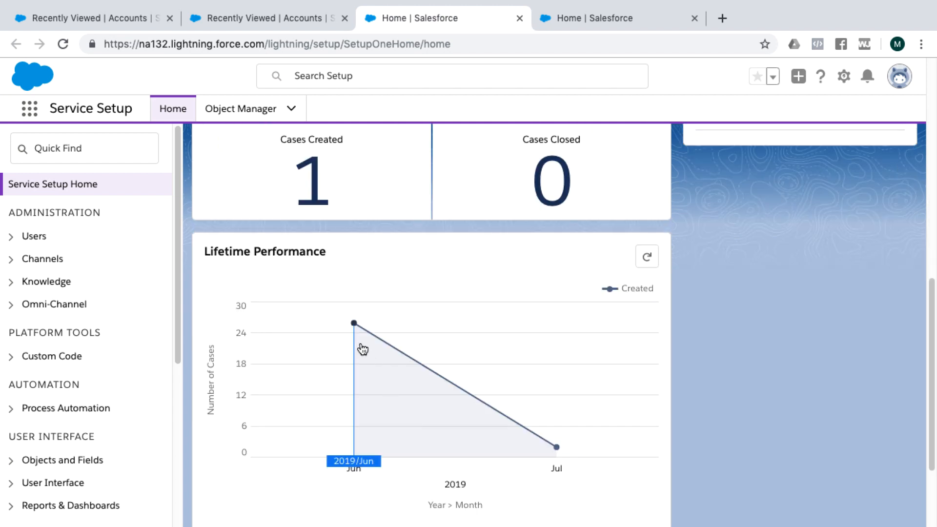
pyautogui.moveTo(353, 323)
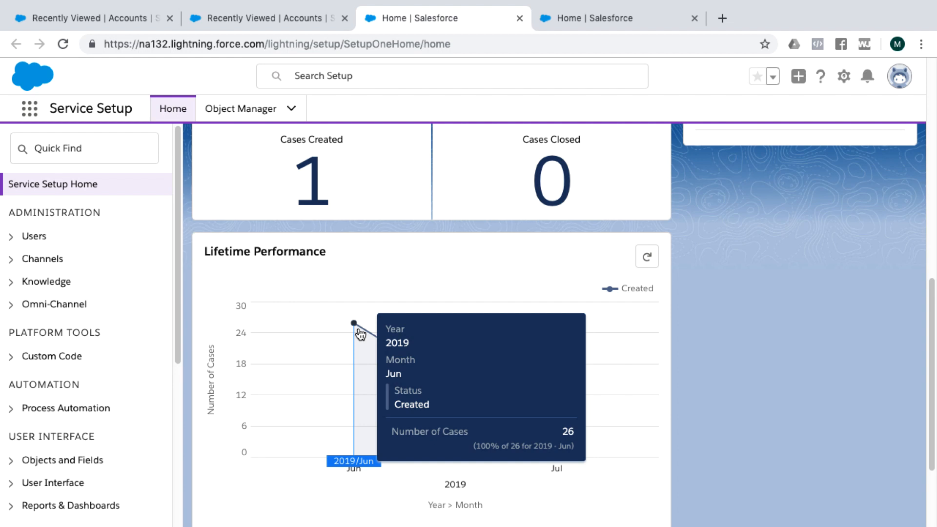
pyautogui.moveTo(685, 476)
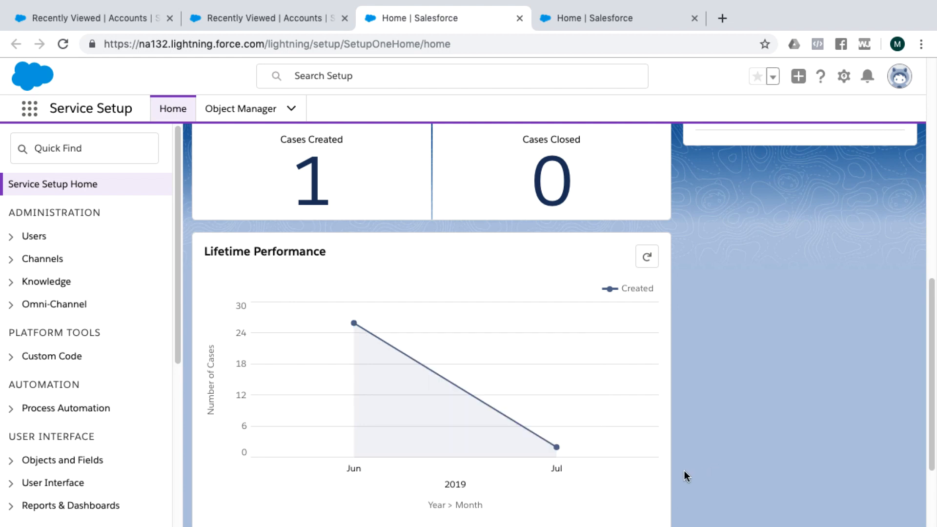
pyautogui.moveTo(556, 447)
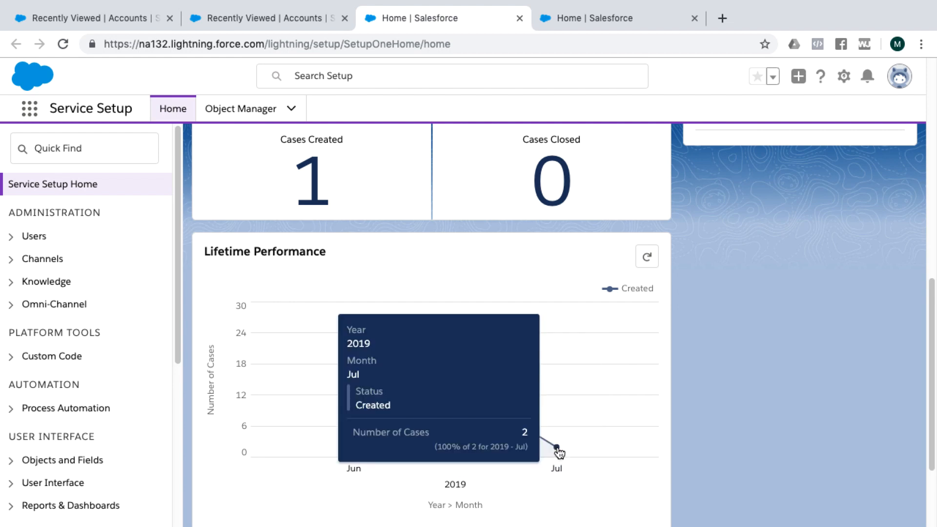
pyautogui.moveTo(583, 328)
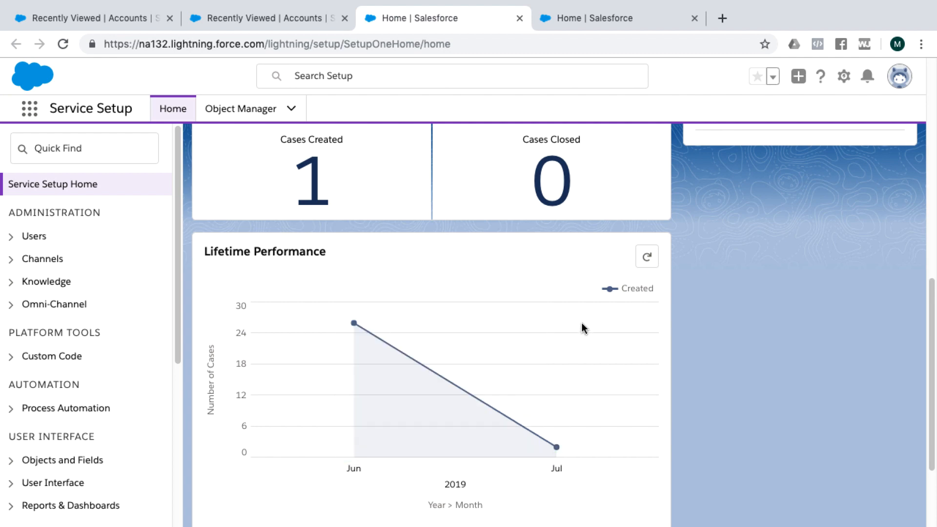
pyautogui.scroll(3)
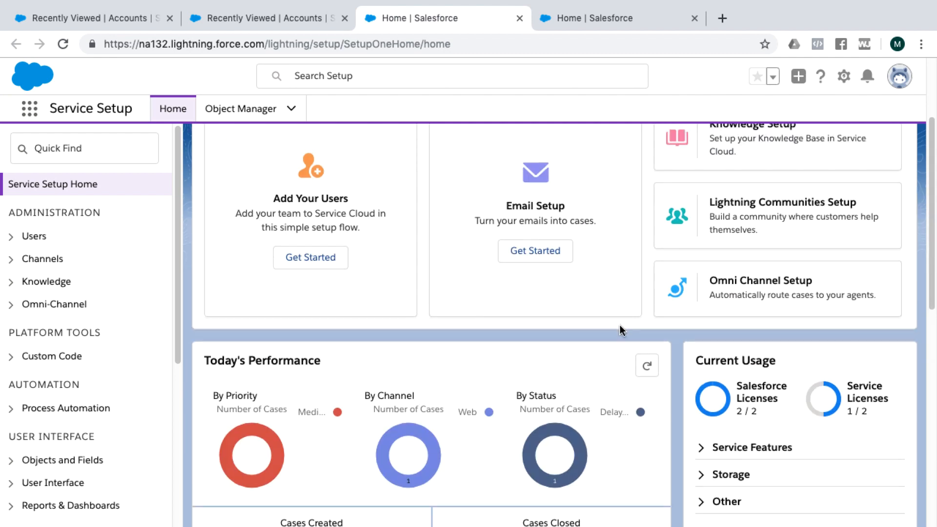
# Step: Show Service Setup Home's Create menu: User, Multiple Users, Custom Object, Custom Tab, Email Template, Workflow Process
pyautogui.scroll(3)
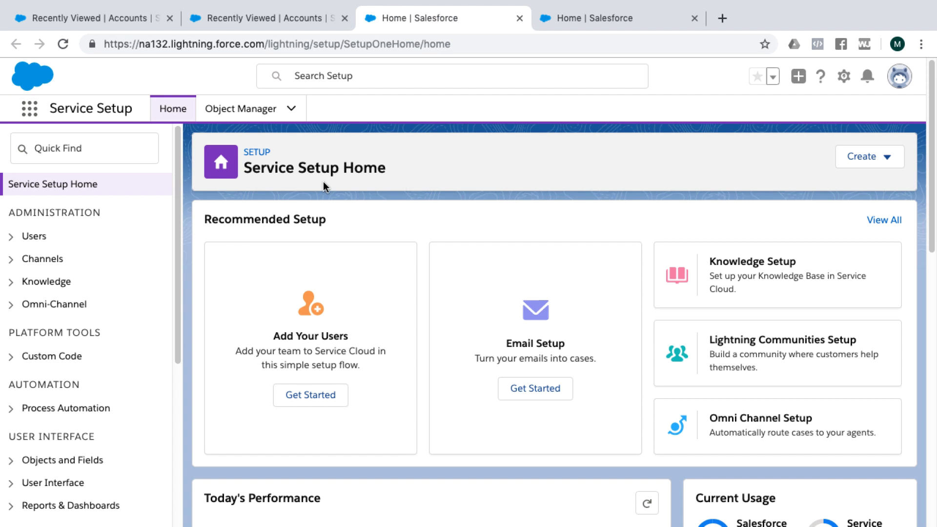
pyautogui.moveTo(588, 263)
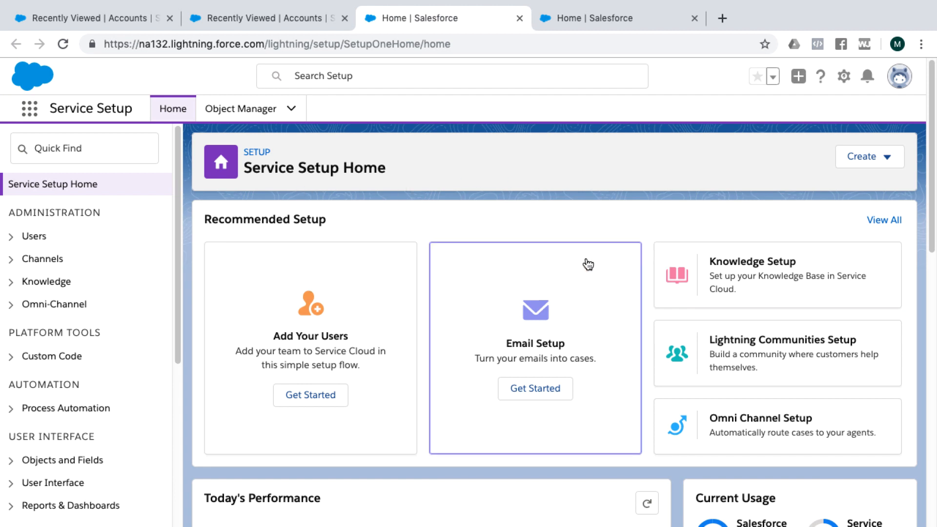
pyautogui.moveTo(404, 167)
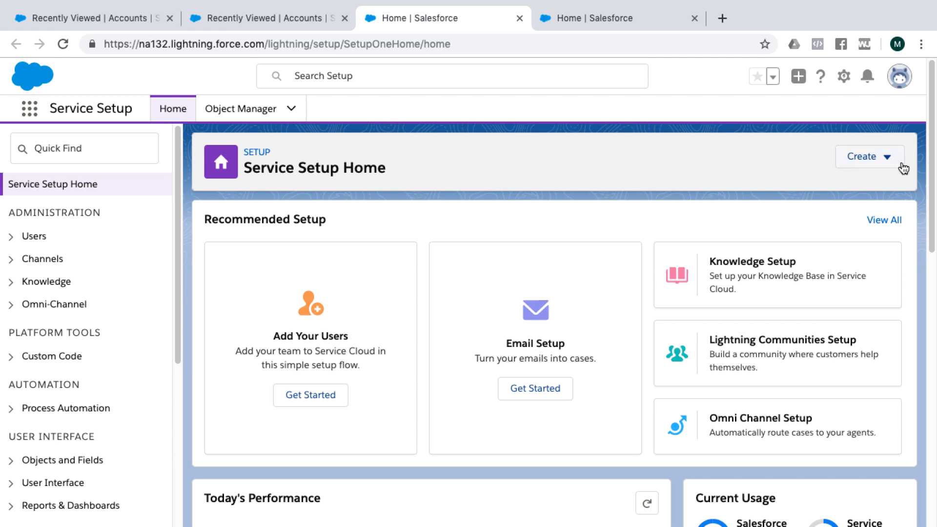
pyautogui.click(868, 156)
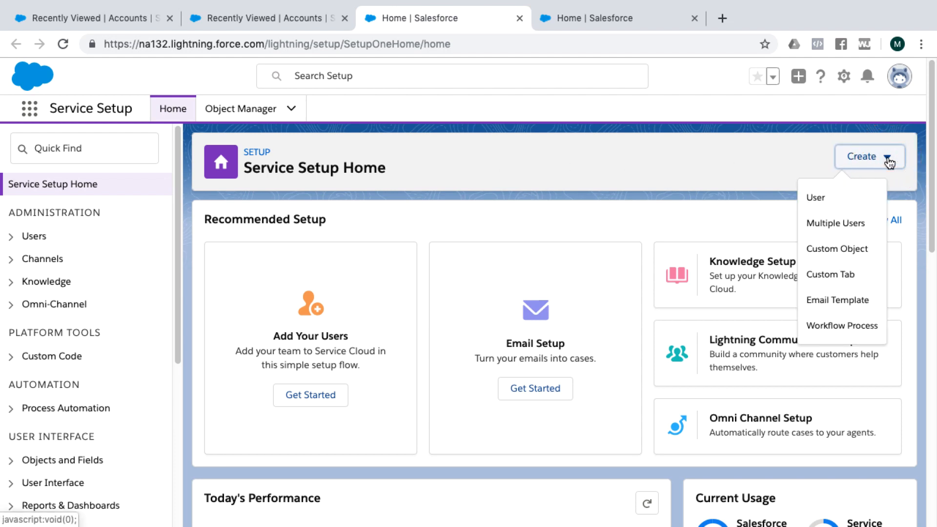
pyautogui.moveTo(838, 299)
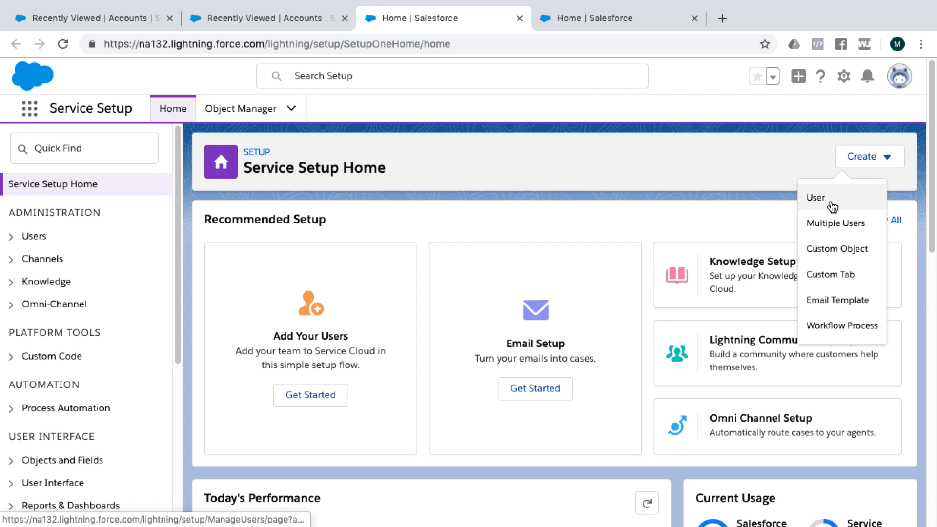
pyautogui.moveTo(834, 223)
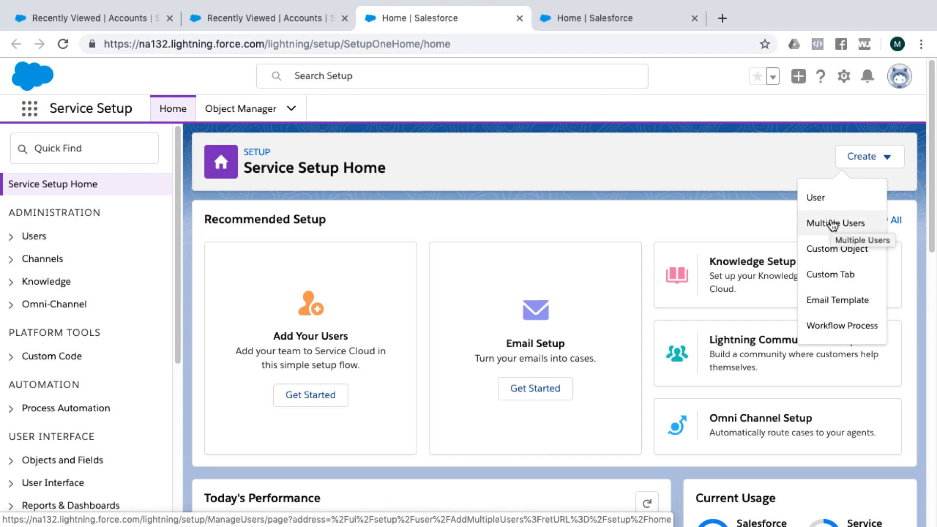
pyautogui.moveTo(828, 274)
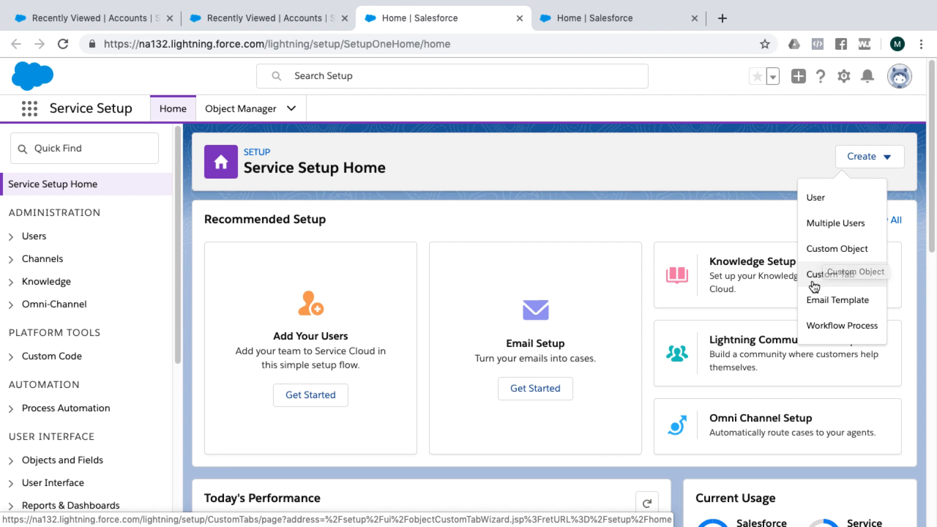
pyautogui.moveTo(837, 299)
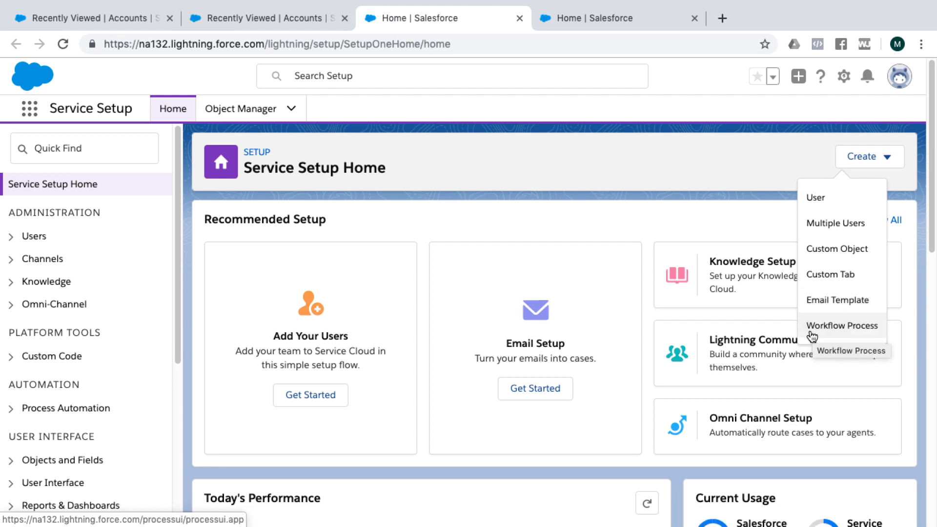
pyautogui.moveTo(64, 245)
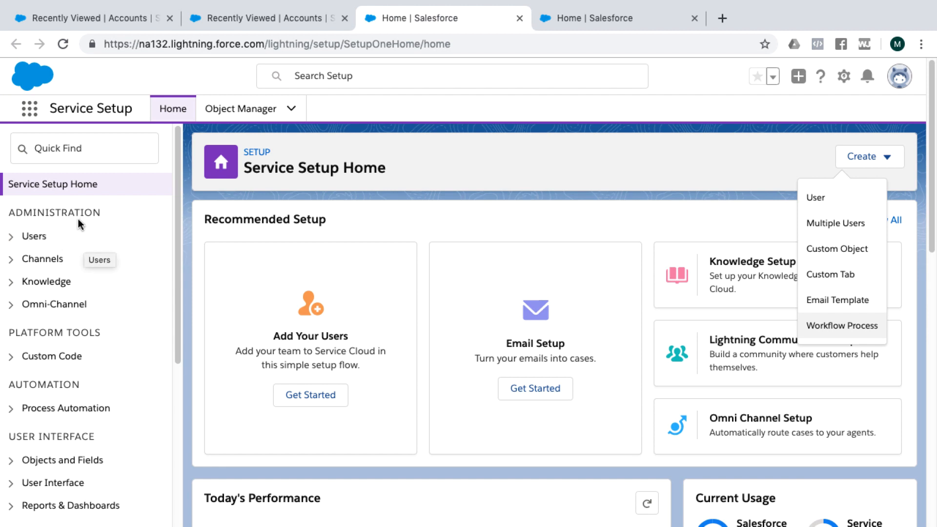
pyautogui.moveTo(130, 325)
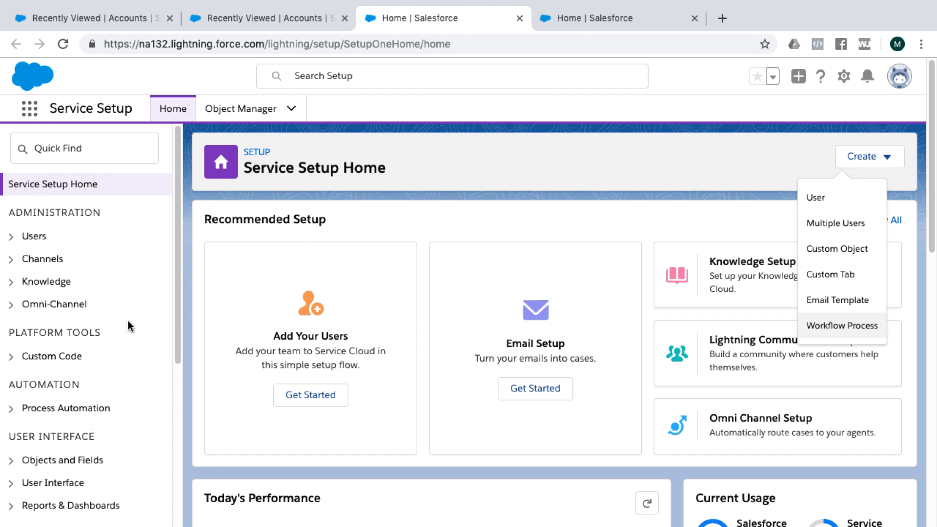
pyautogui.scroll(-3)
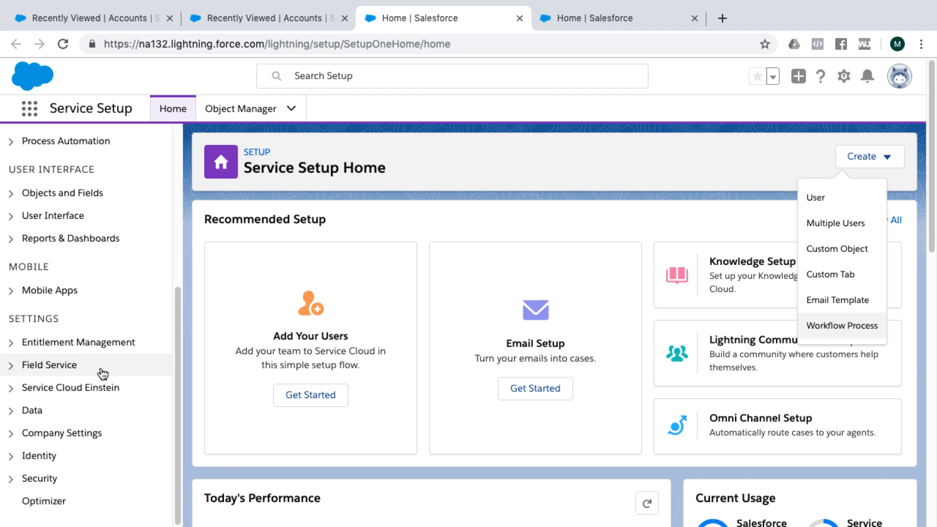
pyautogui.moveTo(85, 329)
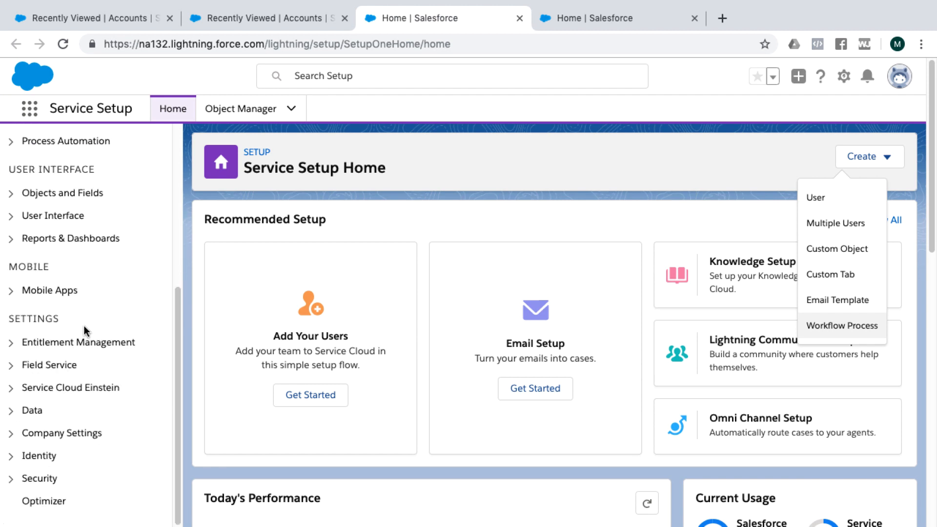
pyautogui.moveTo(78, 342)
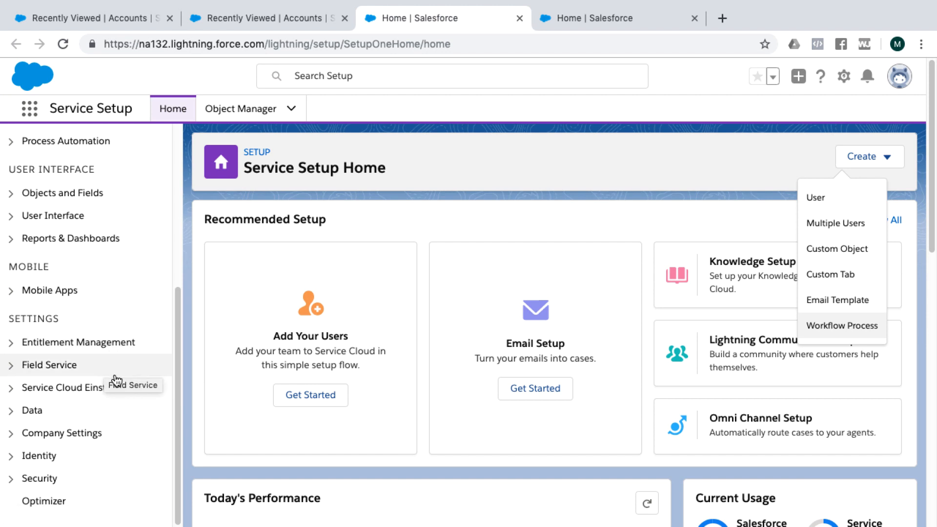
pyautogui.moveTo(117, 433)
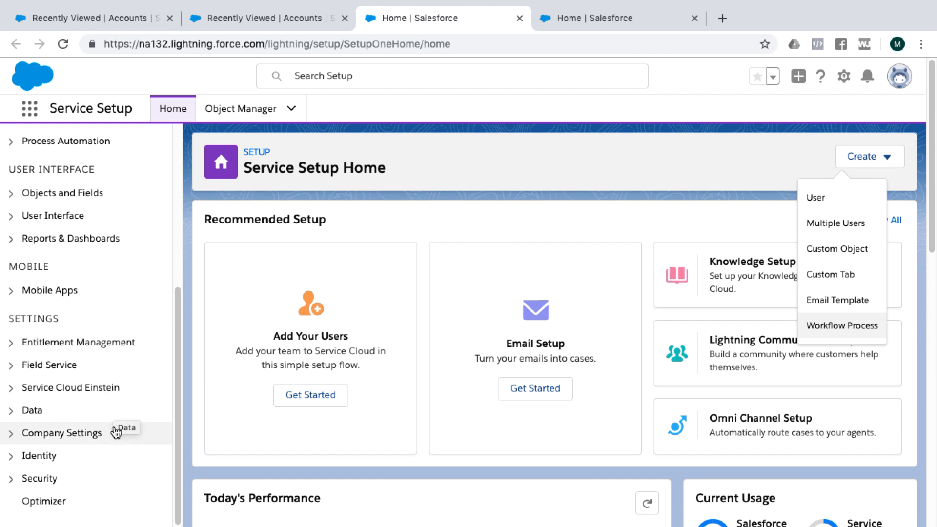
pyautogui.scroll(-3)
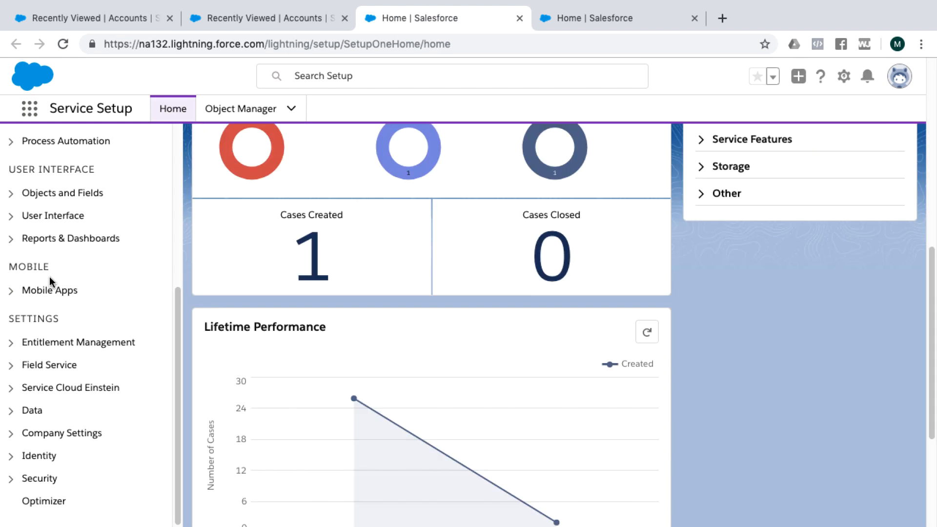
pyautogui.scroll(3)
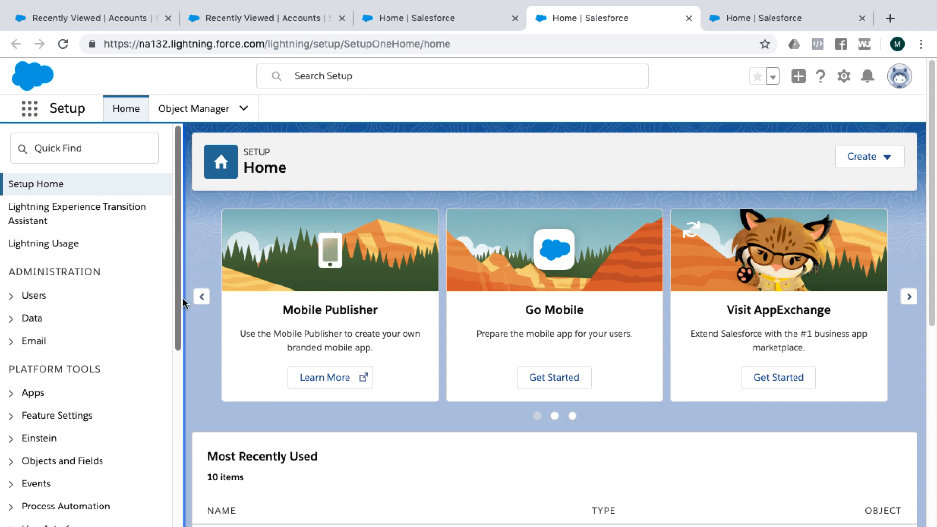
# Step: Scroll Service Setup Home to the Knowledge and Omni-Channel Setup recommendation cards
pyautogui.scroll(-3)
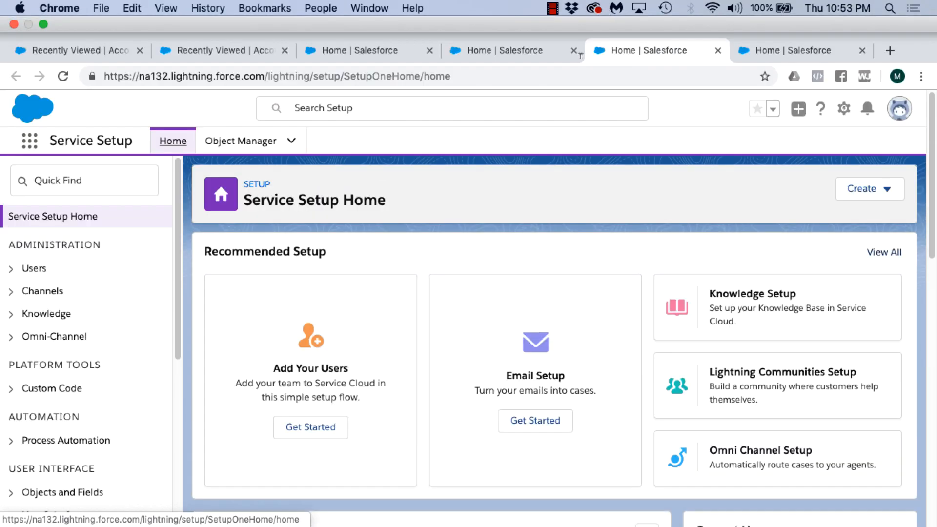
pyautogui.moveTo(484, 105)
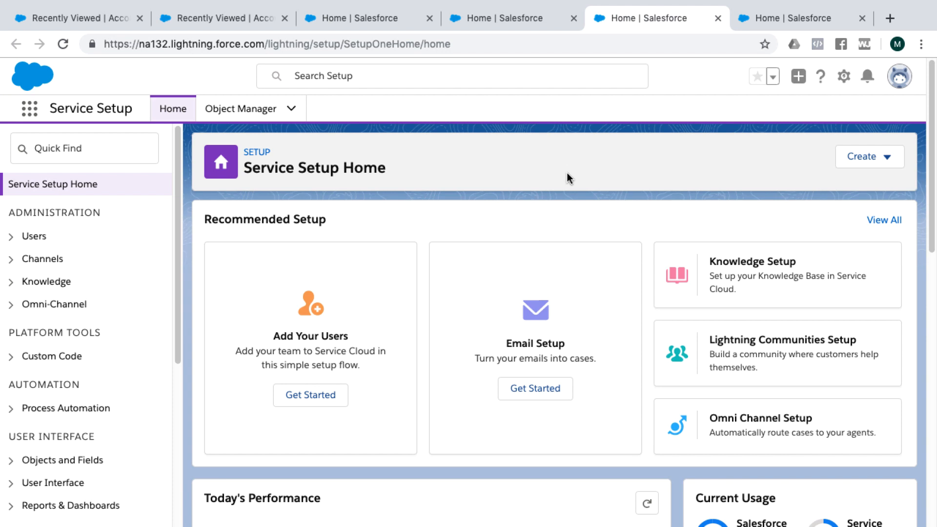
pyautogui.moveTo(28, 108)
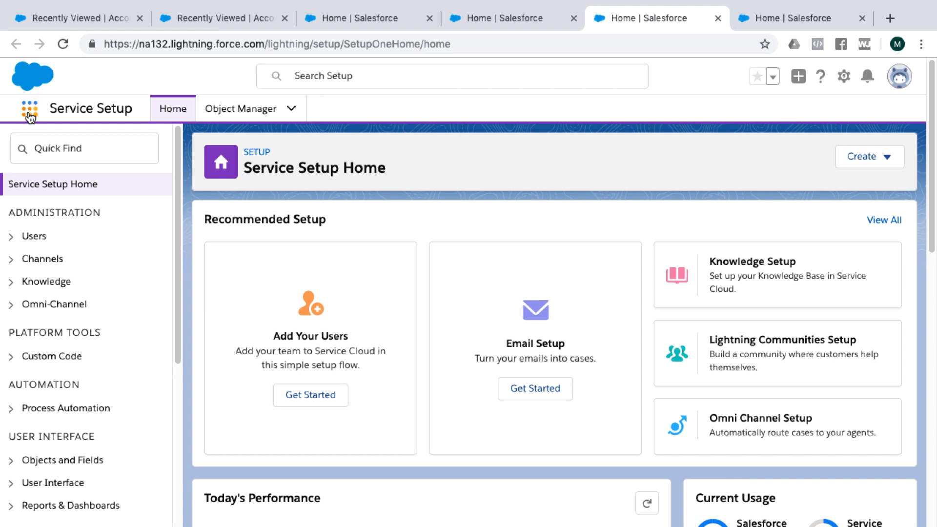
pyautogui.moveTo(28, 109)
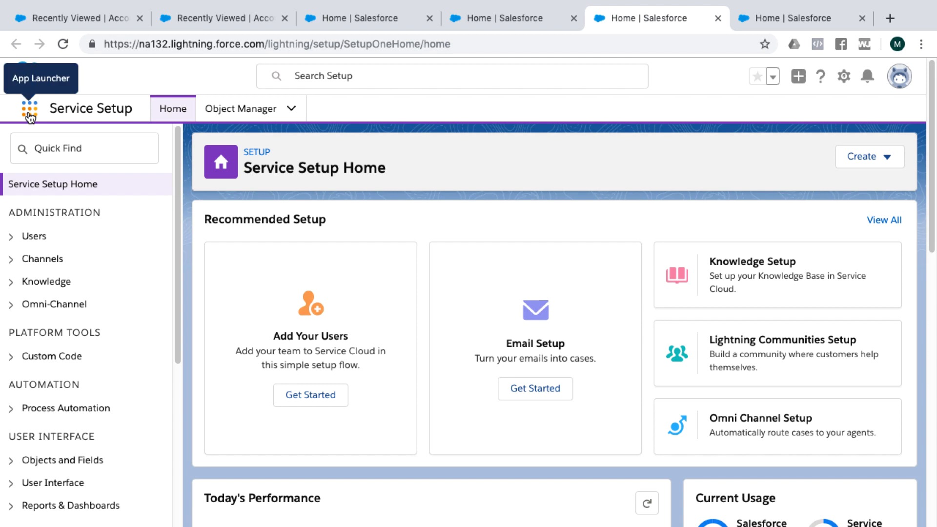
# Step: Pick the Example app from the App Launcher's All Apps list
pyautogui.click(29, 109)
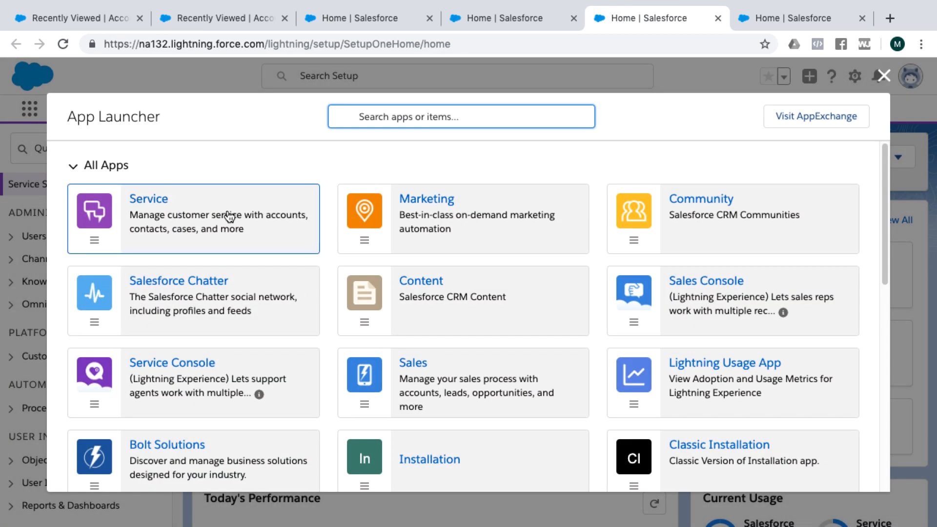
pyautogui.scroll(-3)
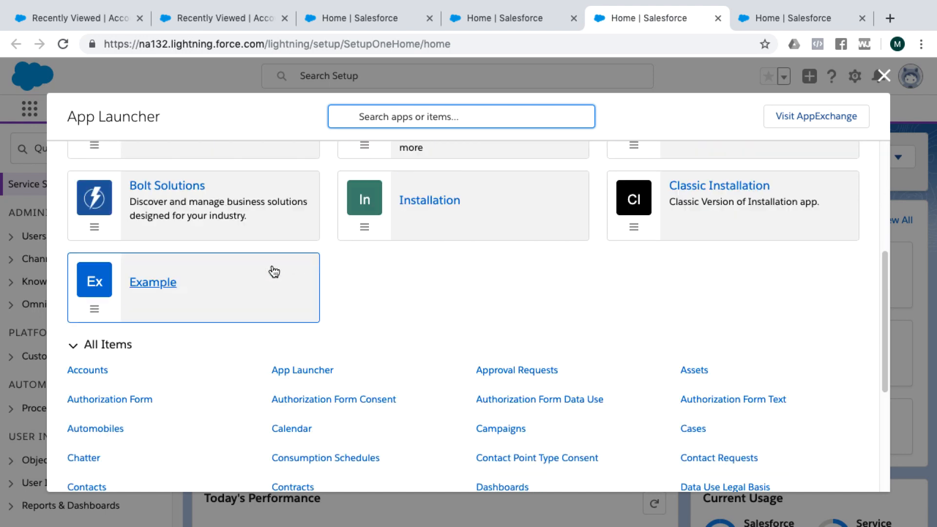
pyautogui.scroll(-3)
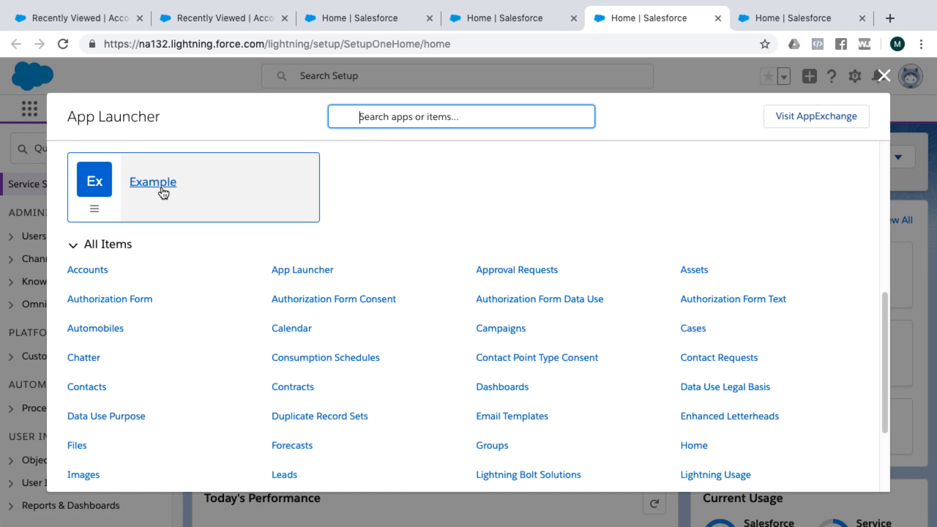
pyautogui.click(152, 182)
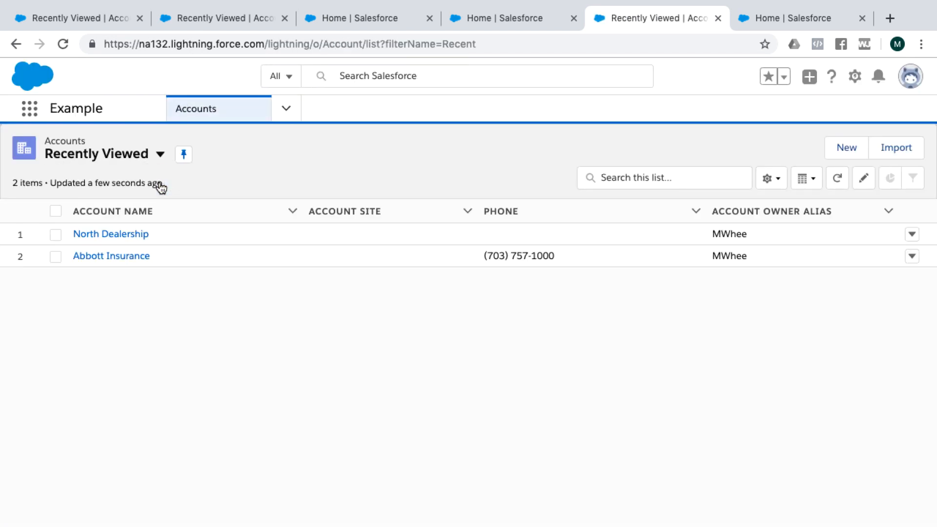
pyautogui.moveTo(854, 76)
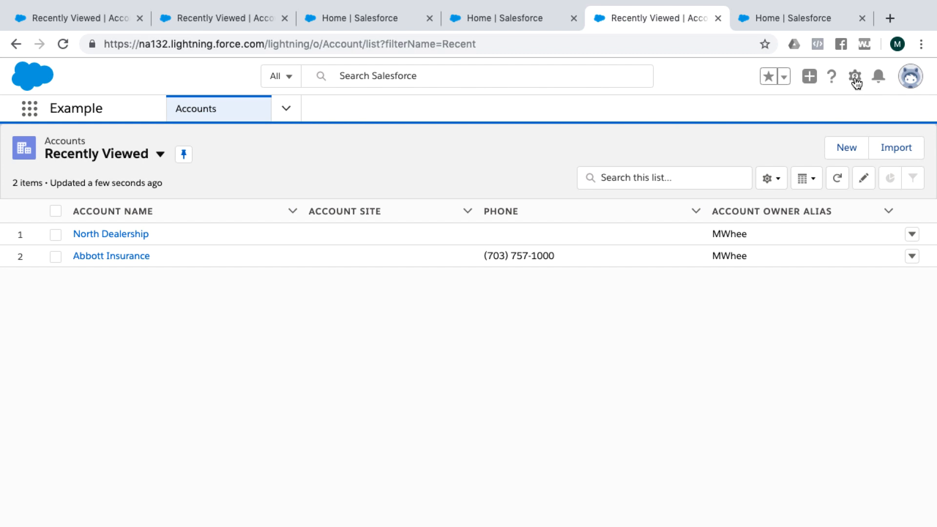
# Step: Show the gear menu with Service Setup, Setup, Developer Console and Edit Object
pyautogui.click(854, 76)
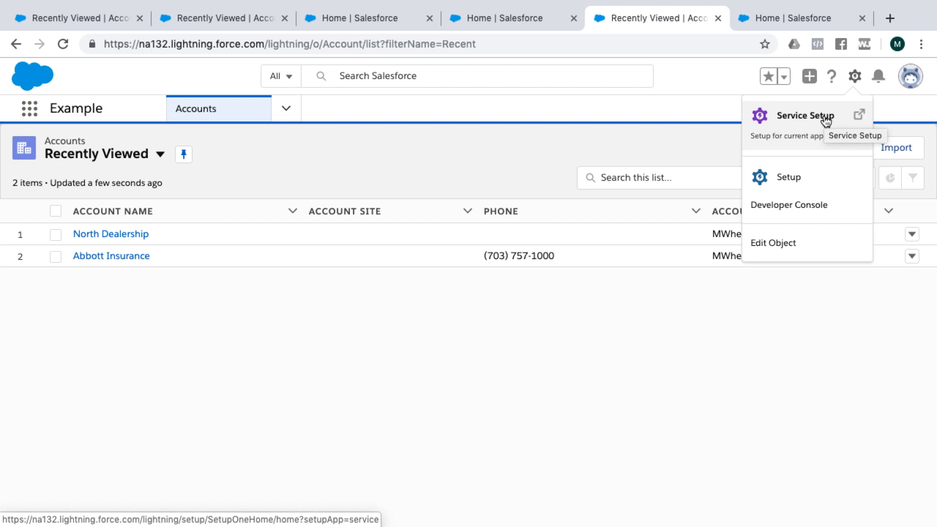
pyautogui.moveTo(819, 123)
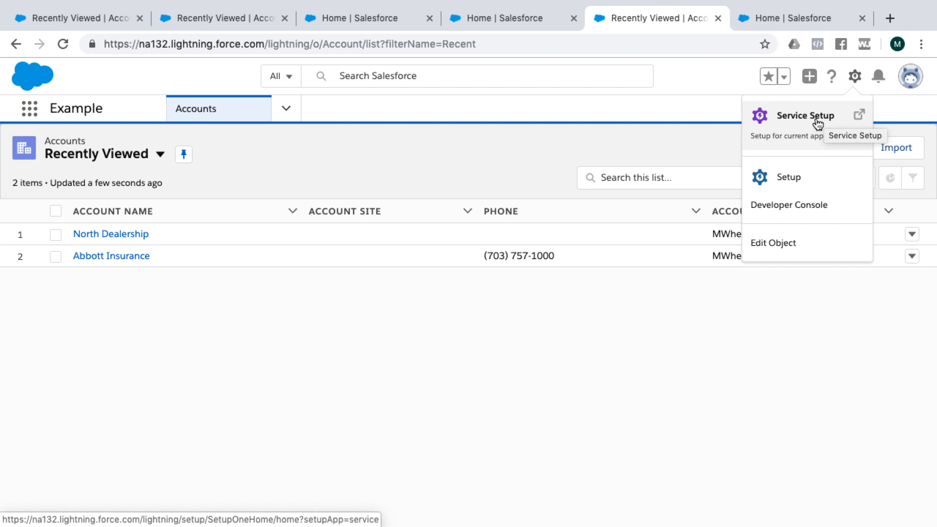
pyautogui.moveTo(797, 120)
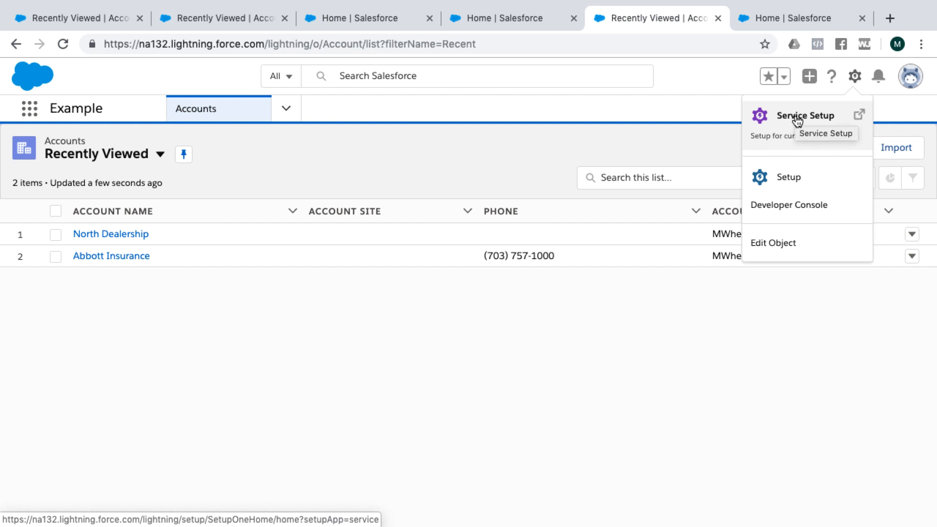
pyautogui.moveTo(789, 177)
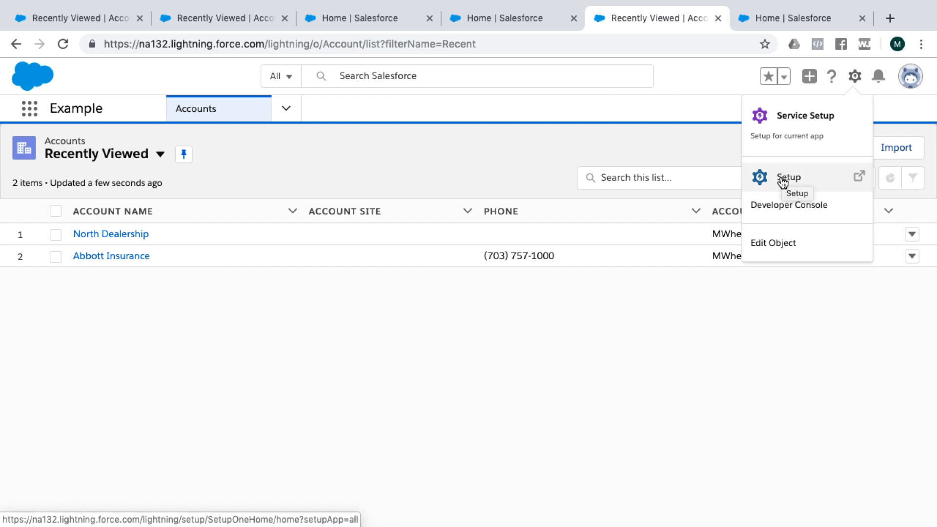
pyautogui.moveTo(798, 117)
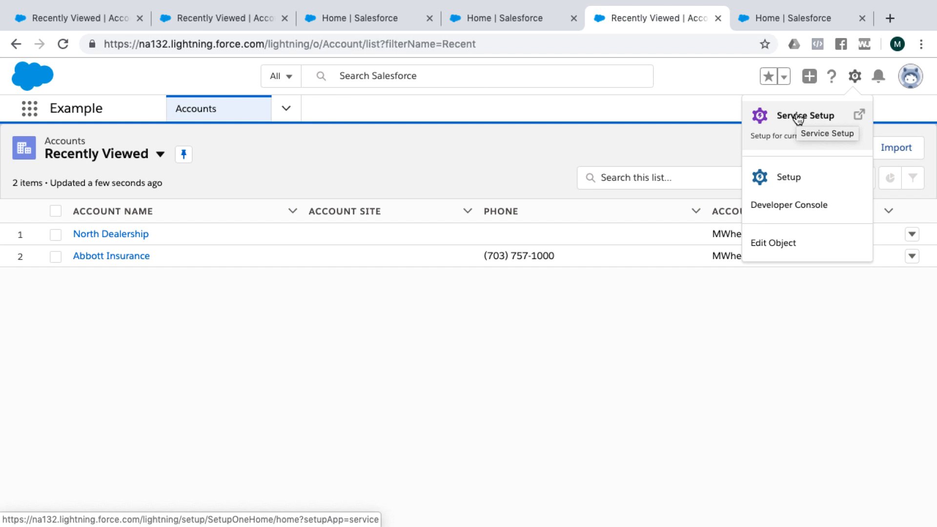